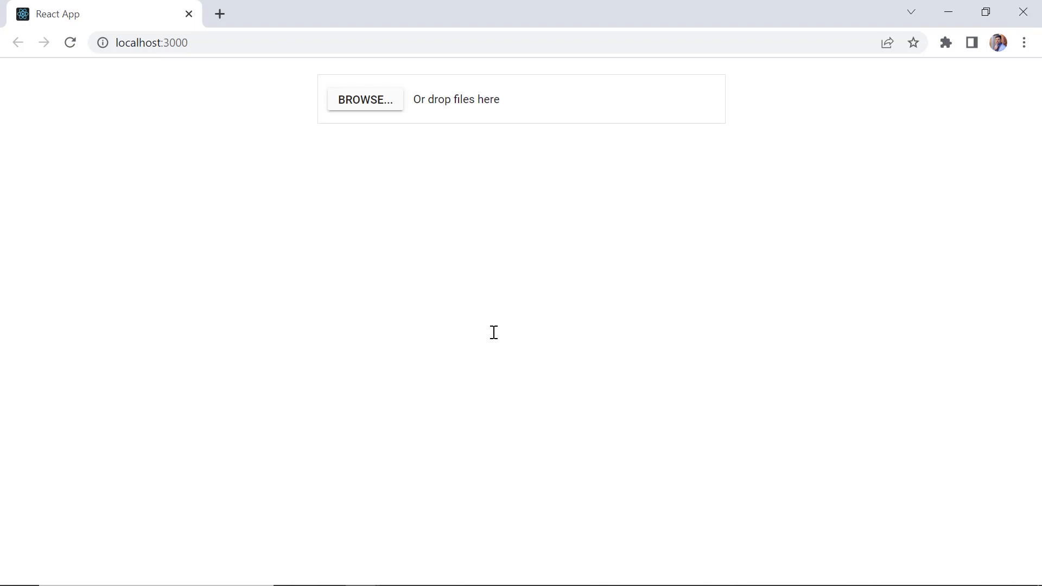
{"action": "mouse_move", "coordinate": [365, 107]}
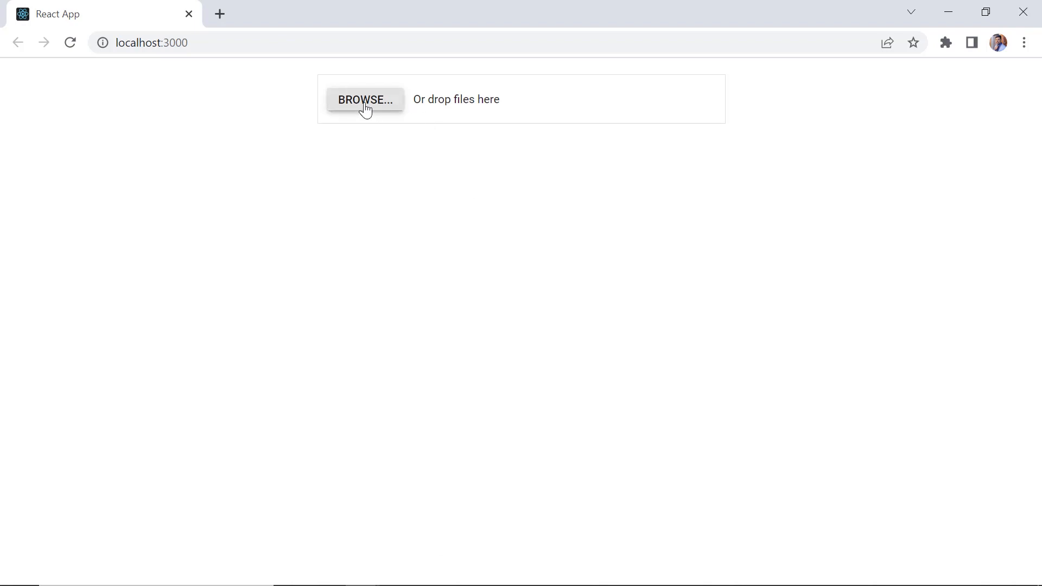
- Add the two PDFs and the PowerPoint file from Downloads and start uploading them
{"action": "left_click", "coordinate": [365, 100]}
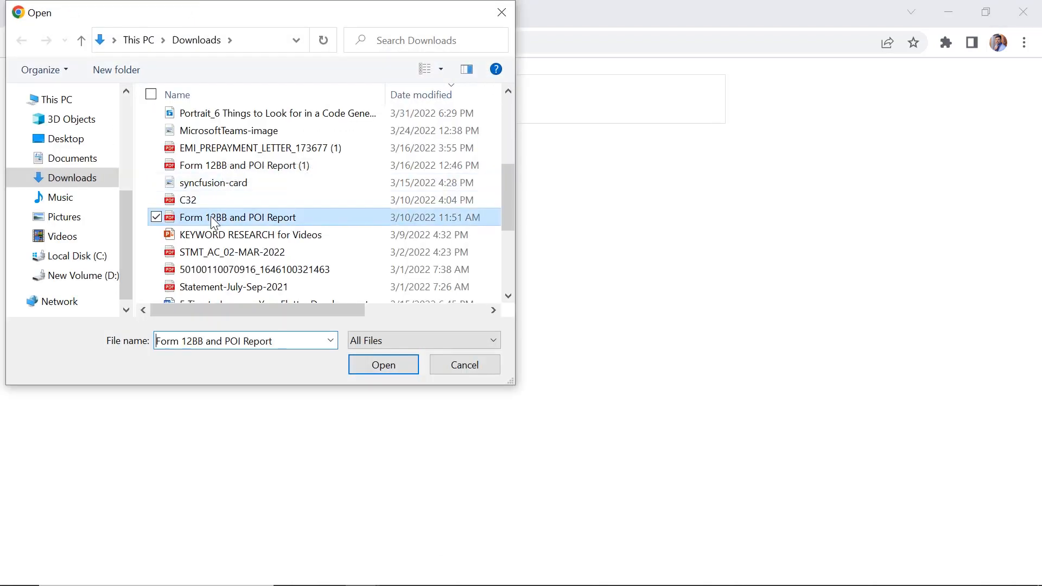
{"action": "left_click", "coordinate": [232, 252]}
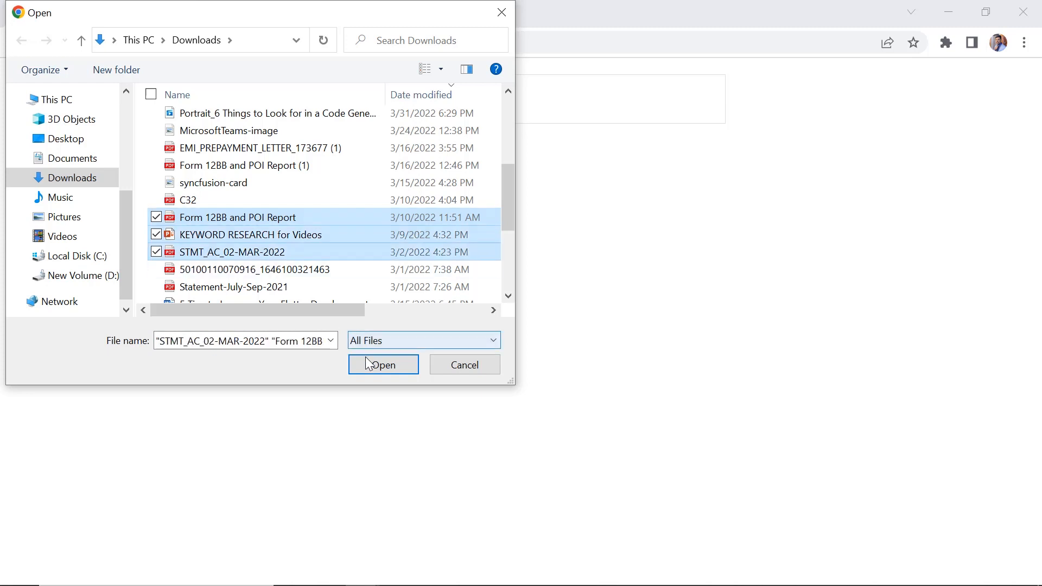
{"action": "left_click", "coordinate": [383, 365]}
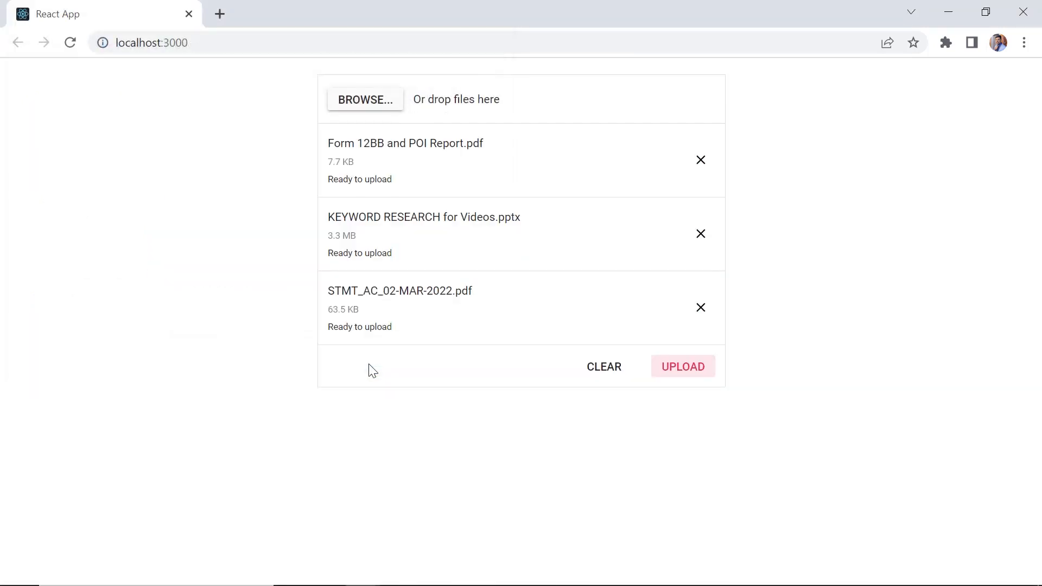
{"action": "mouse_move", "coordinate": [682, 380]}
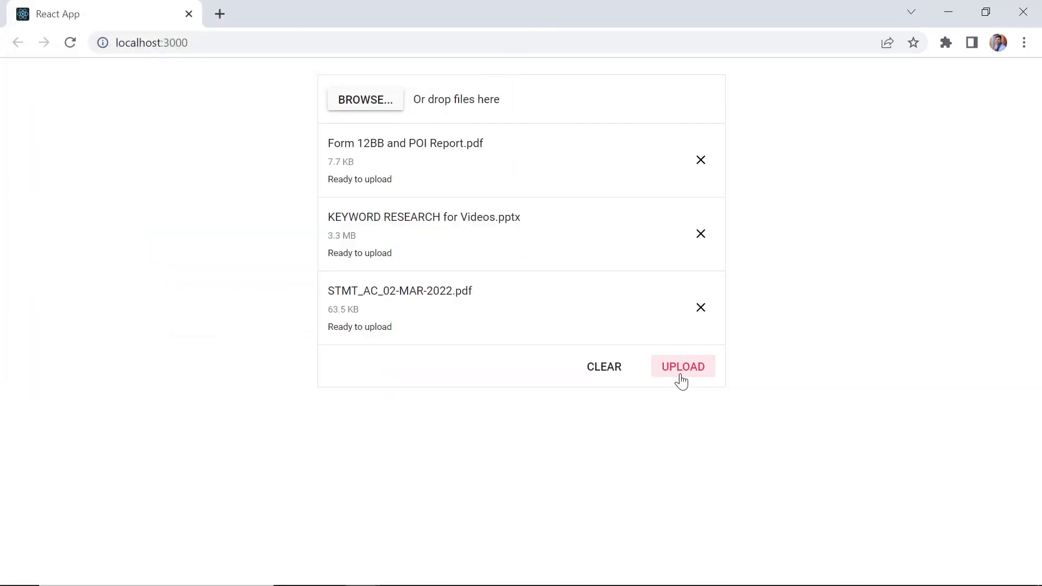
{"action": "left_click", "coordinate": [683, 366]}
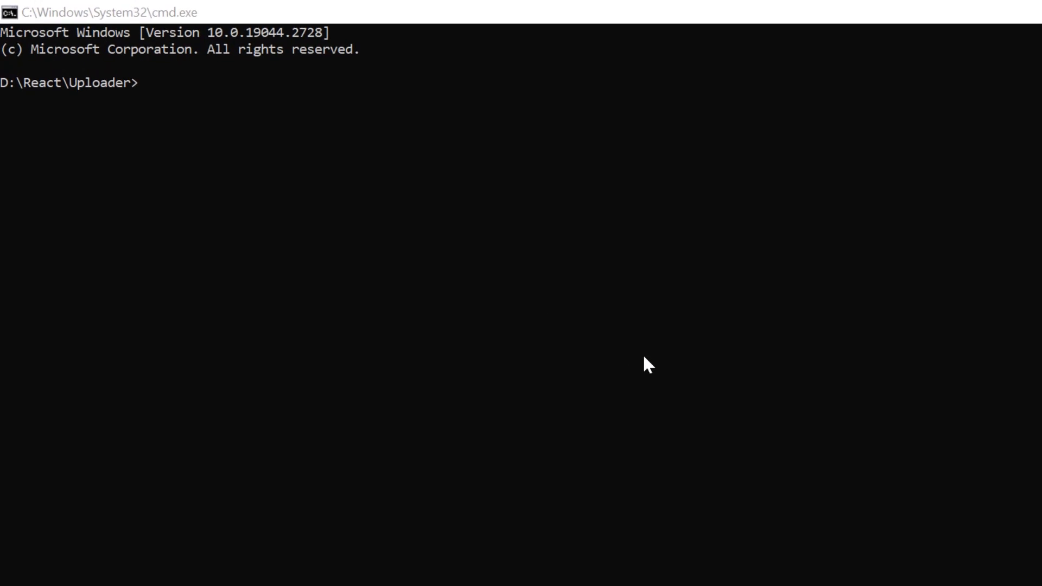
{"action": "mouse_move", "coordinate": [391, 255]}
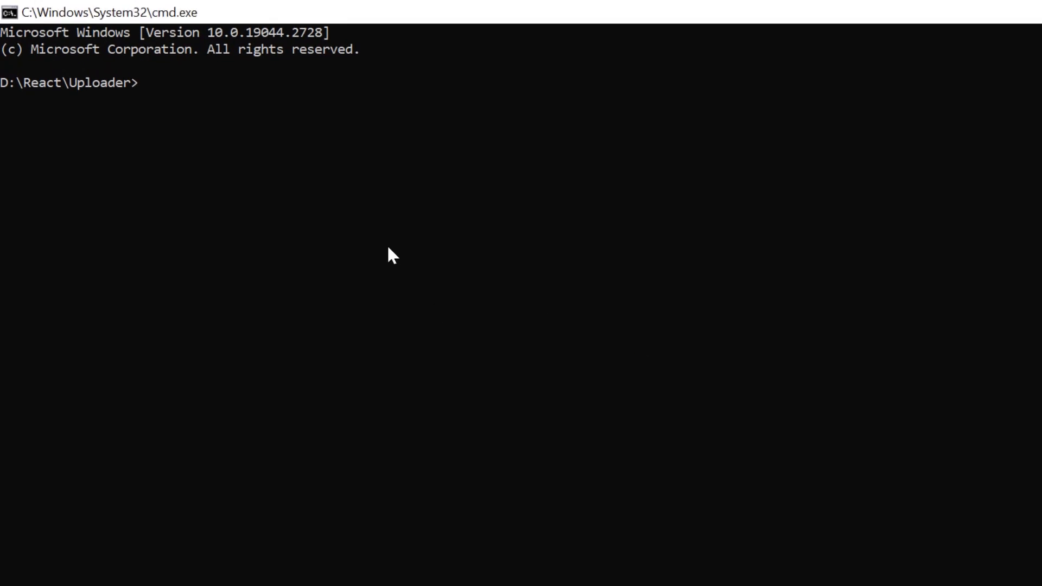
- Run npx create-react-app myreactapp --template typescript to scaffold the app
{"action": "type", "text": "npx cr"}
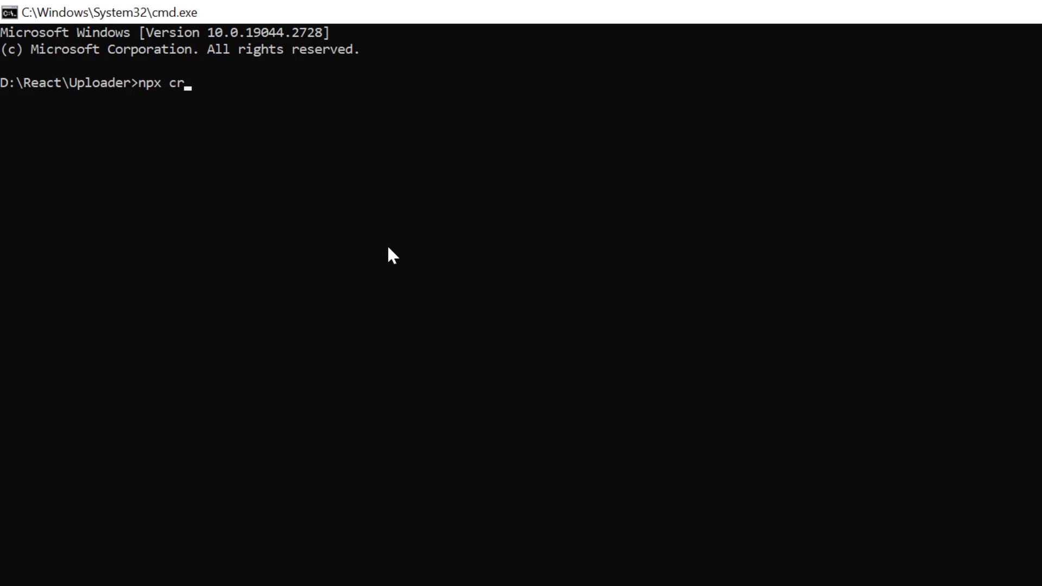
{"action": "type", "text": "eate-react"}
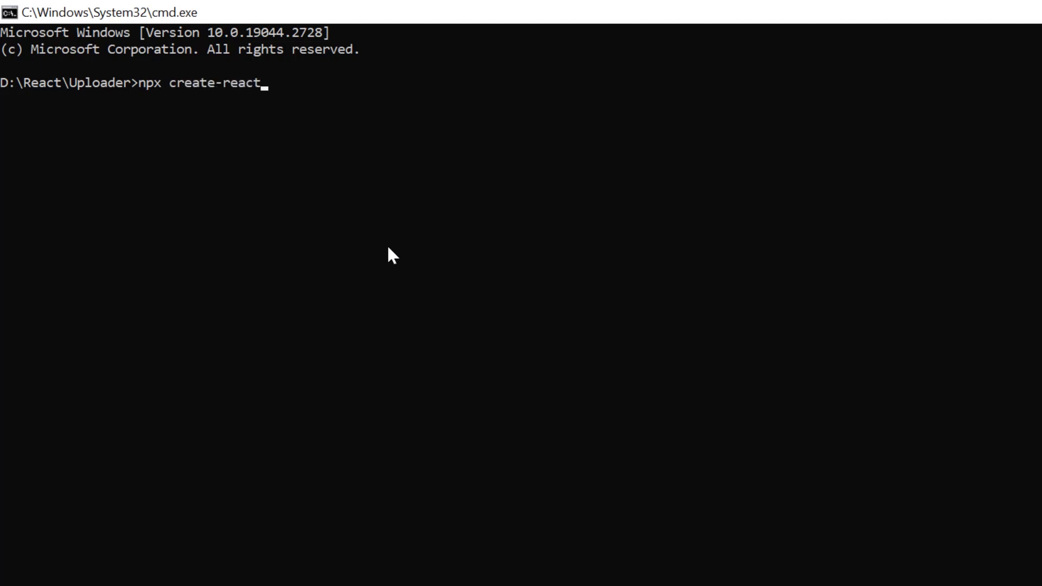
{"action": "type", "text": "-app"}
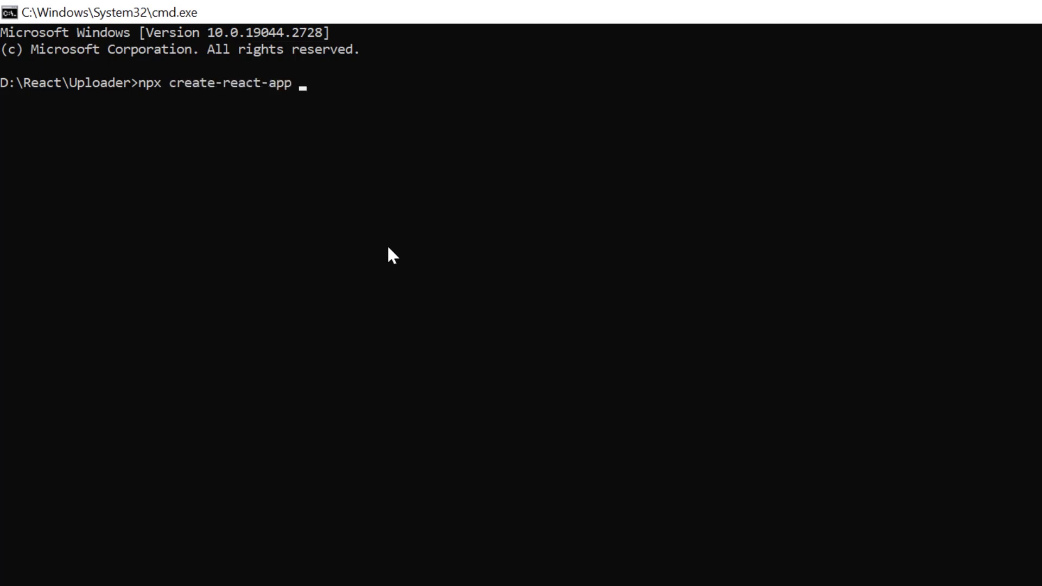
{"action": "type", "text": "myreact"}
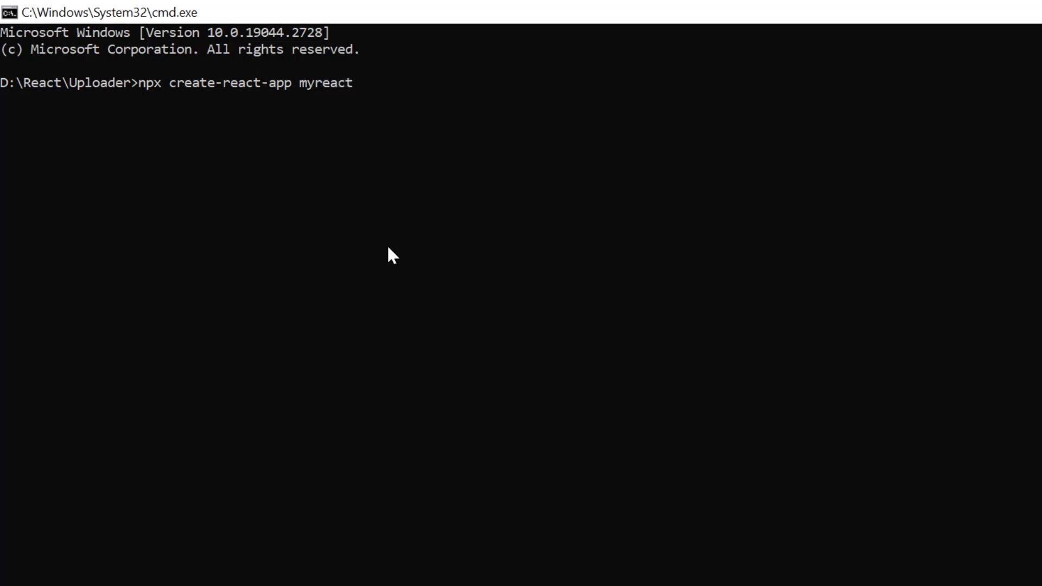
{"action": "type", "text": "app"}
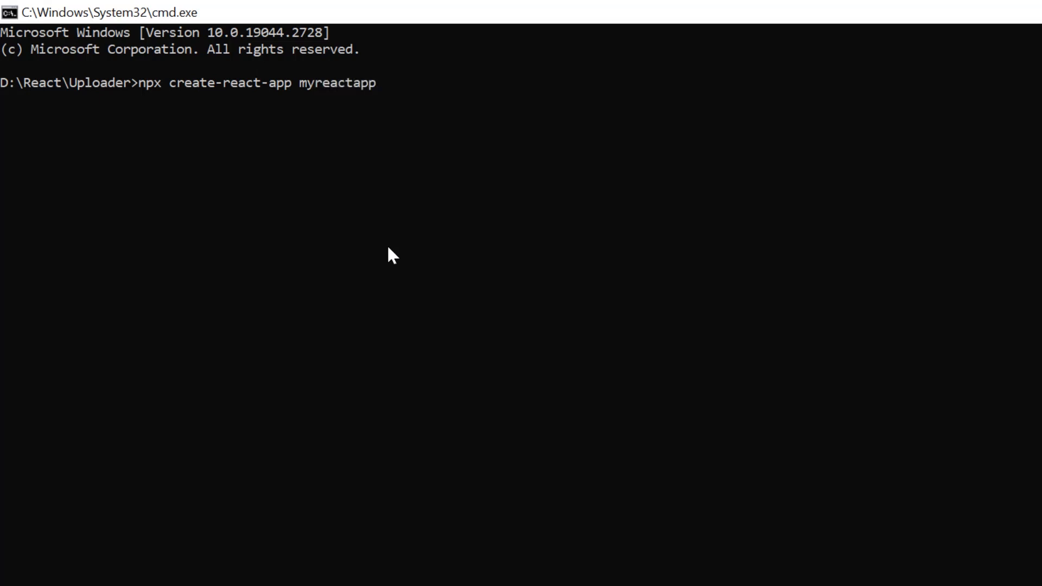
{"action": "type", "text": "-"}
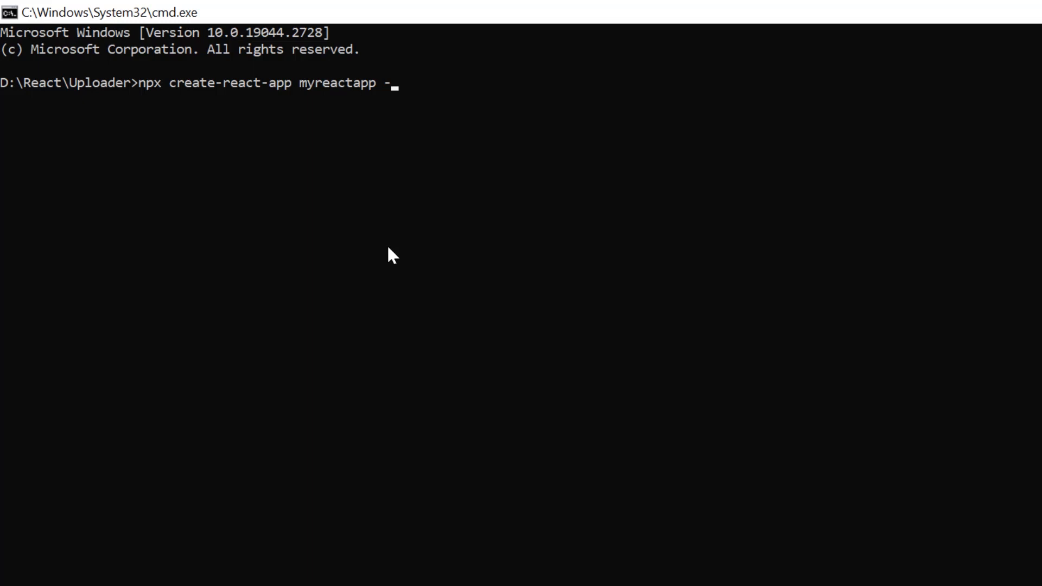
{"action": "type", "text": "-template"}
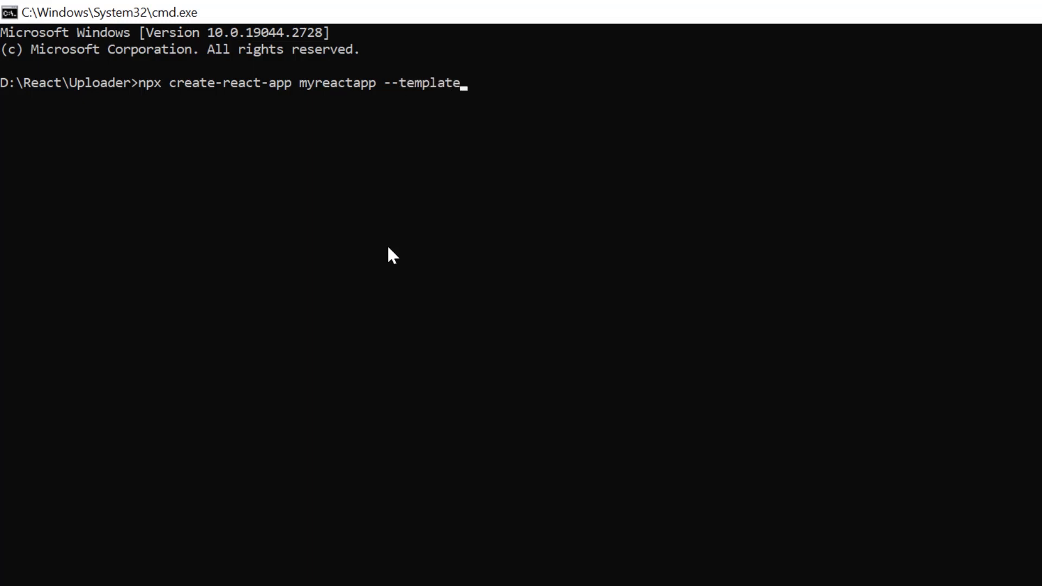
{"action": "type", "text": "type"}
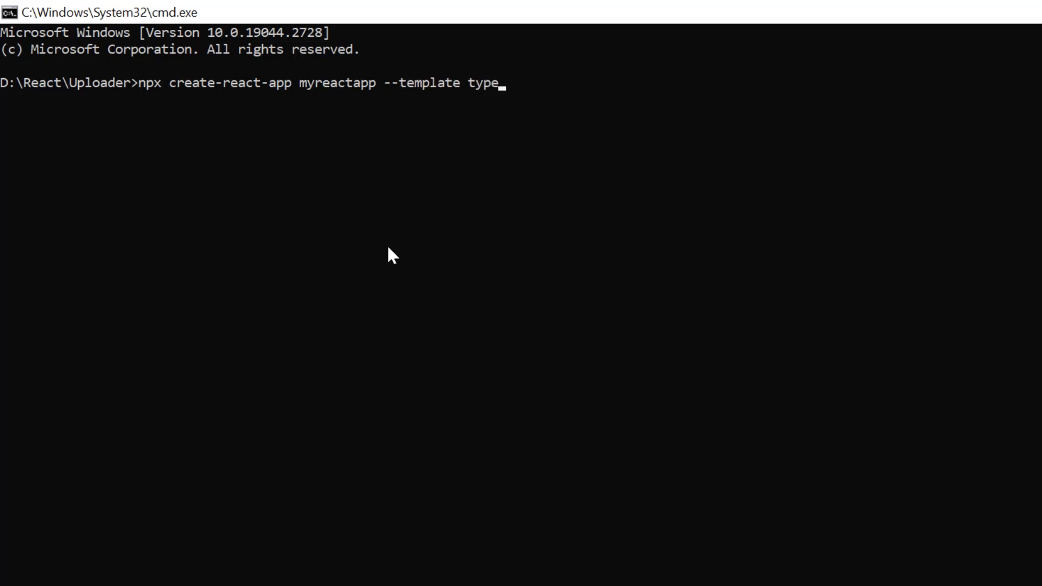
{"action": "type", "text": "script"}
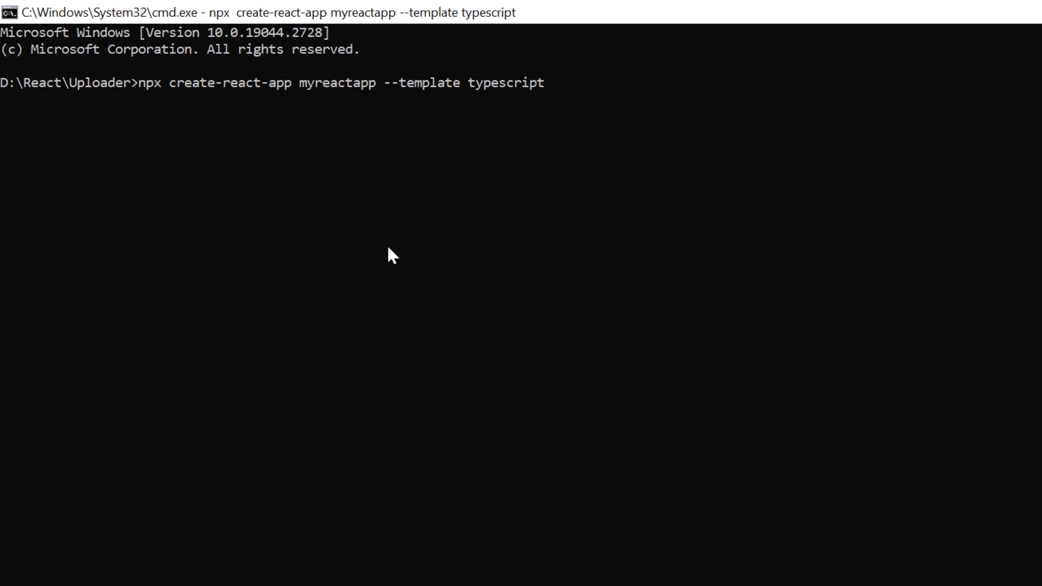
{"action": "key", "text": "Return"}
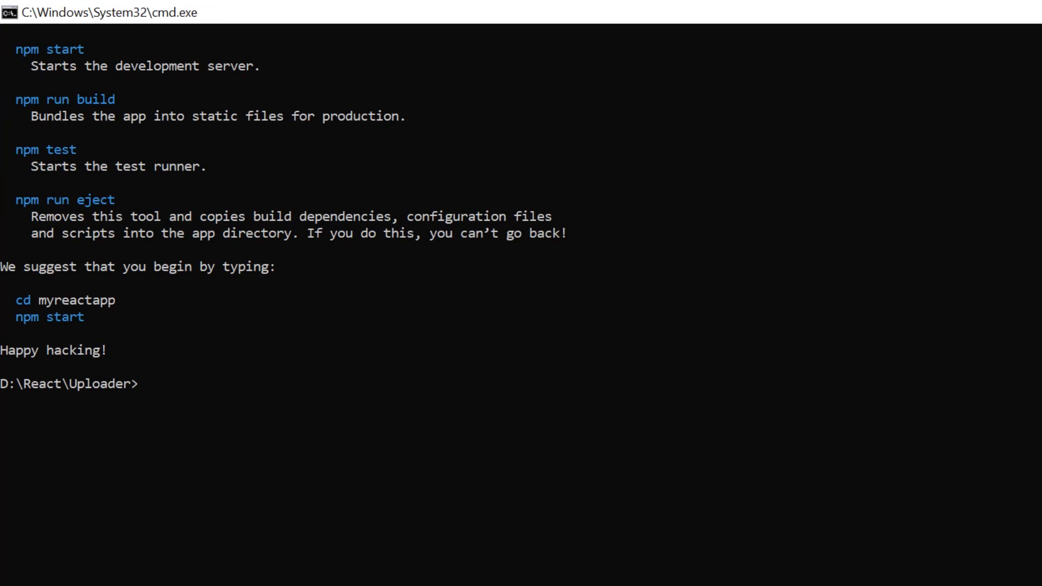
- Move into the myreactapp folder with cd
{"action": "type", "text": "cd my"}
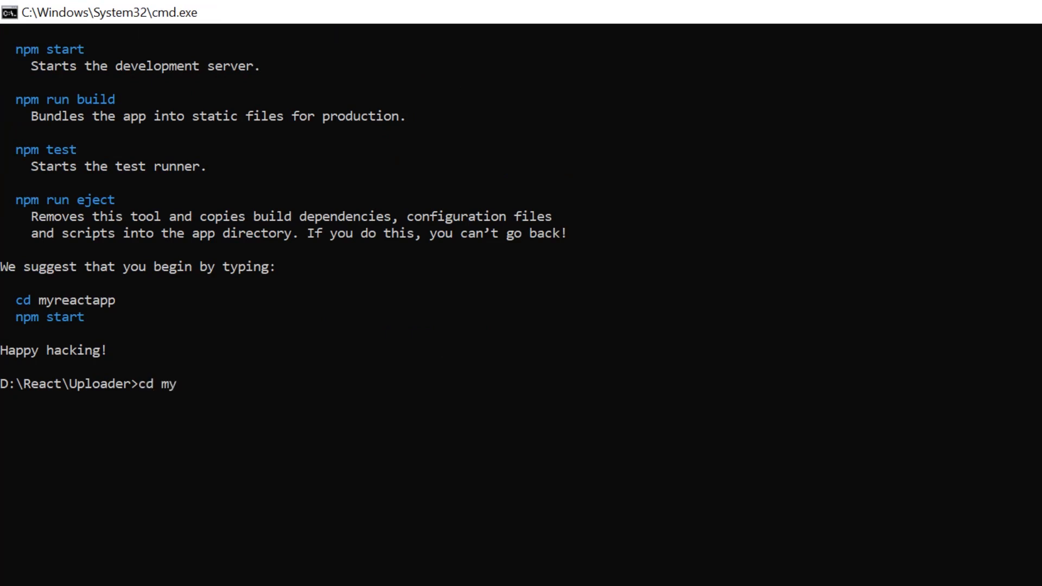
{"action": "type", "text": "reactap"}
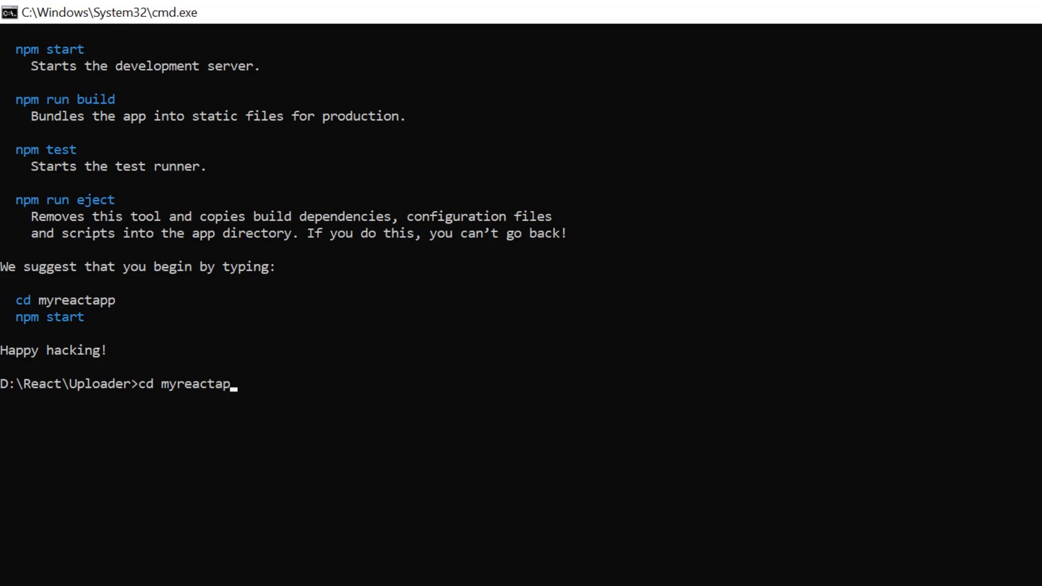
{"action": "key", "text": "Return"}
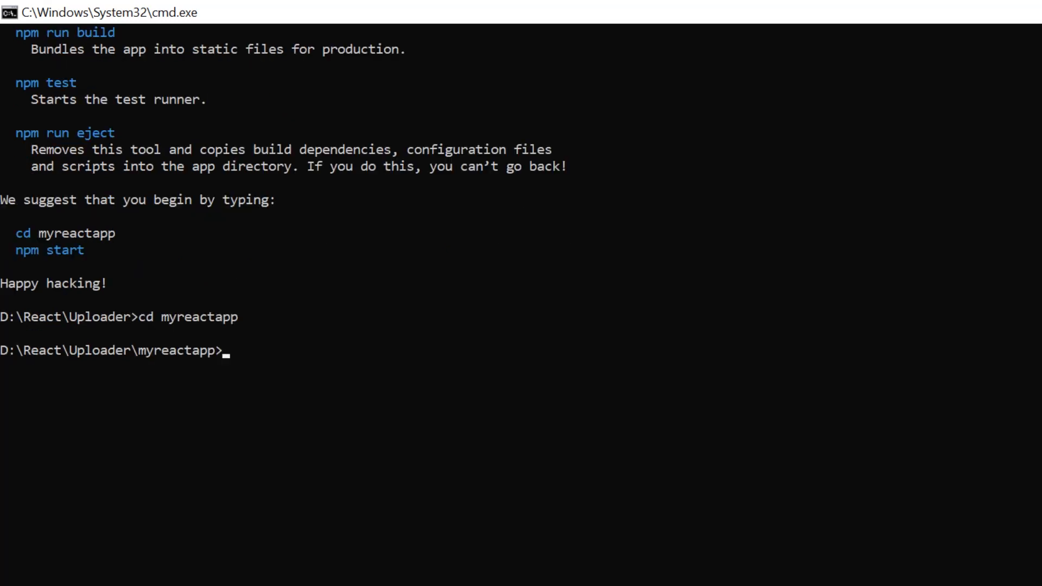
{"action": "type", "text": "npm"}
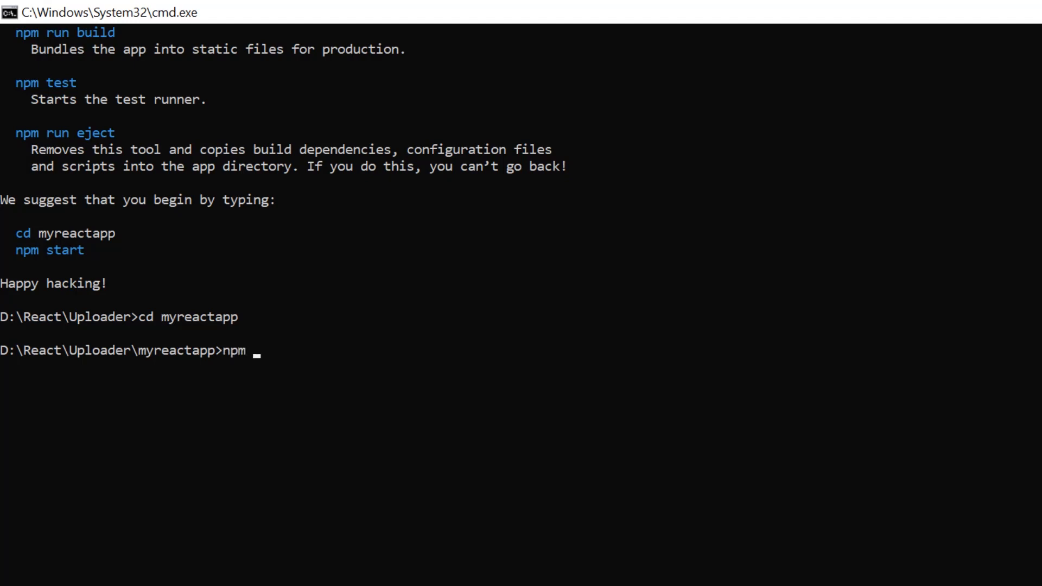
{"action": "type", "text": "i @"}
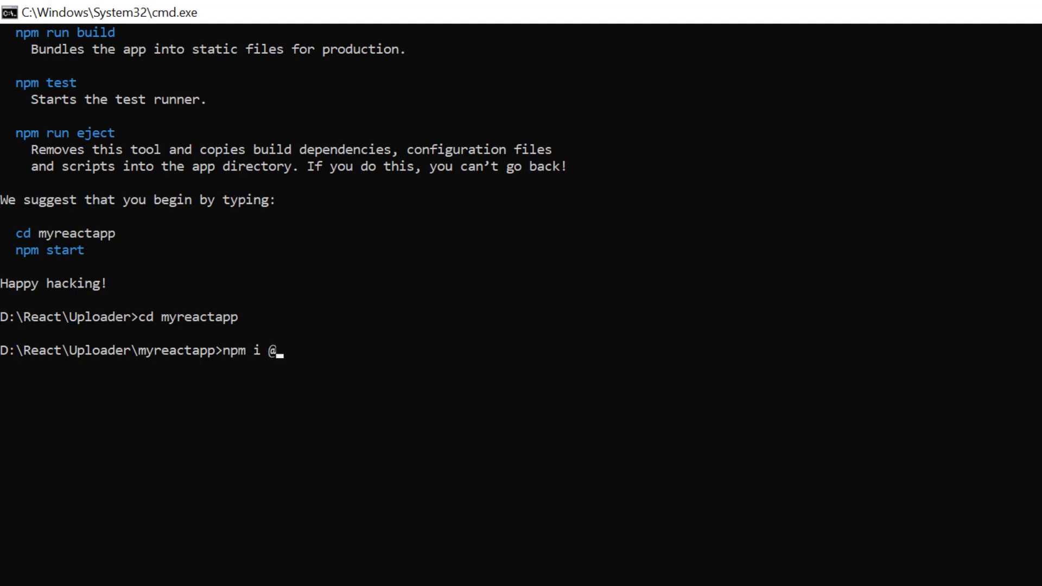
{"action": "type", "text": "syncfusion/ej"}
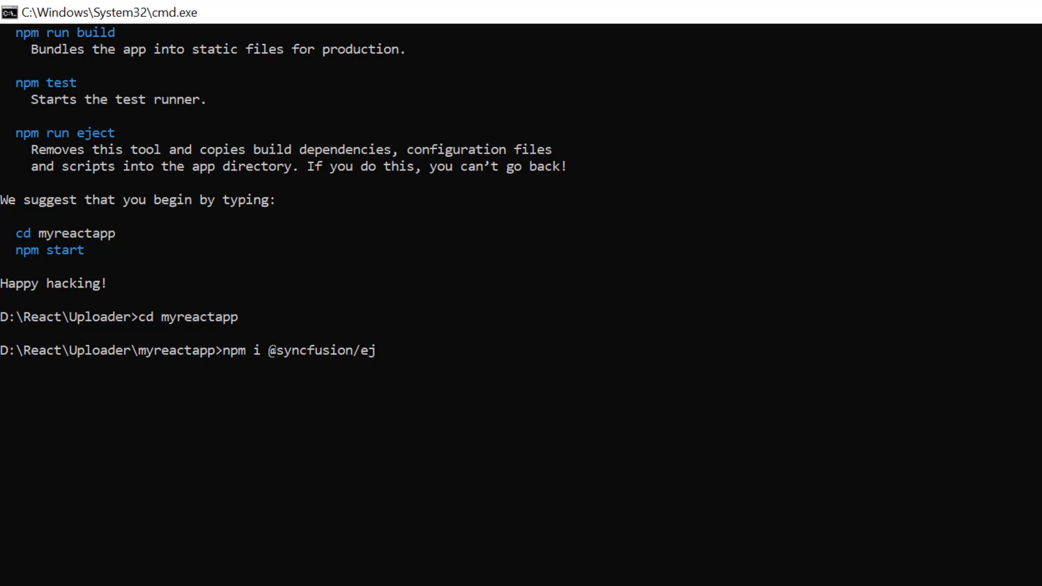
{"action": "type", "text": "2-react"}
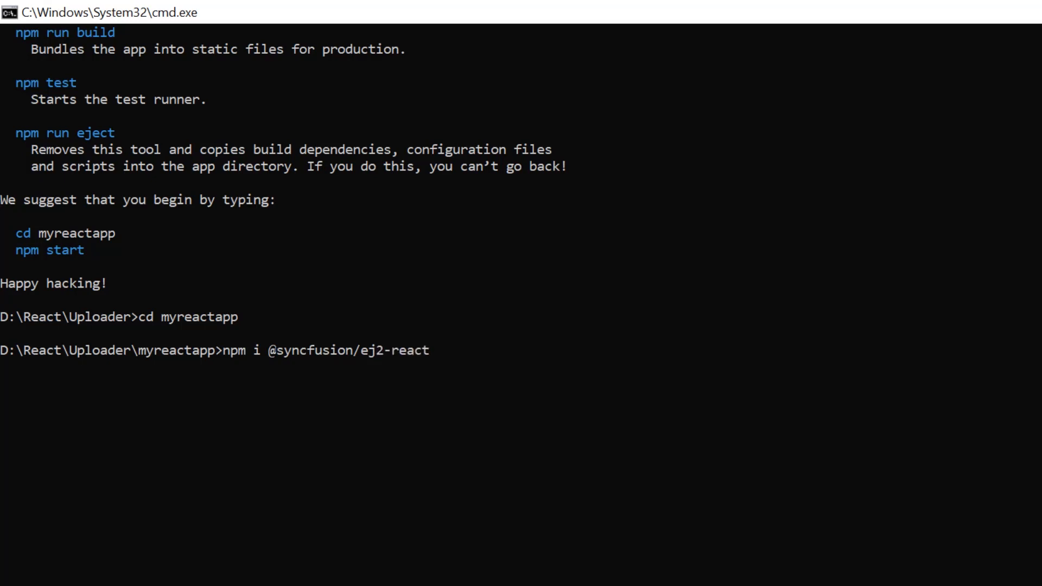
{"action": "type", "text": "-inputs"}
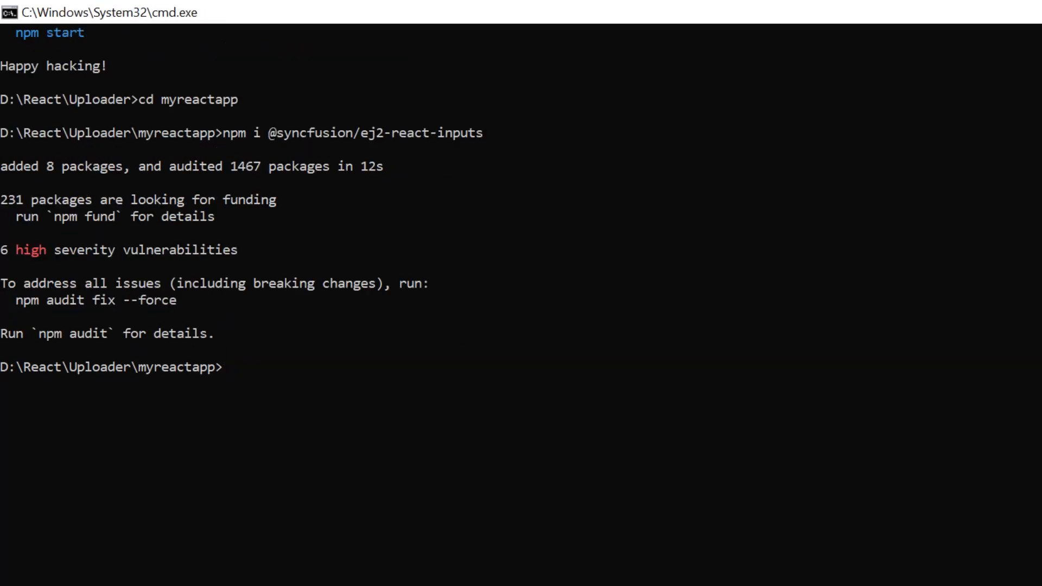
- Launch the project in the code editor with code
{"action": "type", "text": "code"}
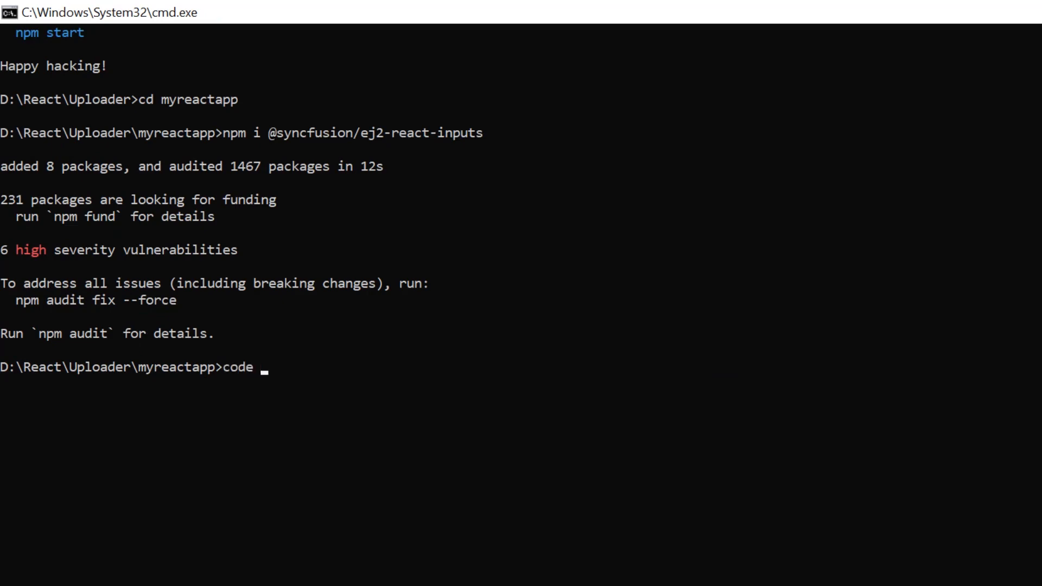
{"action": "type", "text": "."}
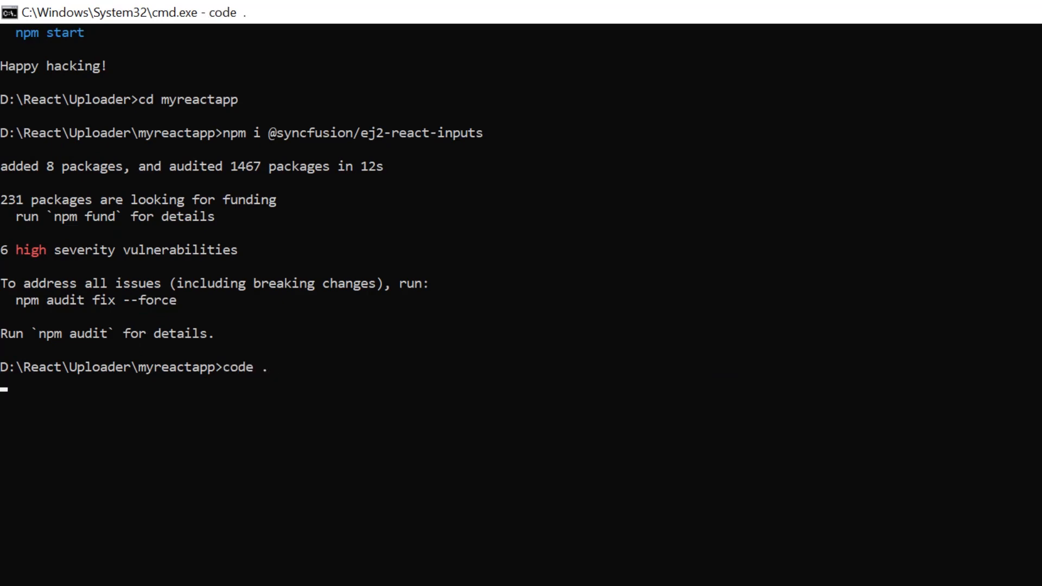
{"action": "key", "text": "Return"}
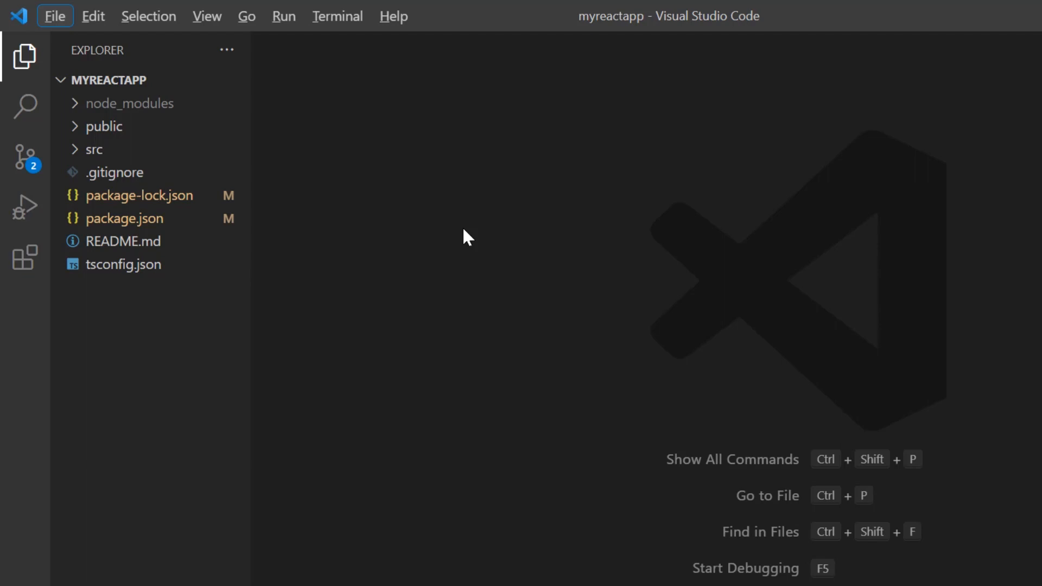
{"action": "mouse_move", "coordinate": [93, 149]}
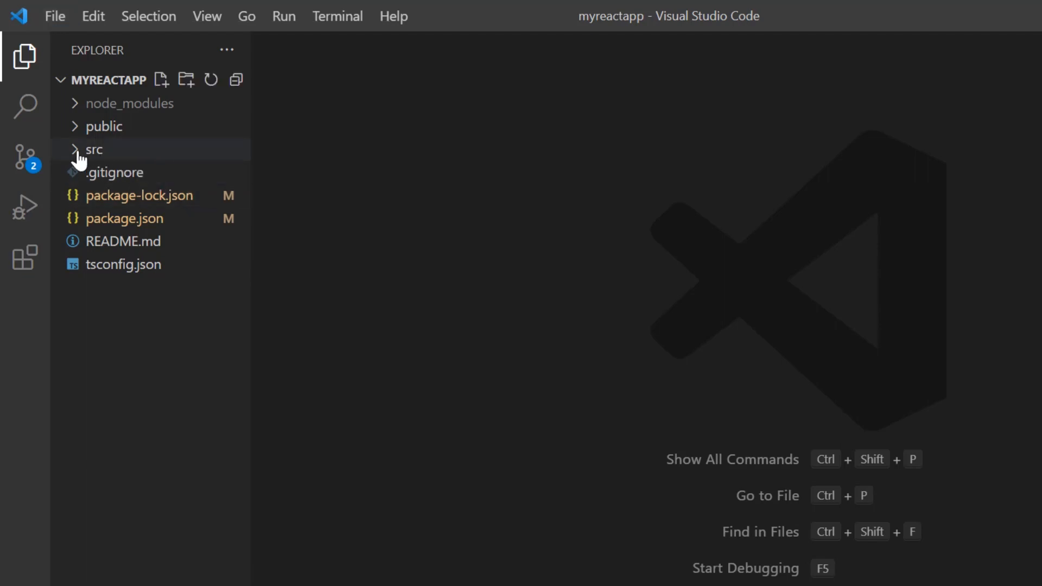
{"action": "left_click", "coordinate": [96, 149]}
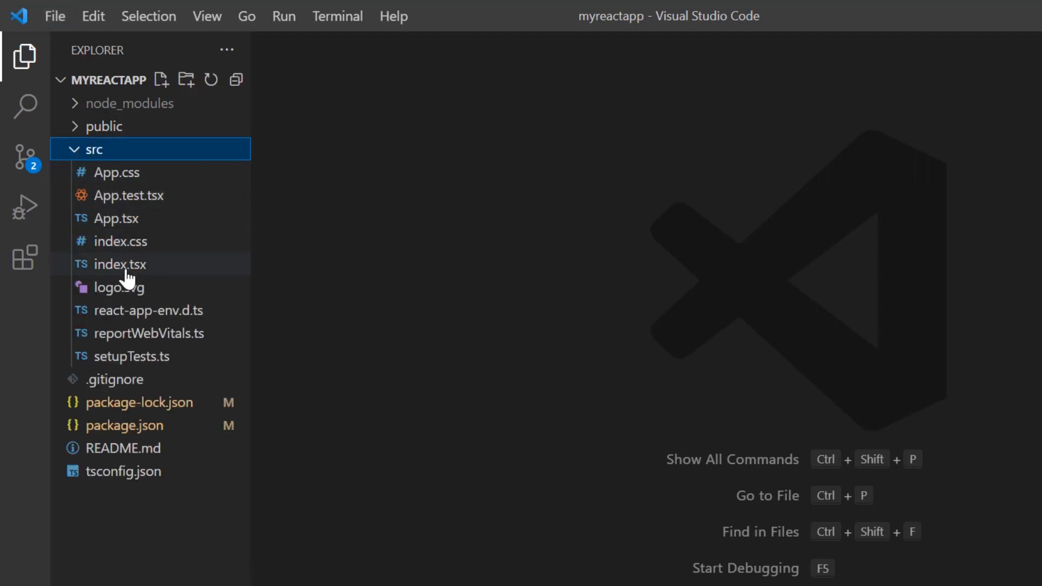
{"action": "left_click", "coordinate": [121, 264]}
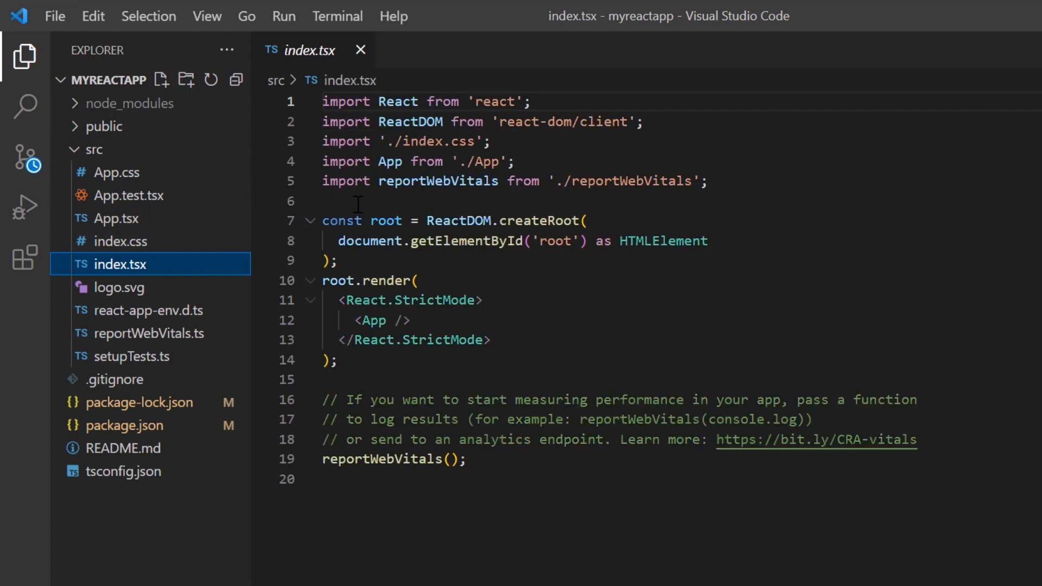
{"action": "type", "text": "import"}
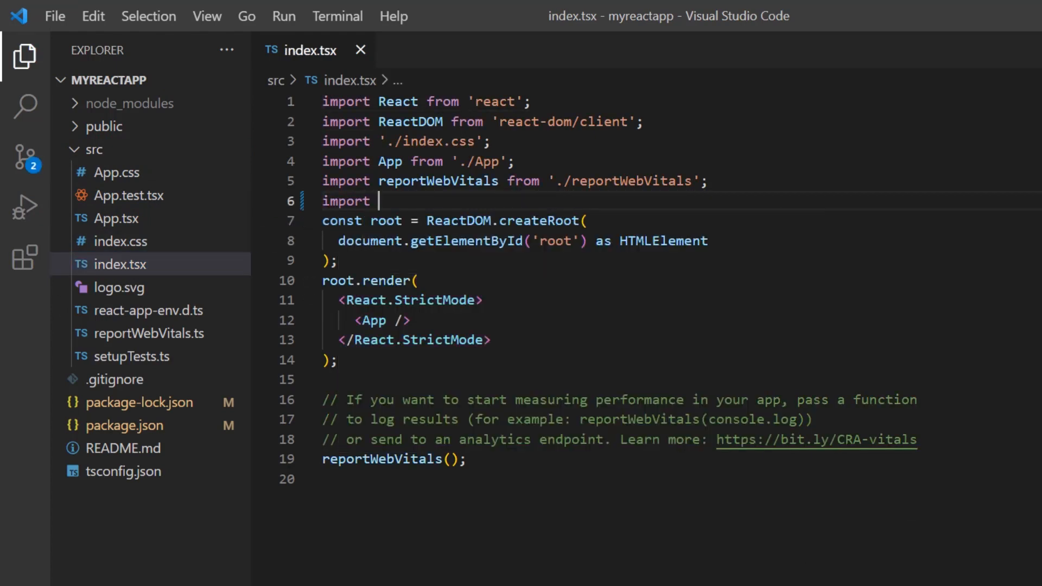
{"action": "type", "text": "{} fro"}
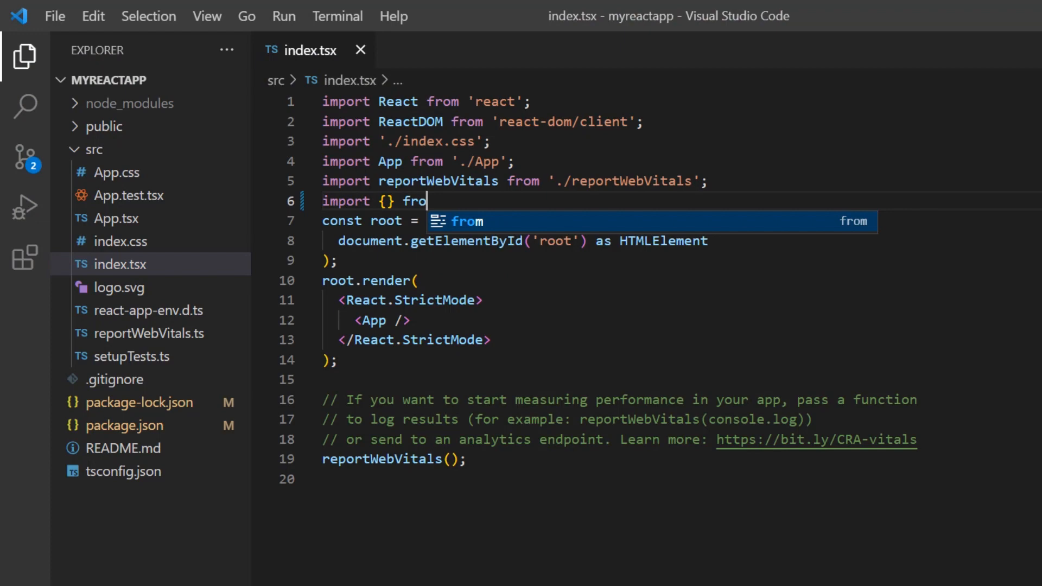
{"action": "type", "text": "'@syn"}
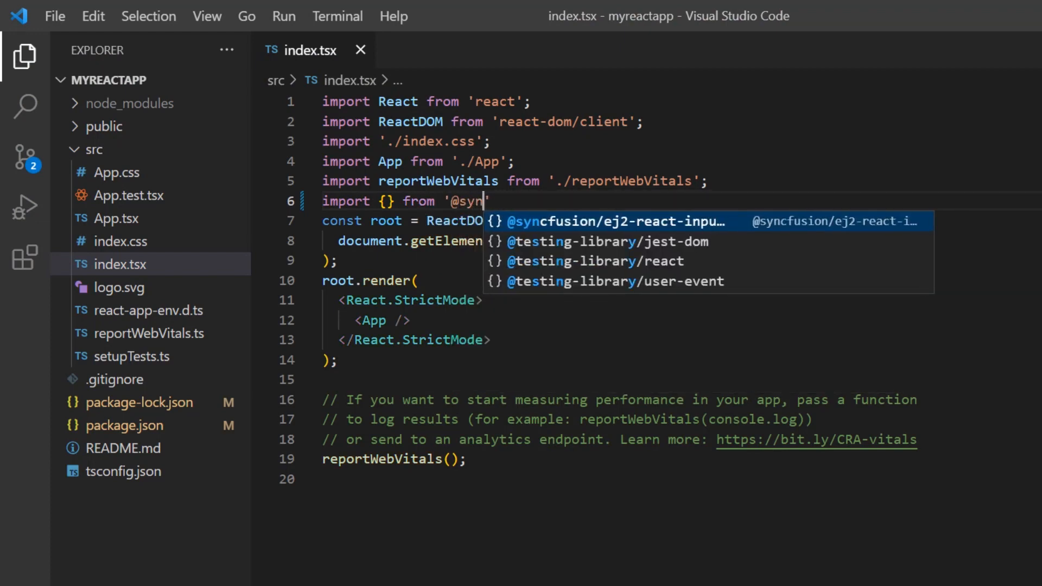
{"action": "type", "text": "cfusion/ej"}
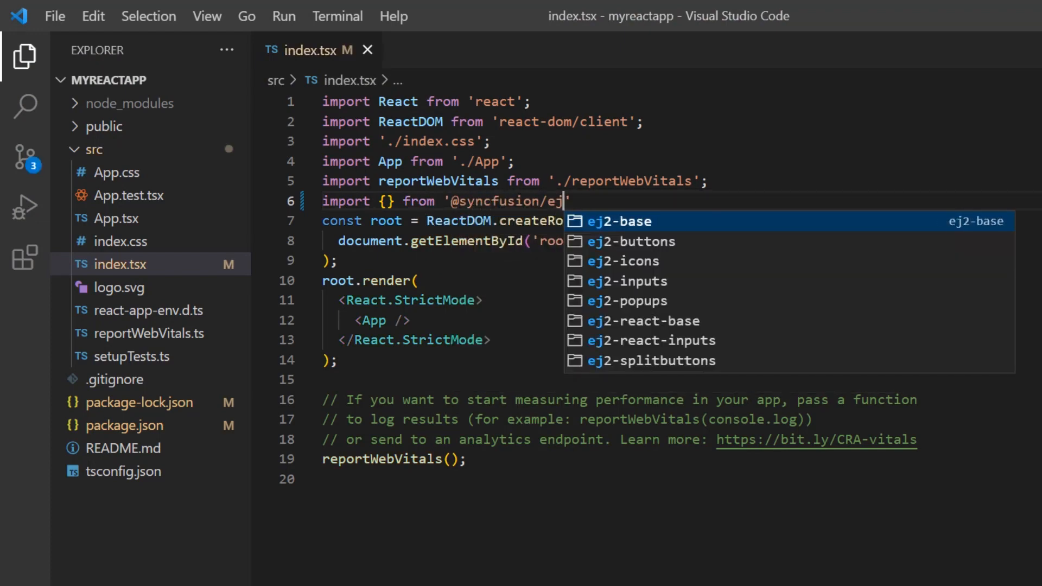
{"action": "left_click", "coordinate": [621, 221]}
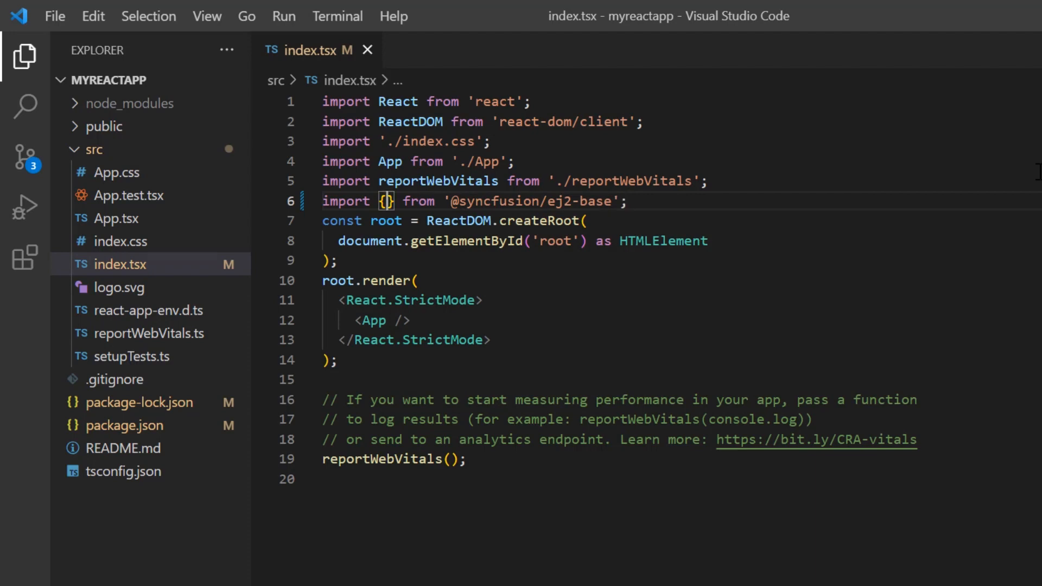
{"action": "type", "text": "registerLicense"}
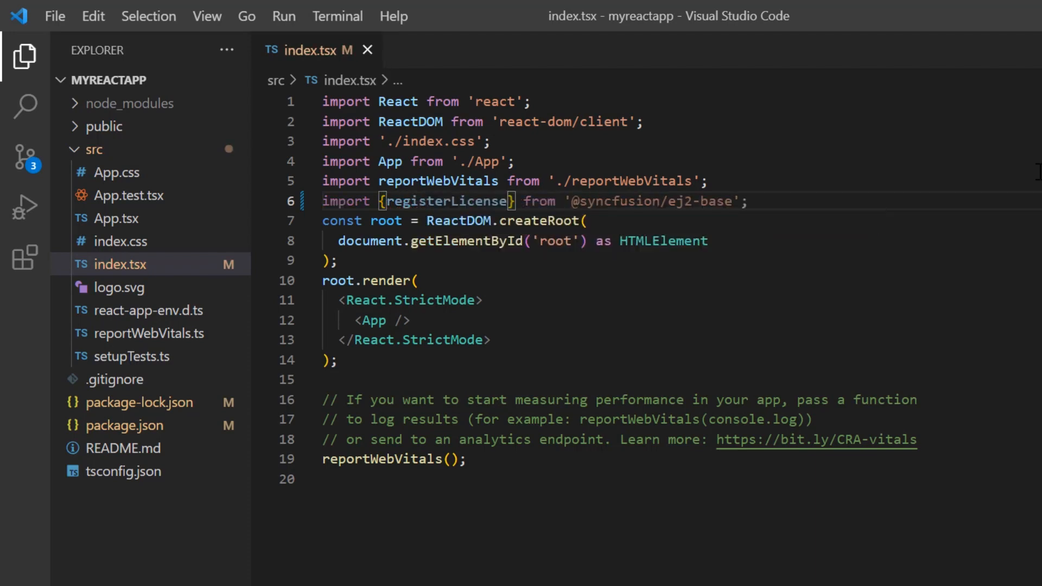
- Call registerLicense("") with the license key on a new line
{"action": "key", "text": "Enter"}
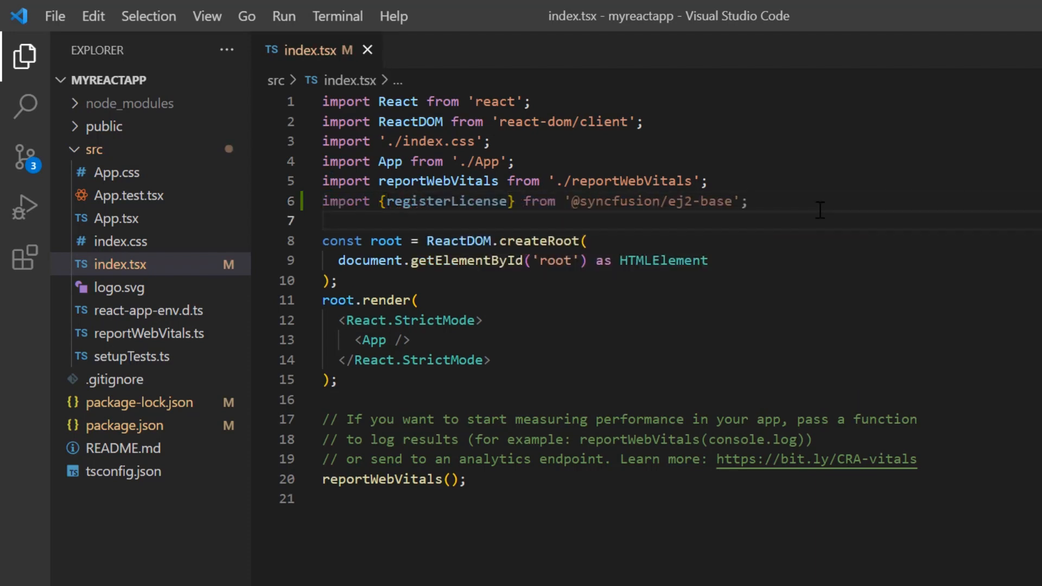
{"action": "type", "text": "registerLicense"}
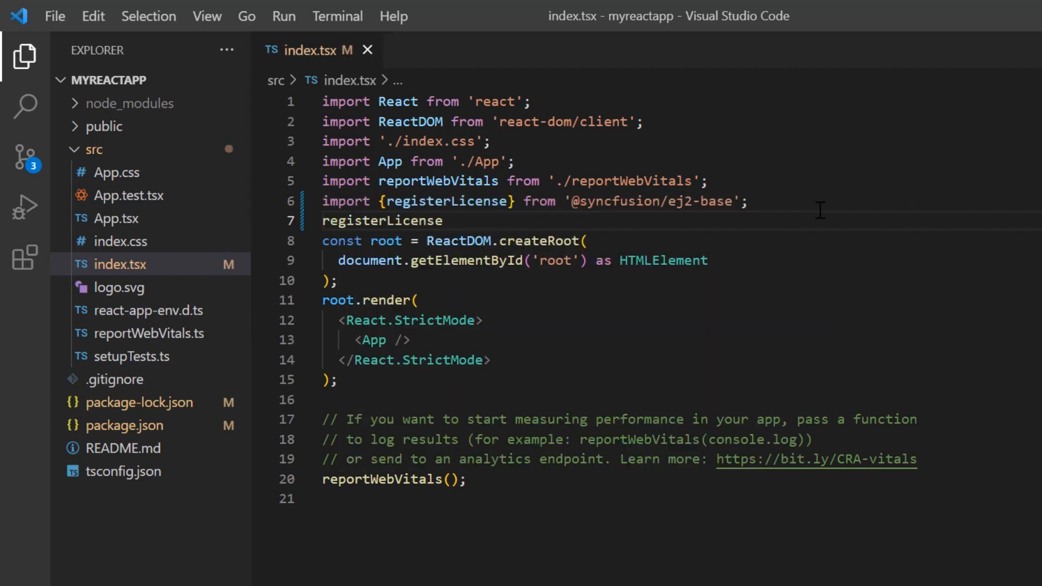
{"action": "type", "text": "(\"\")"}
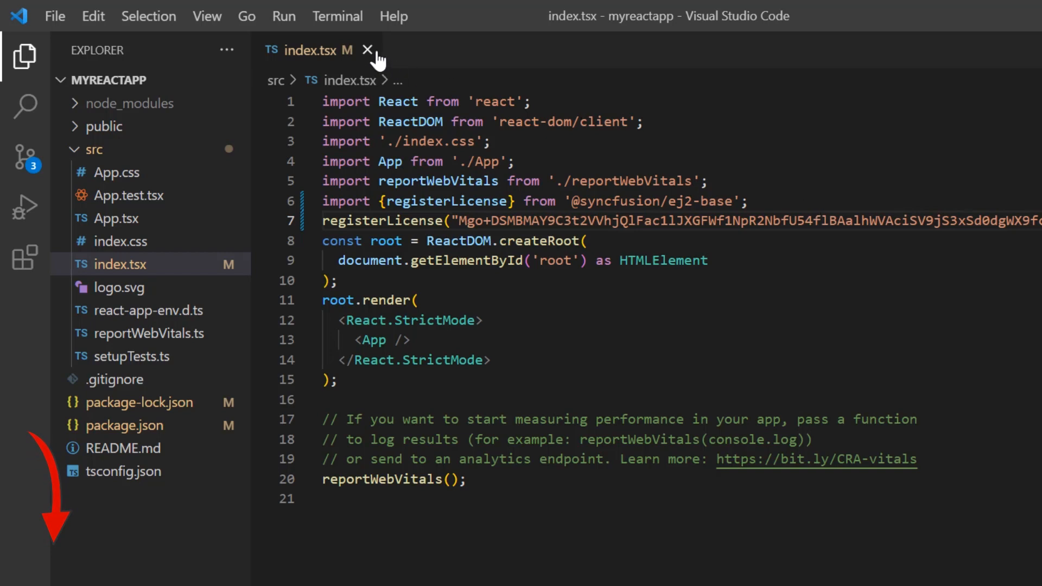
- Replace App.css contents with the three Syncfusion material.css imports
{"action": "left_click", "coordinate": [367, 50]}
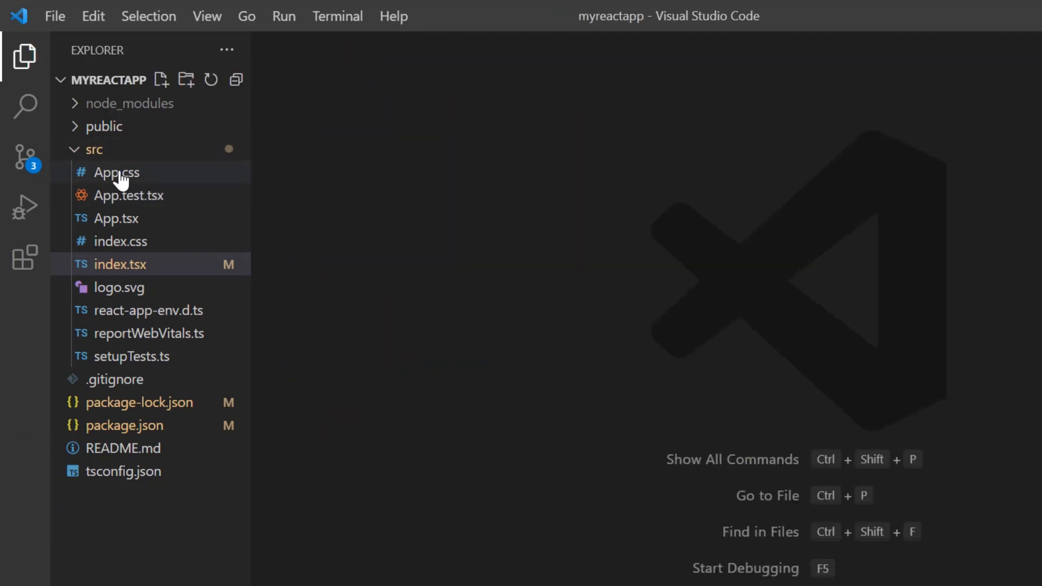
{"action": "left_click", "coordinate": [115, 173]}
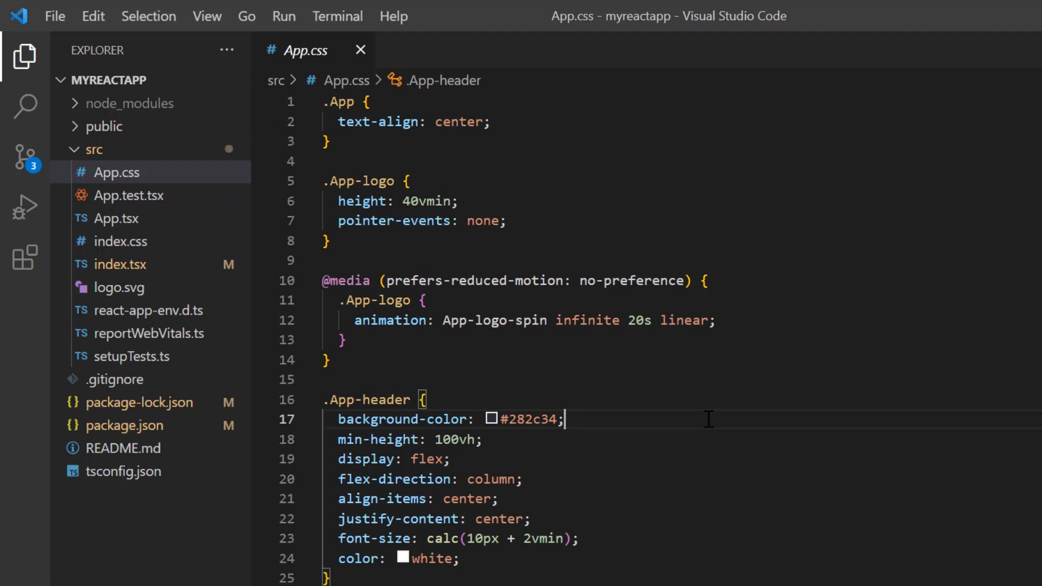
{"action": "key", "text": "ctrl+a"}
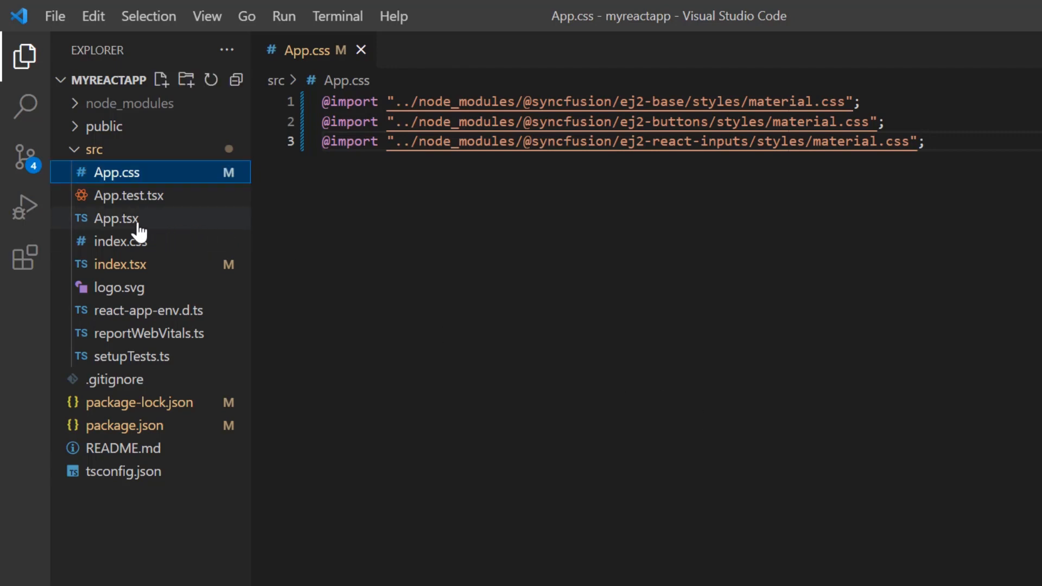
- In App.tsx, import UploaderComponent from ej2-react-inputs and render it inside the App div
{"action": "left_click", "coordinate": [117, 218]}
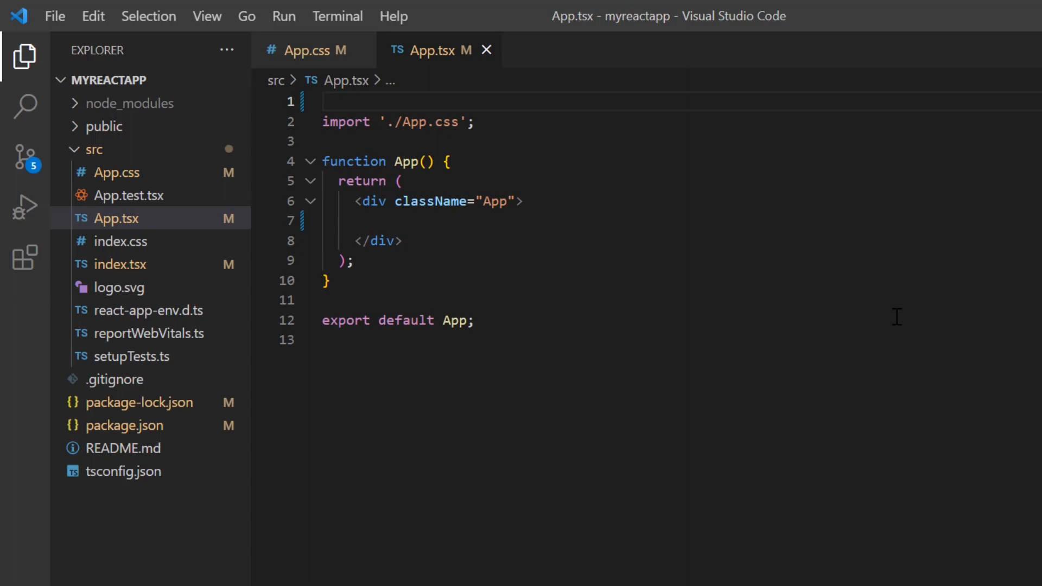
{"action": "key", "text": "Backspace"}
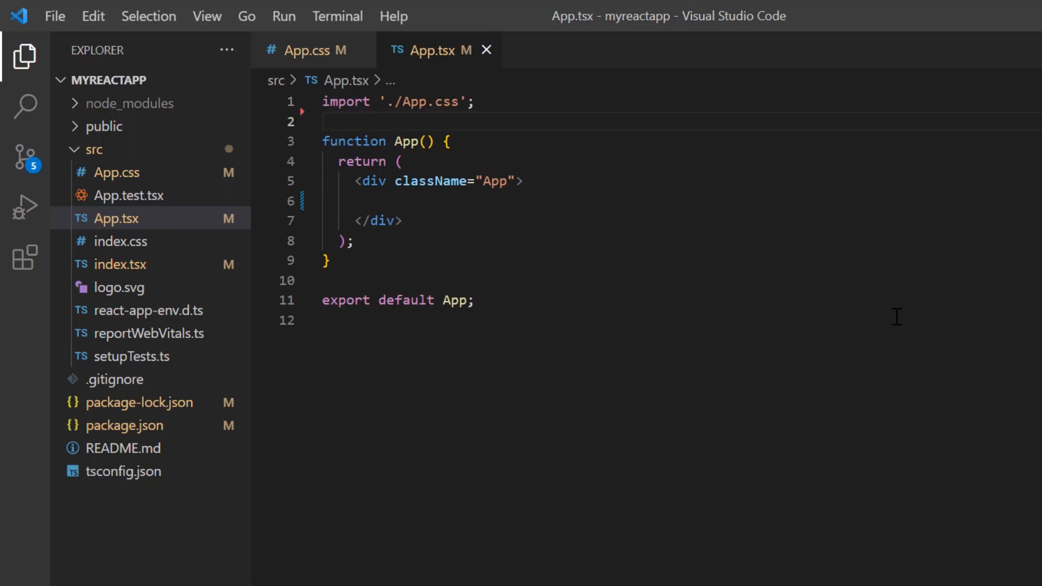
{"action": "type", "text": "import {U} from '@syncfusion/ej2-react-inputs';"}
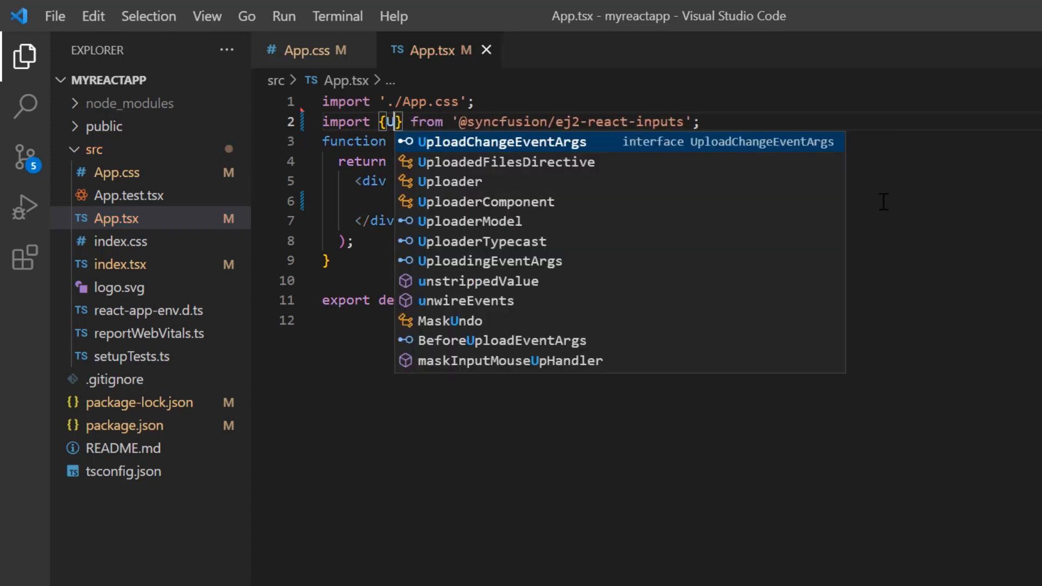
{"action": "type", "text": "pload"}
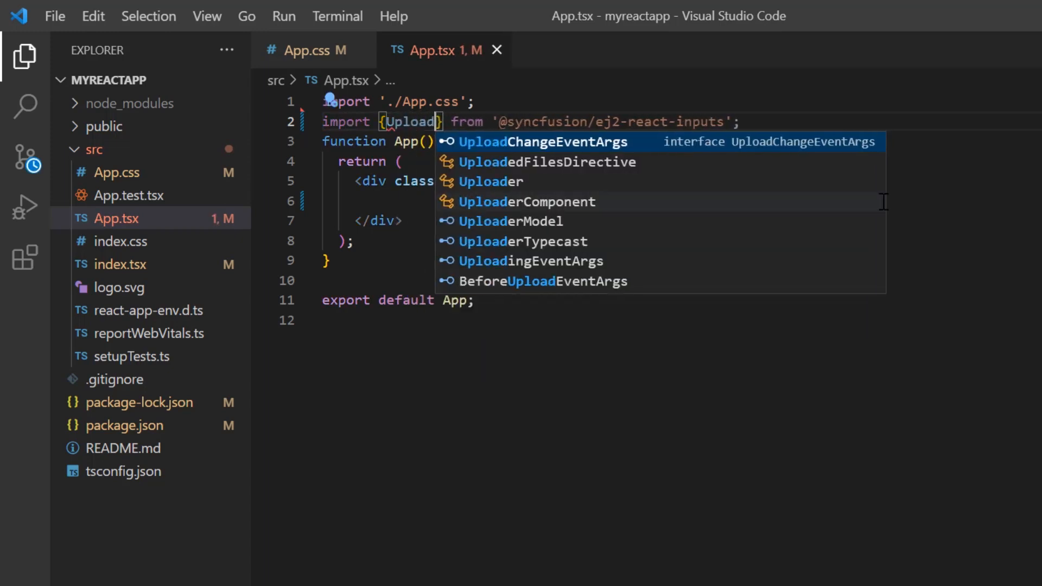
{"action": "left_click", "coordinate": [526, 202]}
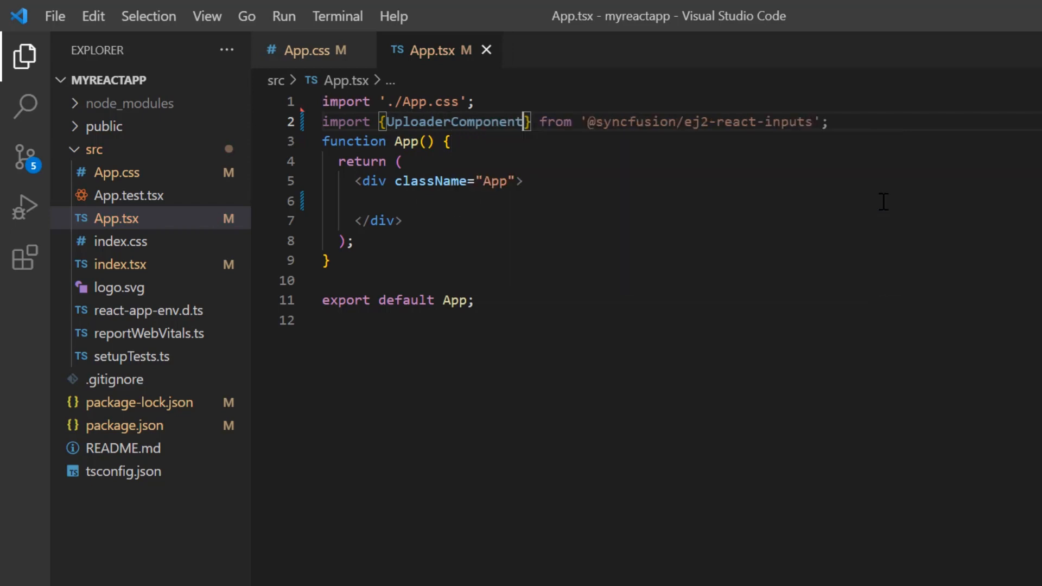
{"action": "type", "text": "<"}
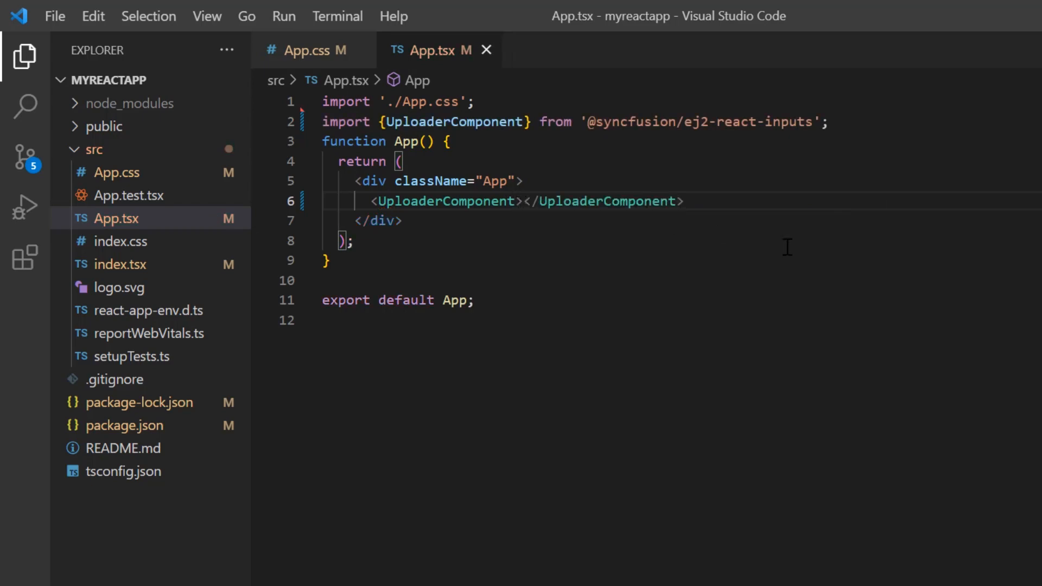
- Start the dev server with npm start from a new terminal
{"action": "left_click", "coordinate": [337, 16]}
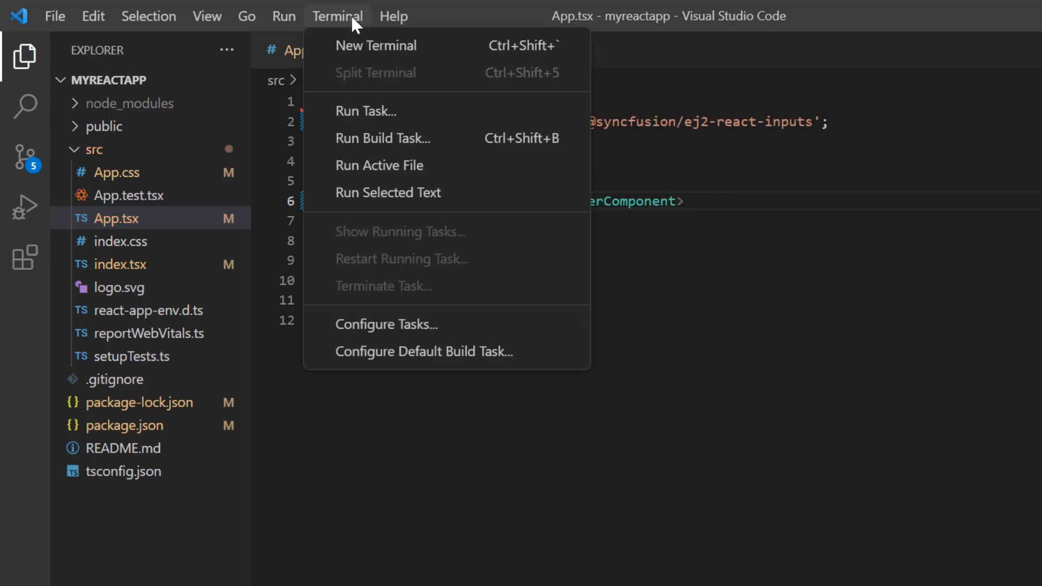
{"action": "left_click", "coordinate": [375, 45]}
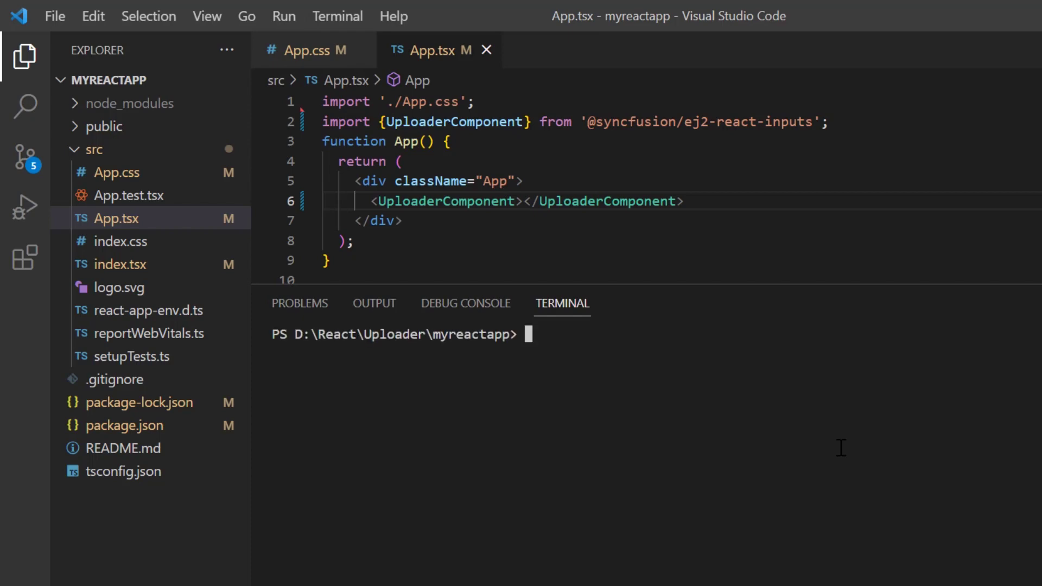
{"action": "type", "text": "npm start"}
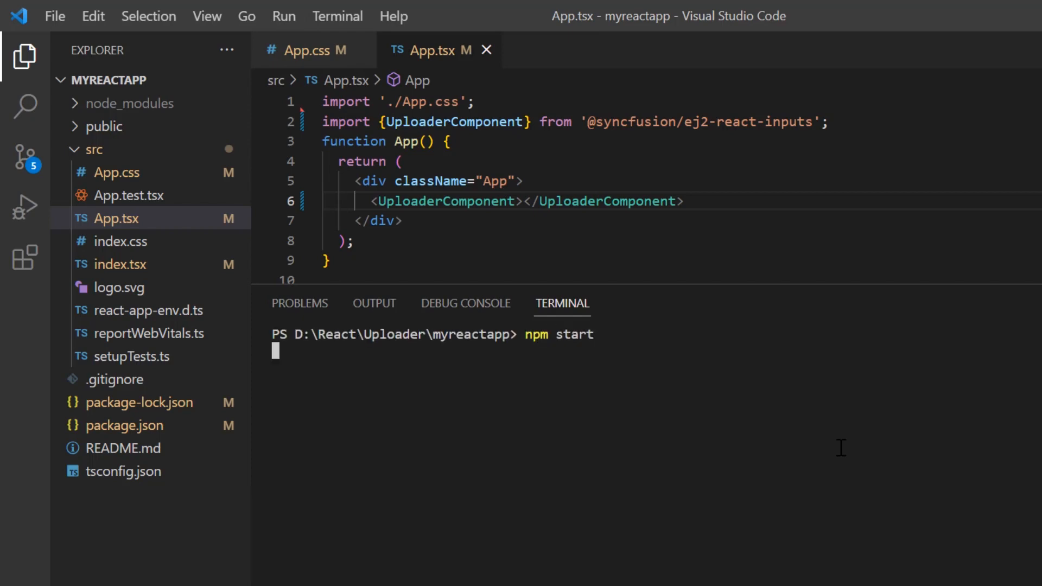
{"action": "key", "text": "Return"}
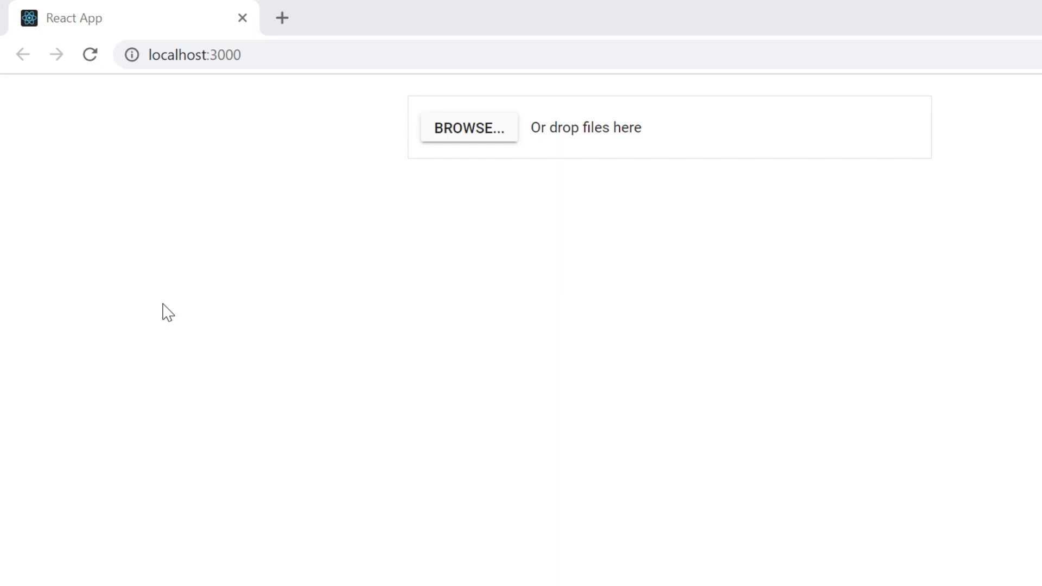
{"action": "mouse_move", "coordinate": [469, 128]}
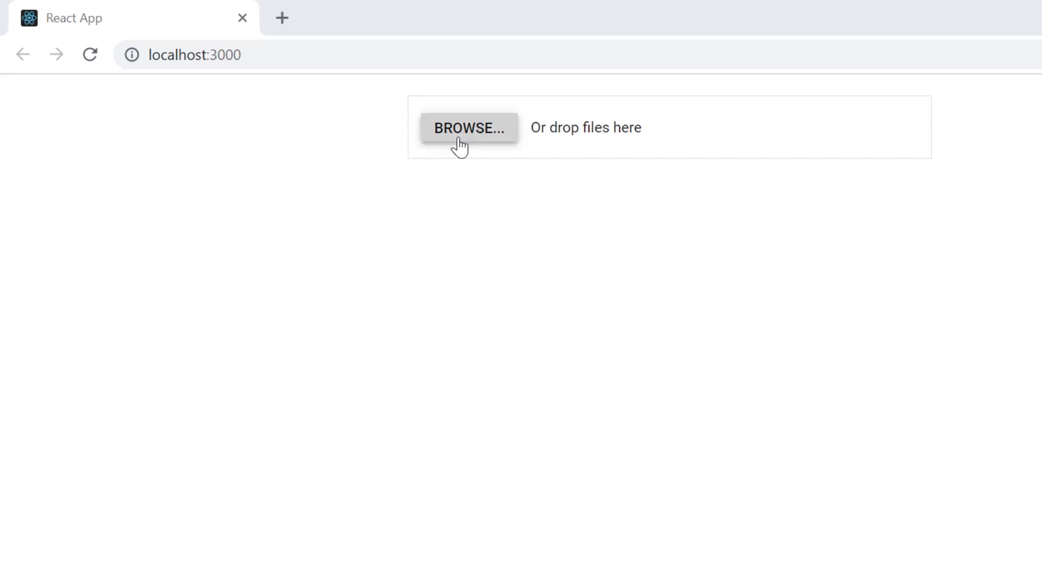
- Pick four files from Downloads so they queue as Ready to upload
{"action": "left_click", "coordinate": [469, 128]}
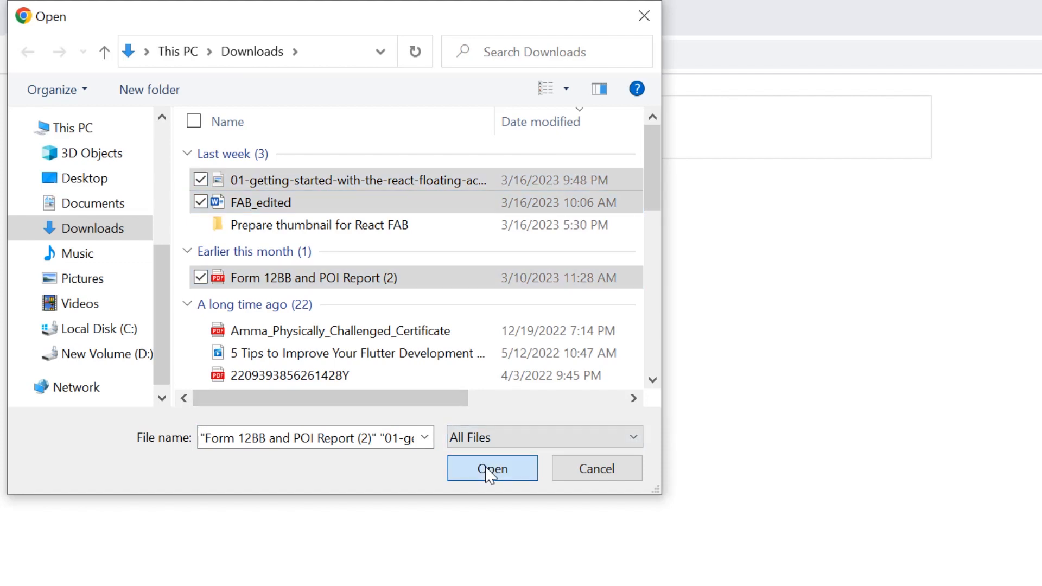
{"action": "left_click", "coordinate": [492, 469]}
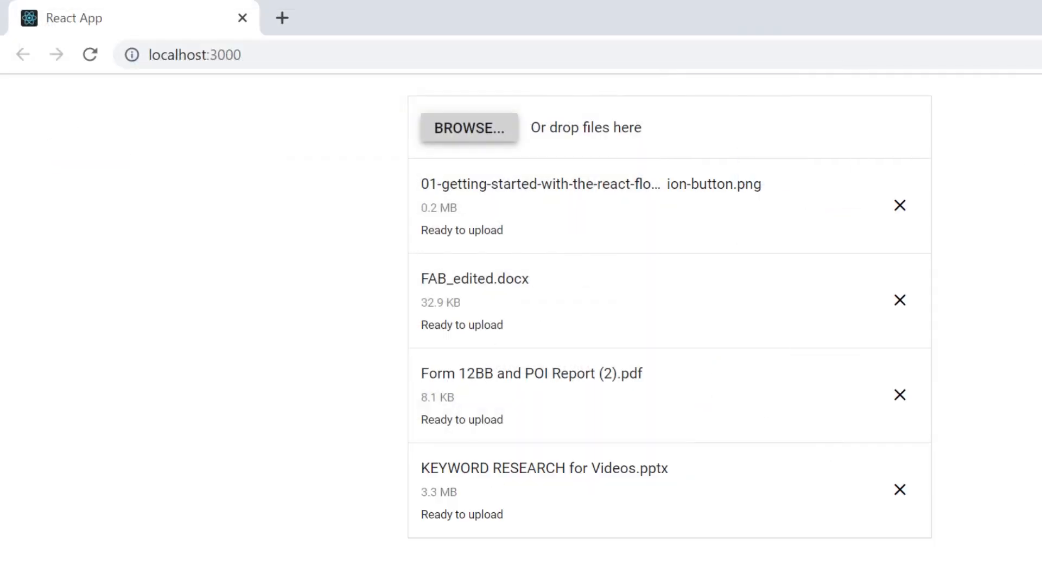
{"action": "double_click", "coordinate": [462, 230]}
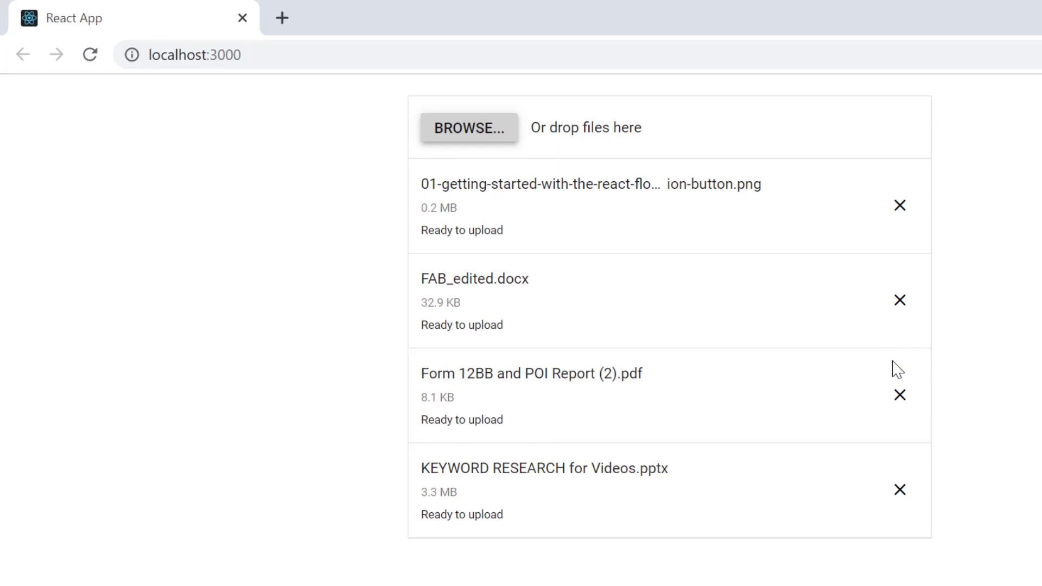
{"action": "left_click", "coordinate": [900, 395]}
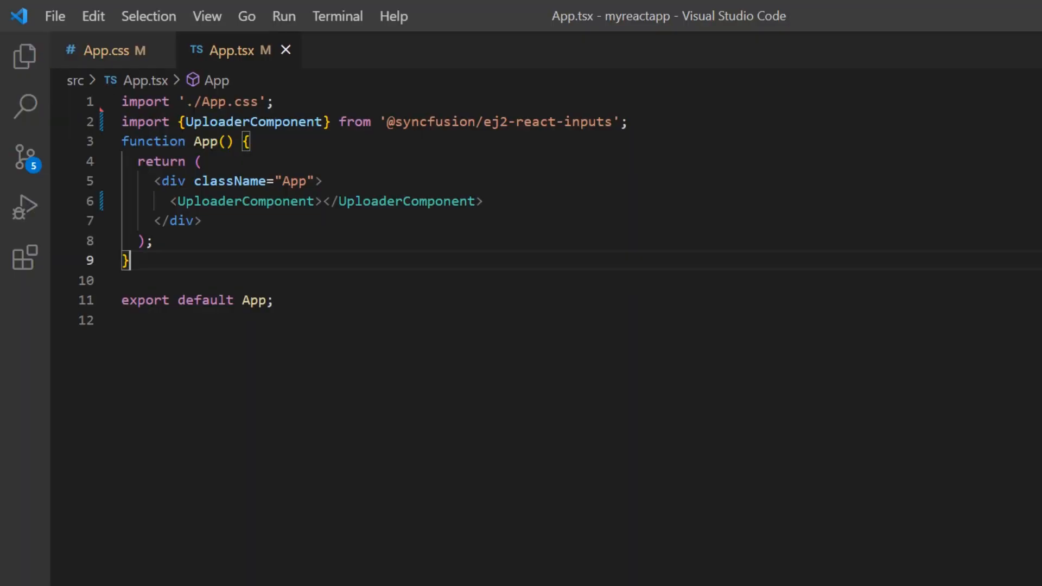
{"action": "mouse_move", "coordinate": [431, 286]}
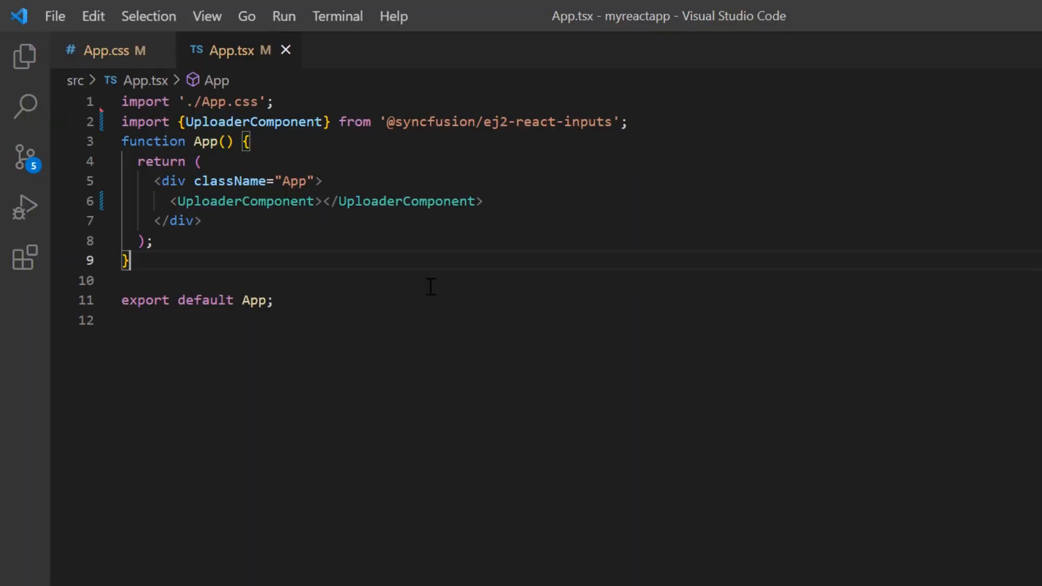
{"action": "mouse_move", "coordinate": [410, 270]}
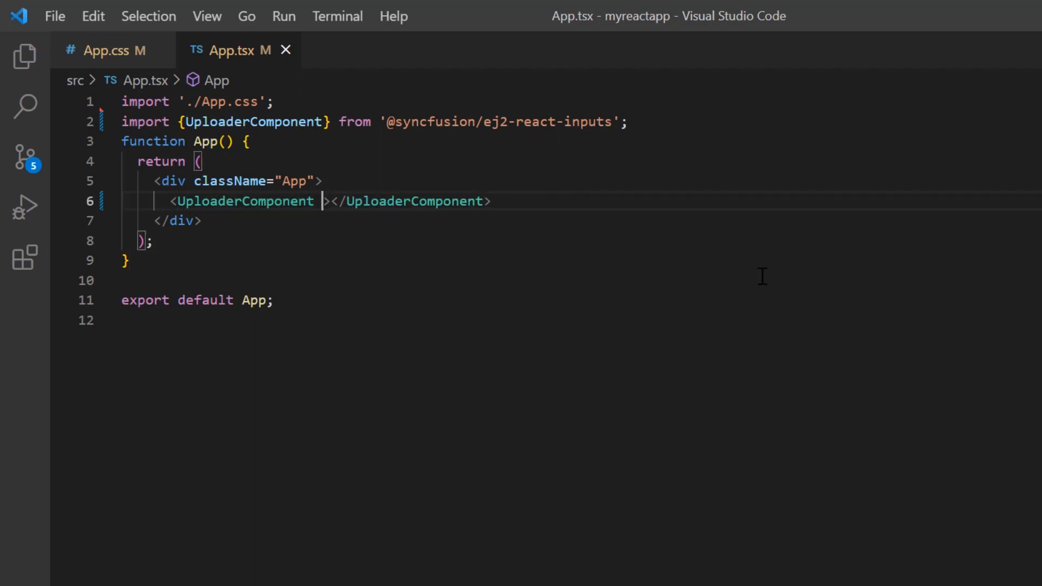
- Add asyncSettings and declare const path with the Syncfusion uploadbox Save and Remove URLs
{"action": "type", "text": "asyn"}
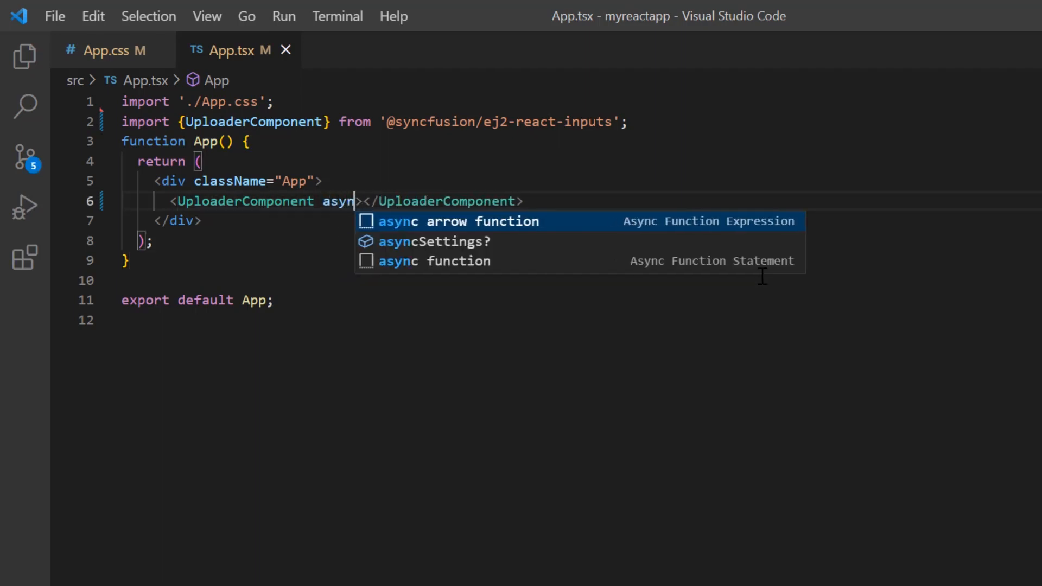
{"action": "left_click", "coordinate": [433, 241]}
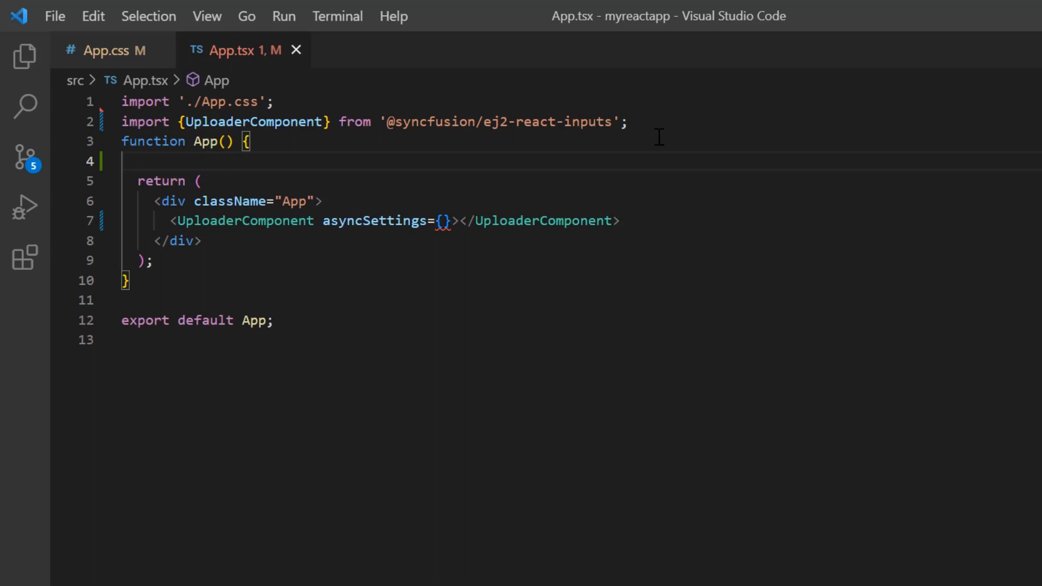
{"action": "type", "text": "const"}
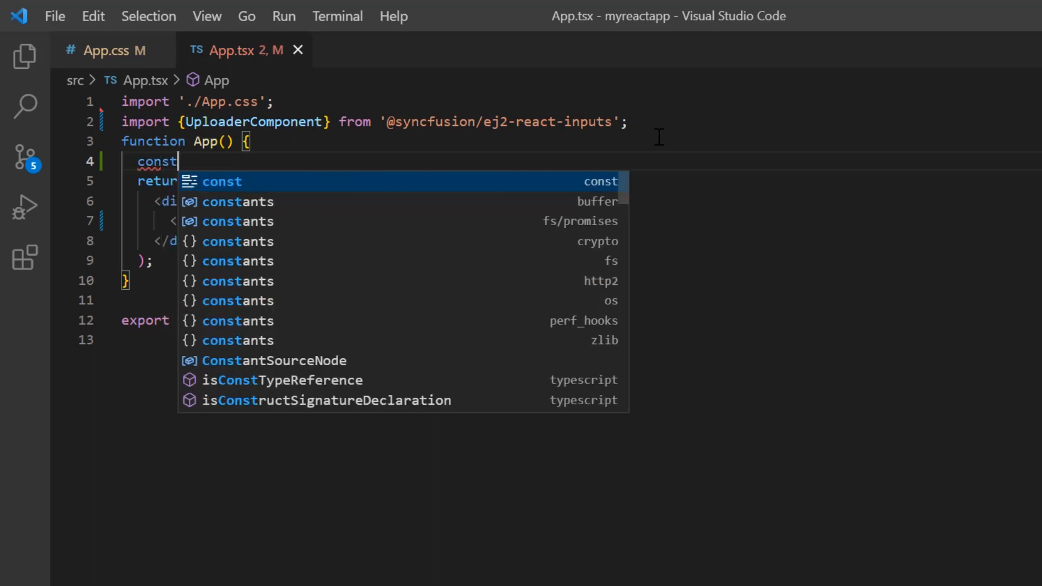
{"action": "type", "text": "path = {"}
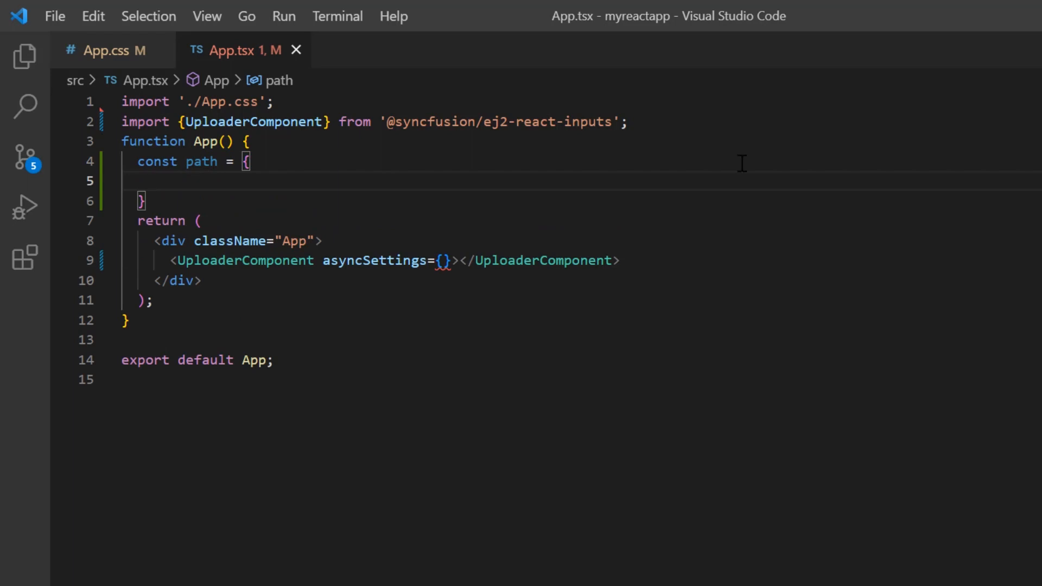
{"action": "type", "text": "saveUrl: \"\","}
{"action": "type", "text": "remove"}
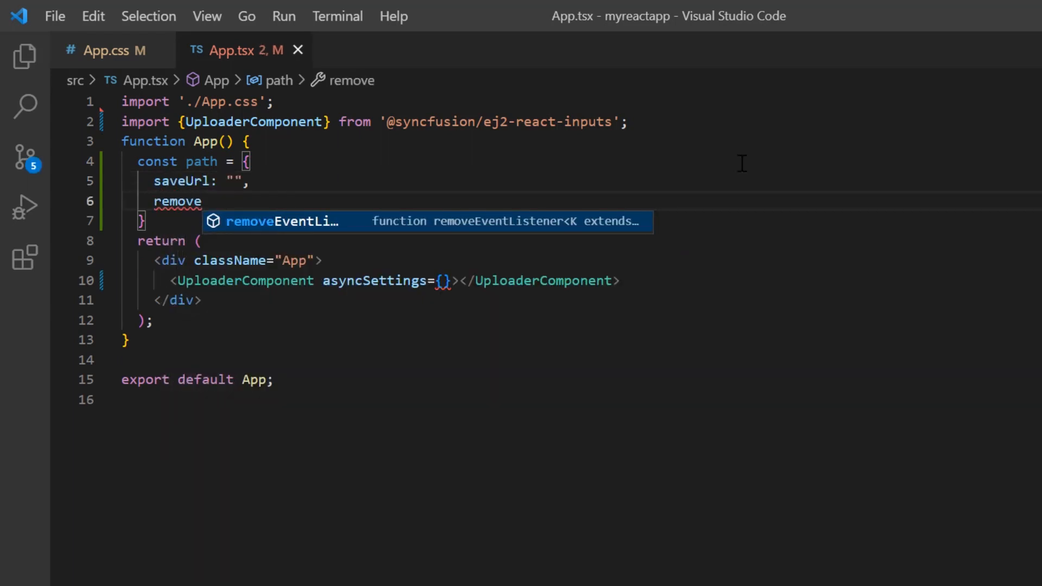
{"action": "type", "text": "Url"}
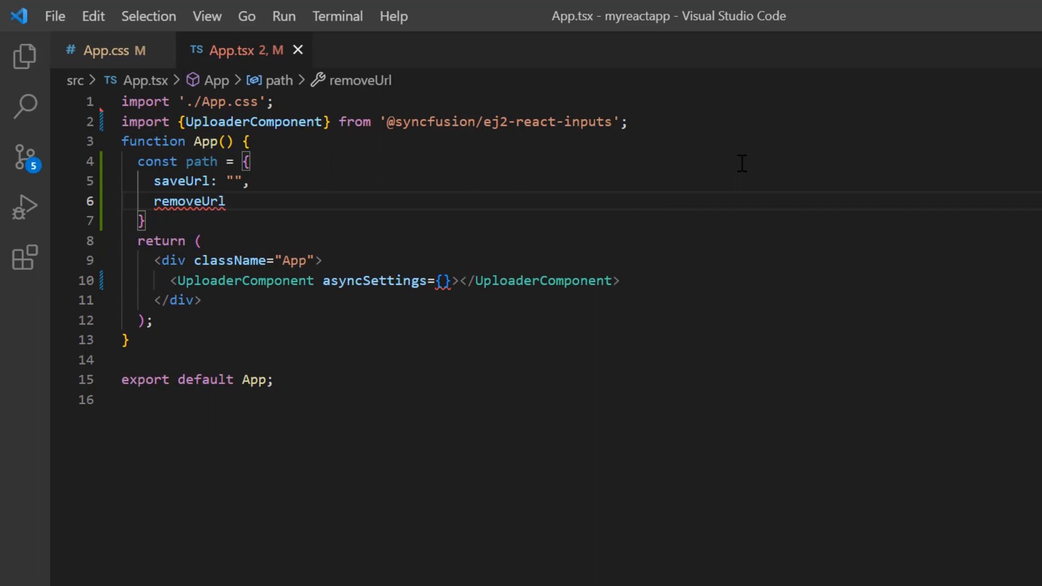
{"action": "type", "text": "https://ej2.syncfusion.com/services/api/uploadbox/Save"}
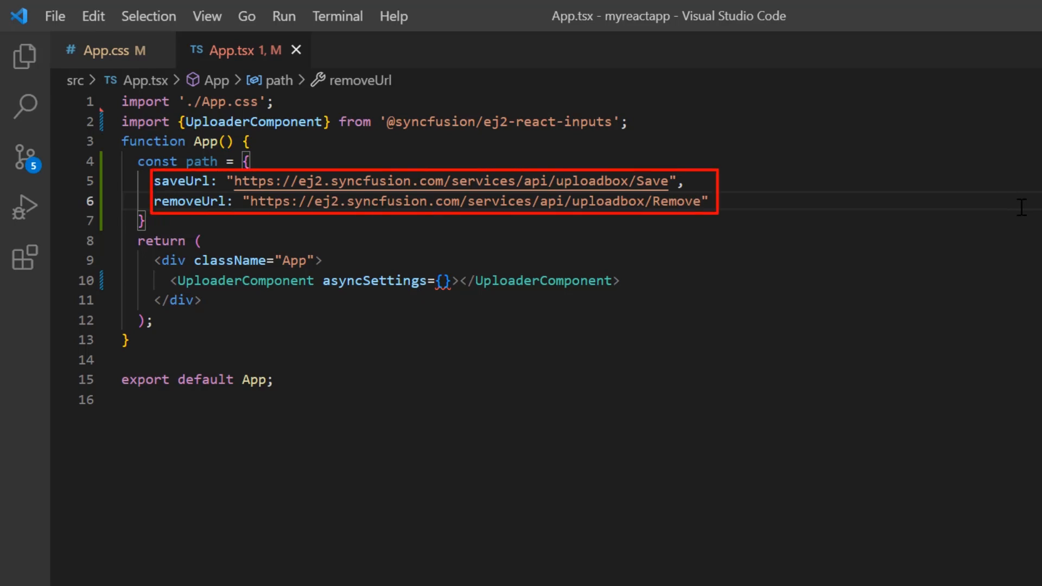
- Pass the path object into the uploader's asyncSettings braces
{"action": "left_click", "coordinate": [701, 202]}
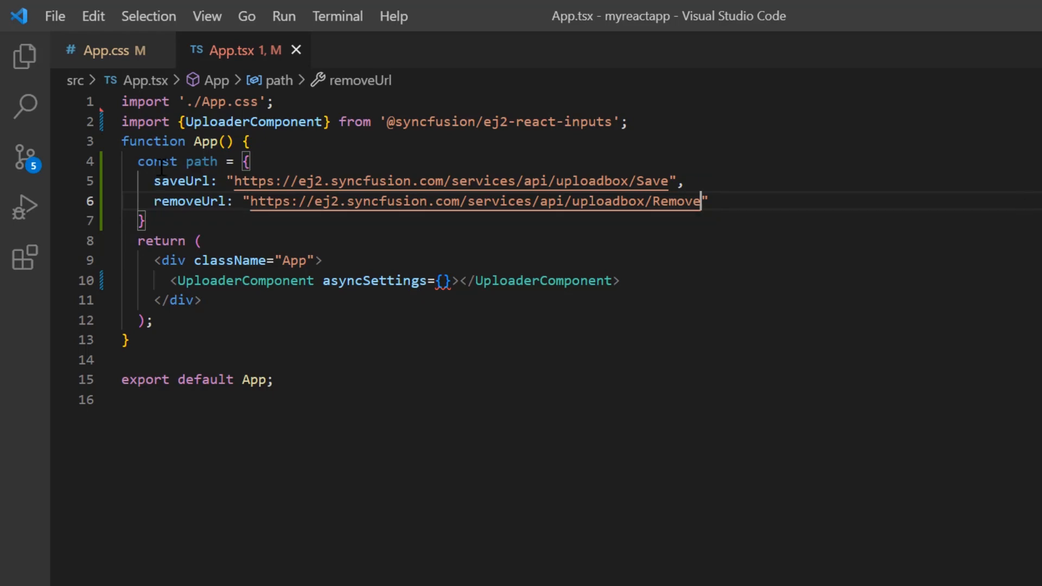
{"action": "double_click", "coordinate": [202, 161]}
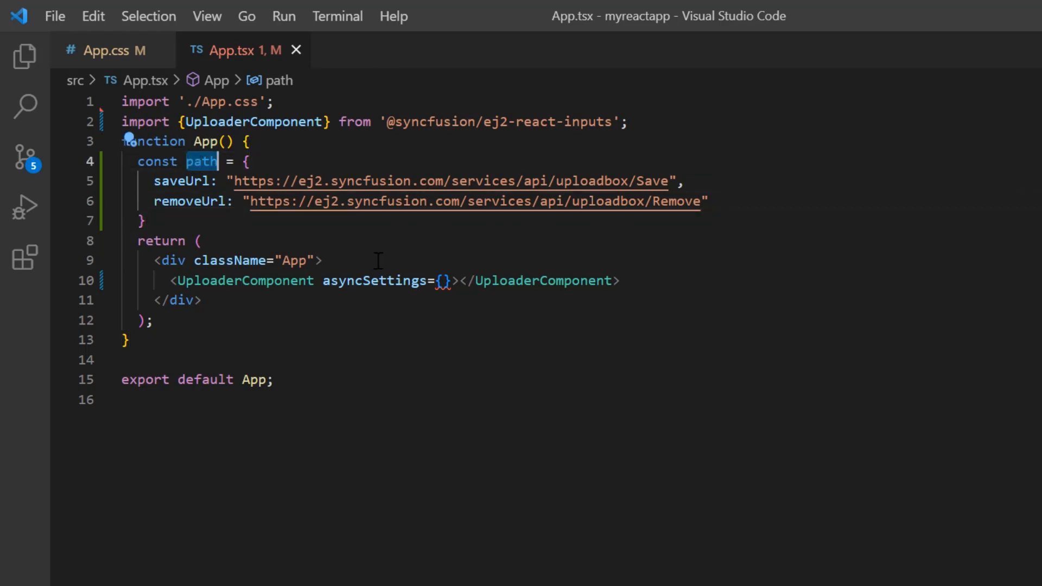
{"action": "type", "text": "path"}
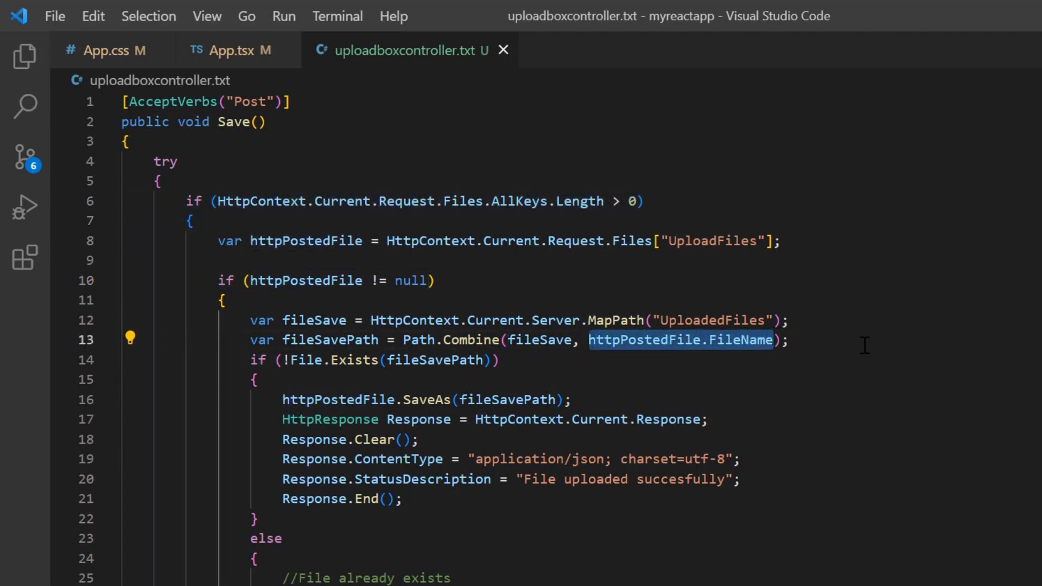
- Review the Save and Remove handlers in uploadboxcontroller.txt, highlighting the save, filename and delete lines
{"action": "left_click", "coordinate": [236, 360]}
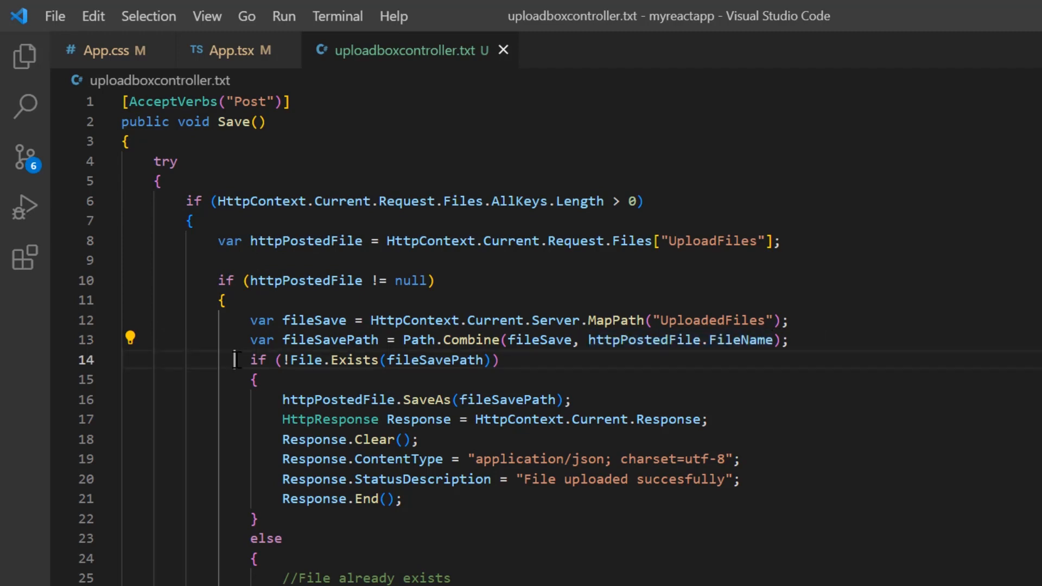
{"action": "triple_click", "coordinate": [372, 359]}
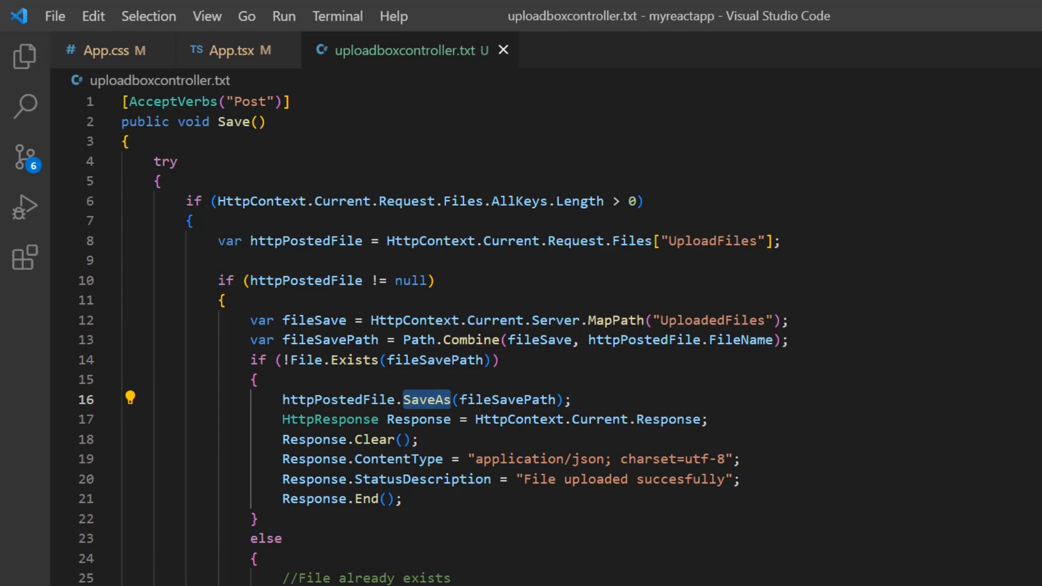
{"action": "scroll", "scroll_direction": "down", "scroll_amount": 3}
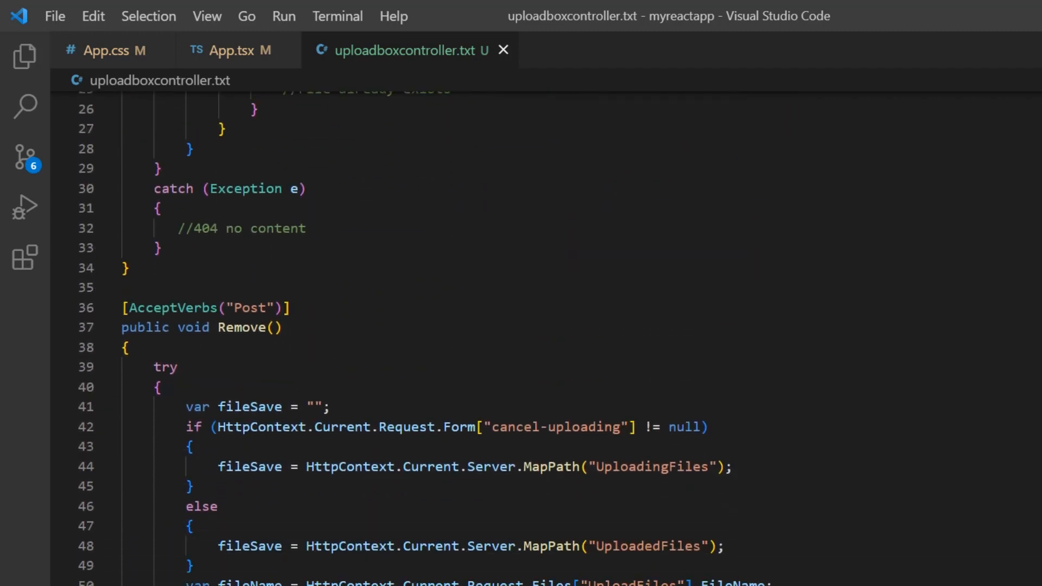
{"action": "scroll", "scroll_direction": "down", "scroll_amount": 3}
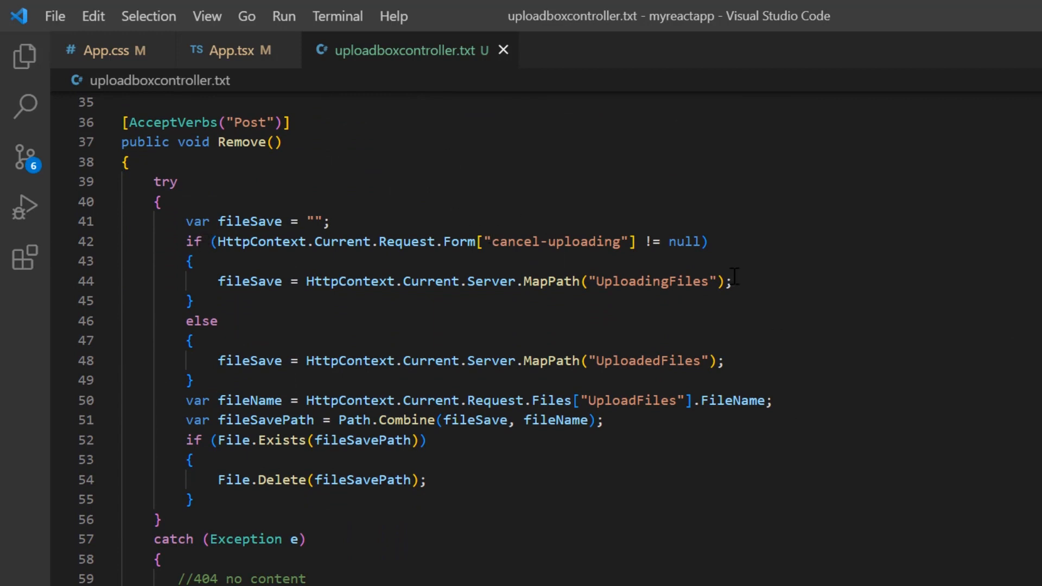
{"action": "double_click", "coordinate": [250, 401]}
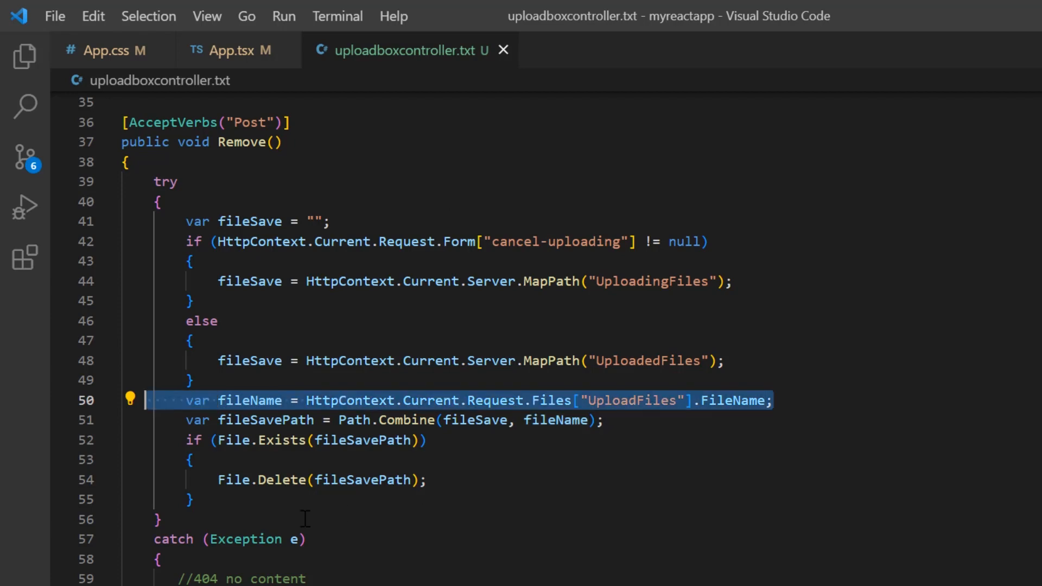
{"action": "left_click", "coordinate": [306, 480]}
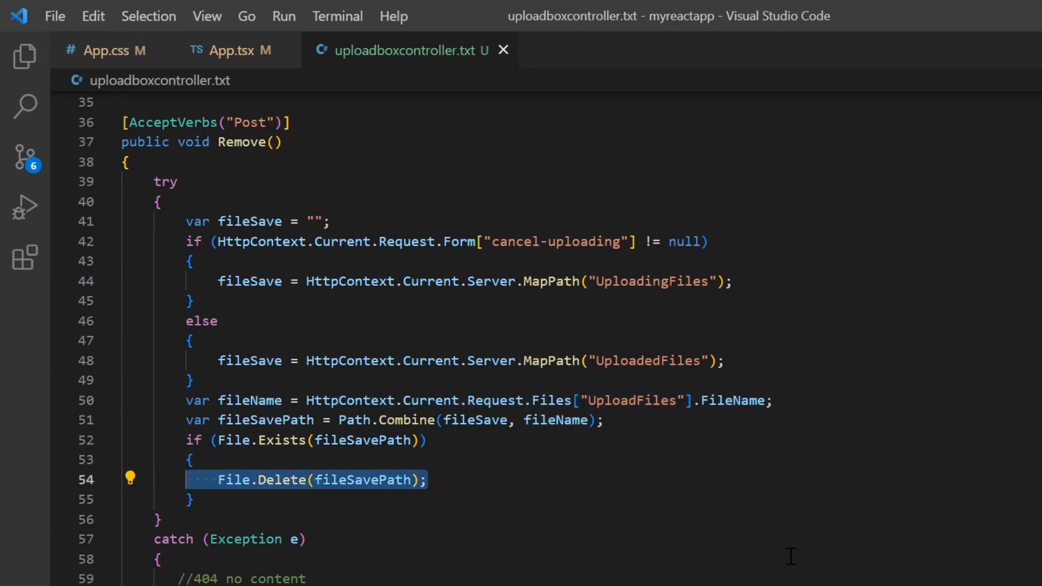
{"action": "mouse_move", "coordinate": [467, 34]}
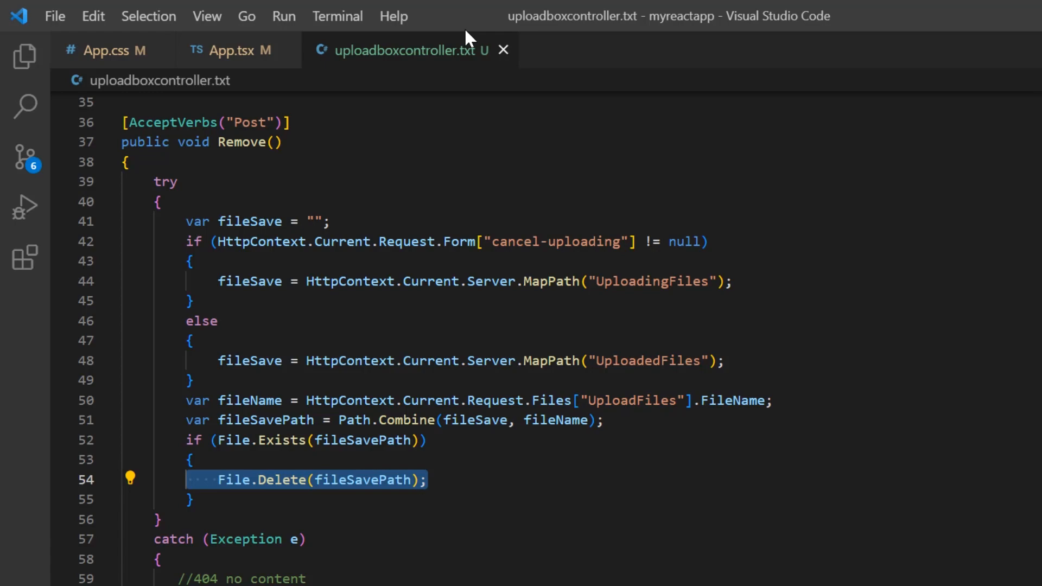
{"action": "left_click", "coordinate": [230, 49]}
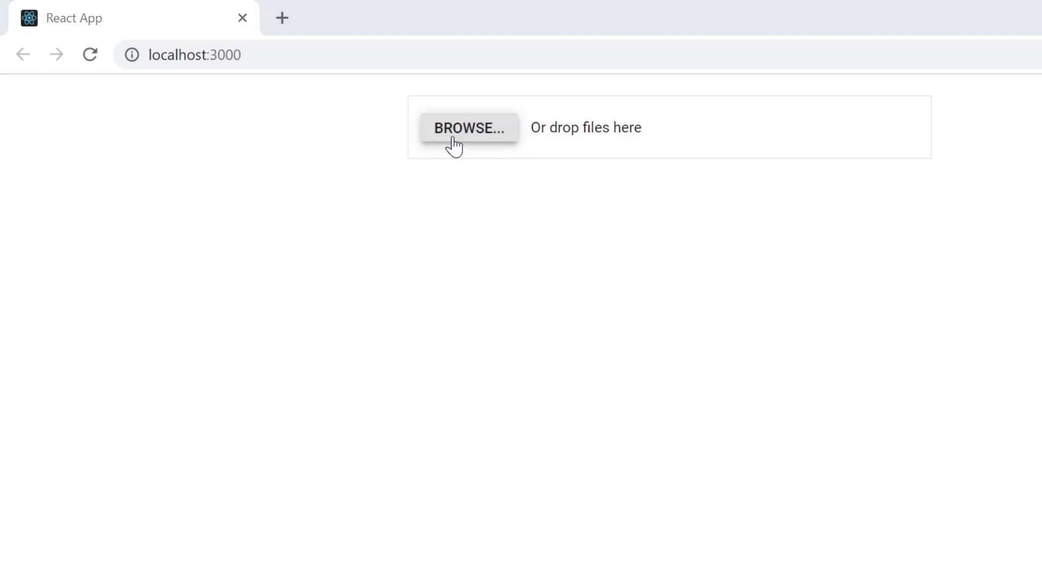
- Upload a first batch of files, then remove the PDF and FAB_edited.docx from the list
{"action": "left_click", "coordinate": [469, 128]}
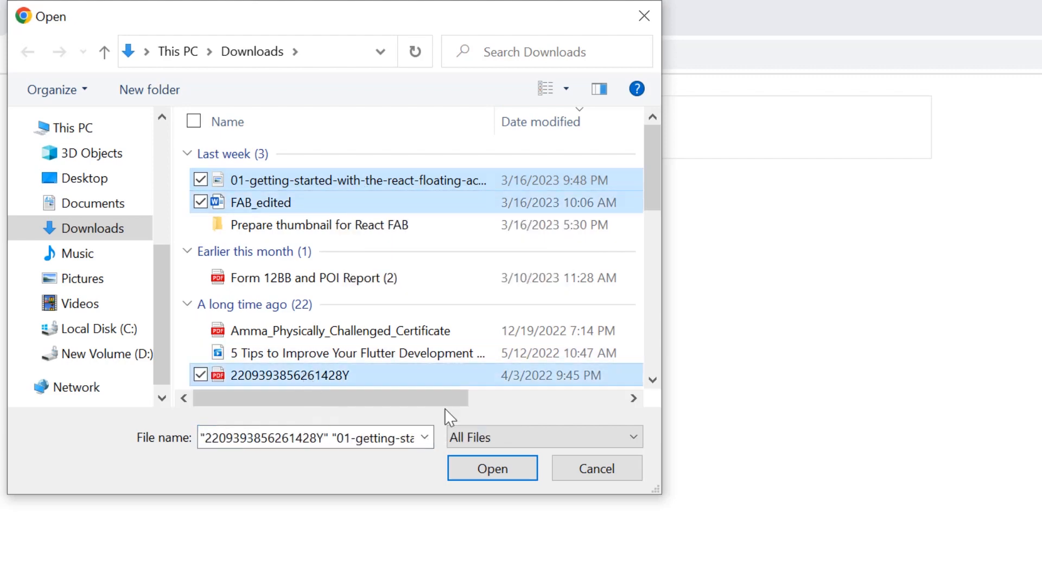
{"action": "left_click", "coordinate": [492, 469]}
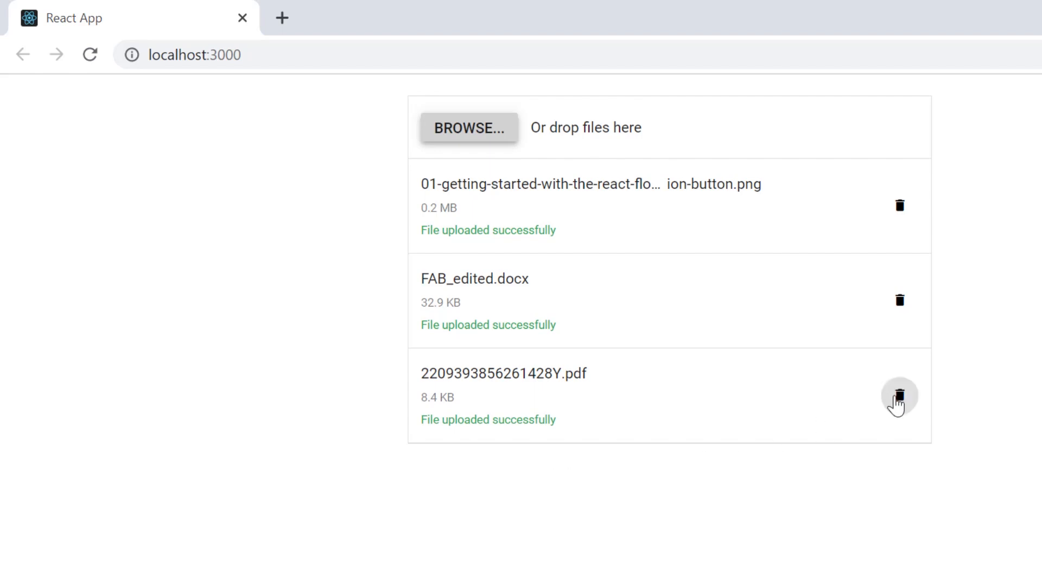
{"action": "left_click", "coordinate": [899, 396]}
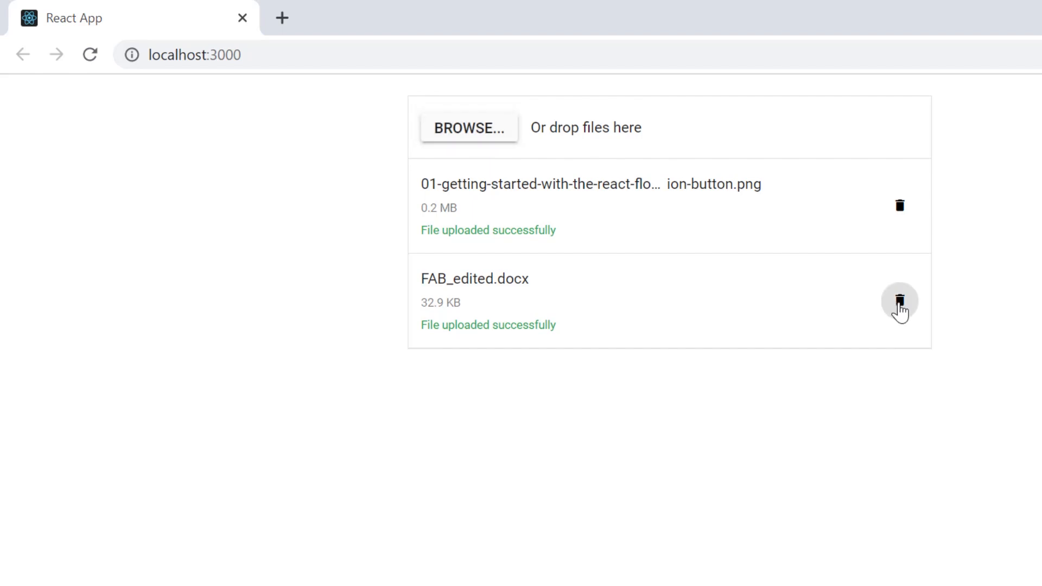
{"action": "left_click", "coordinate": [899, 301]}
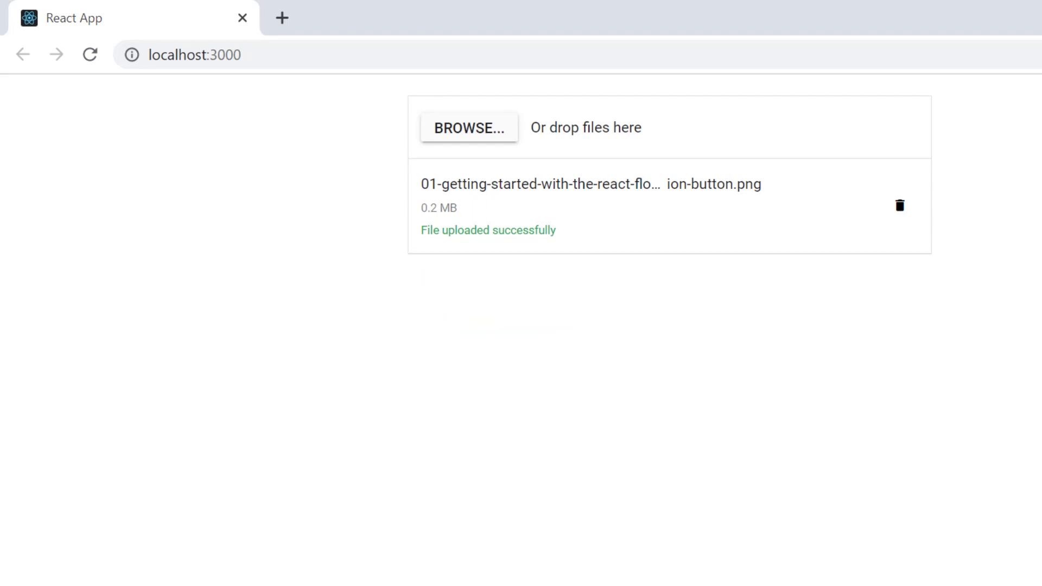
{"action": "mouse_move", "coordinate": [469, 129]}
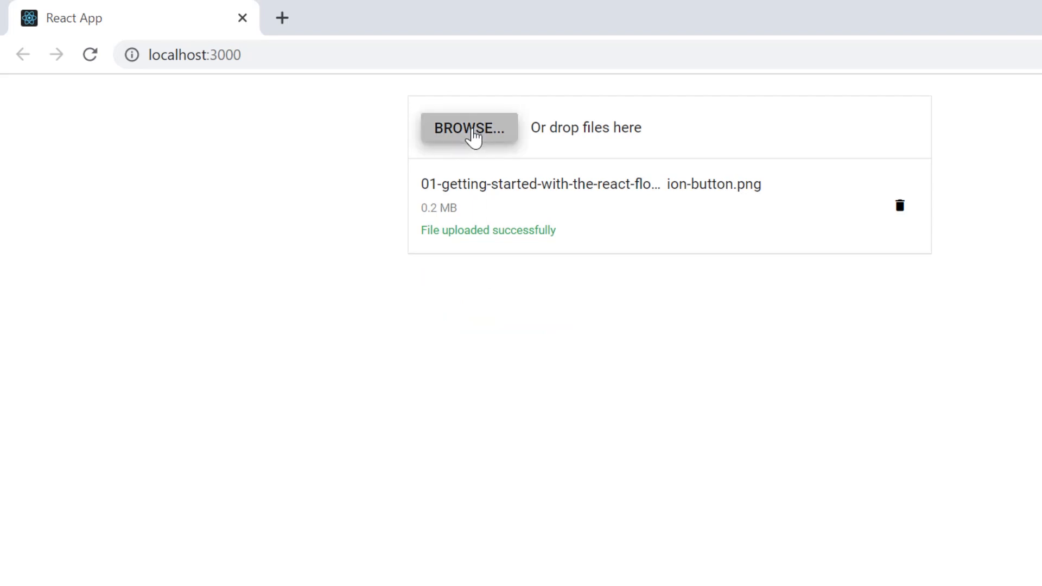
- Add EMI_PREPAYMENT_LETTER_173677 (1), Form 12BB and POI Report (1) and C32 together to the uploader
{"action": "left_click", "coordinate": [470, 128]}
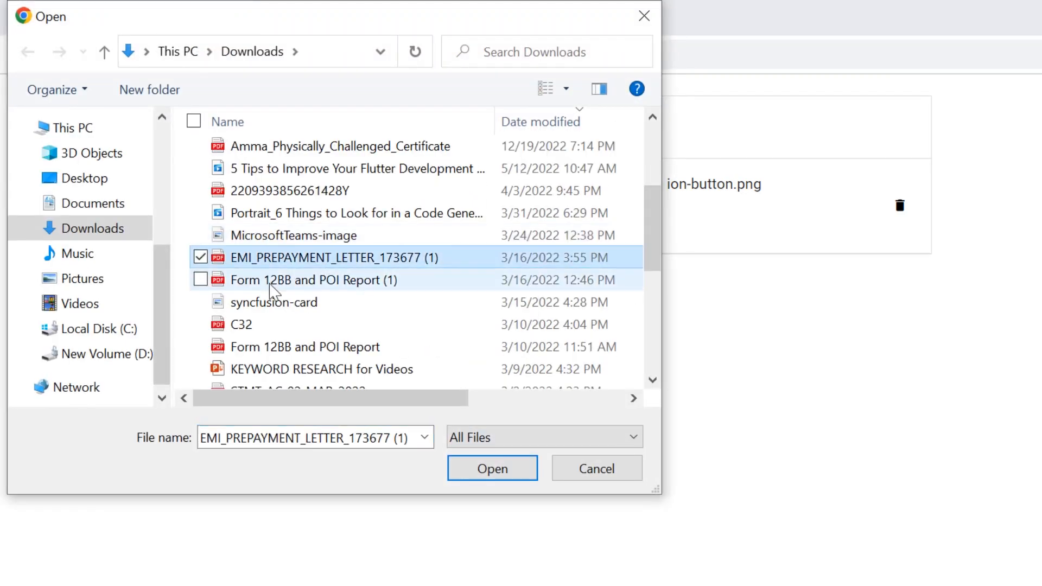
{"action": "left_click", "coordinate": [200, 323]}
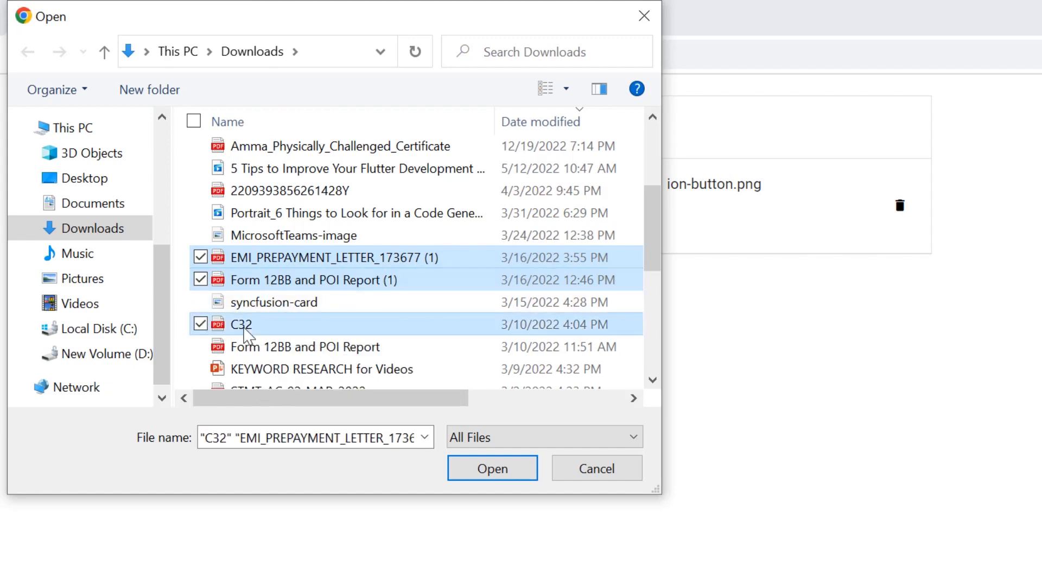
{"action": "left_click", "coordinate": [491, 470]}
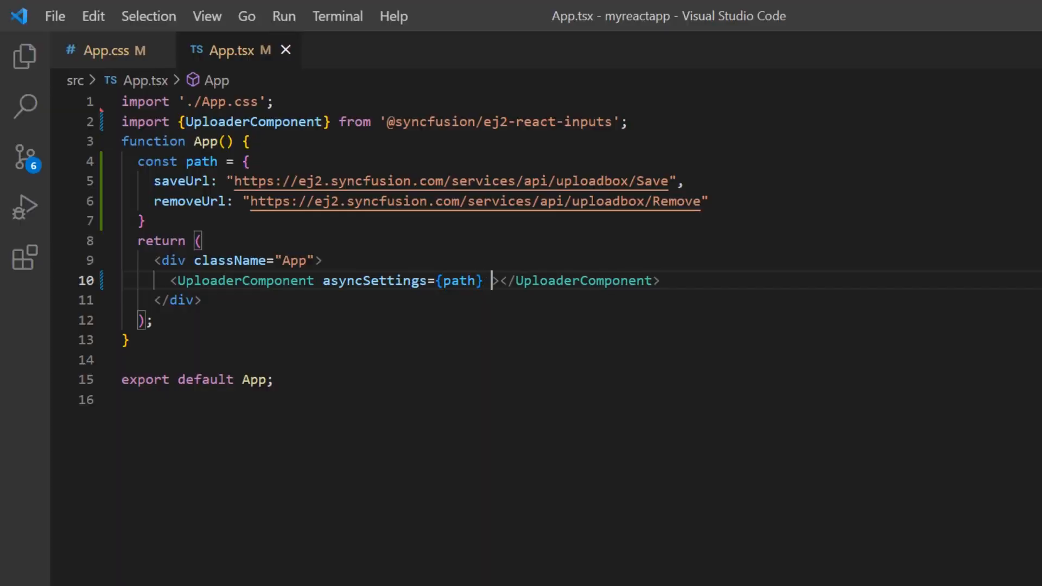
- Add a multiple={false} prop to the UploaderComponent in App.tsx
{"action": "type", "text": "multiple"}
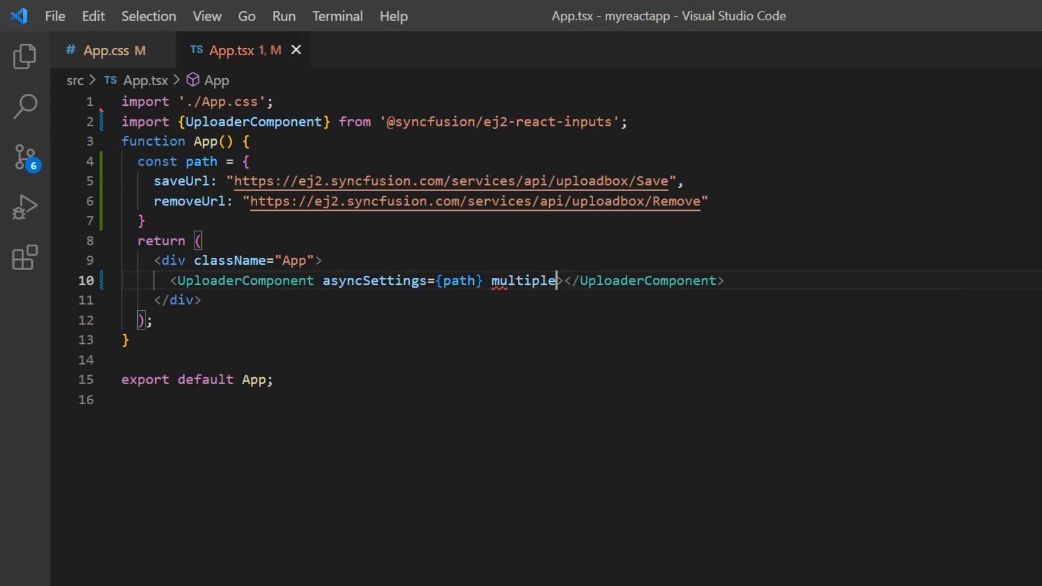
{"action": "type", "text": "={}"}
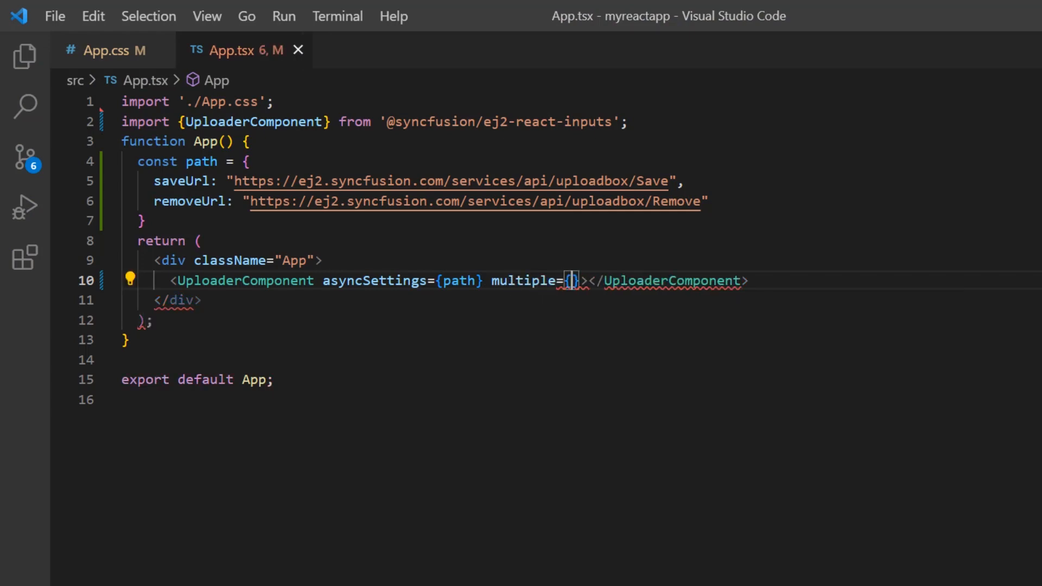
{"action": "type", "text": "fal"}
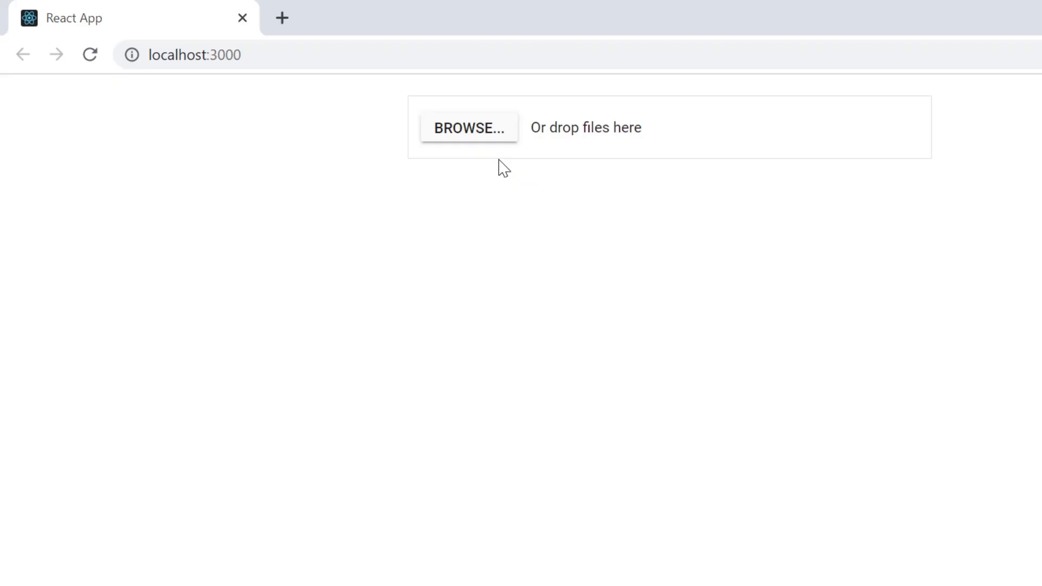
- Verify in the file picker that choosing the Flutter tips document then another keeps only one selected
{"action": "left_click", "coordinate": [469, 128]}
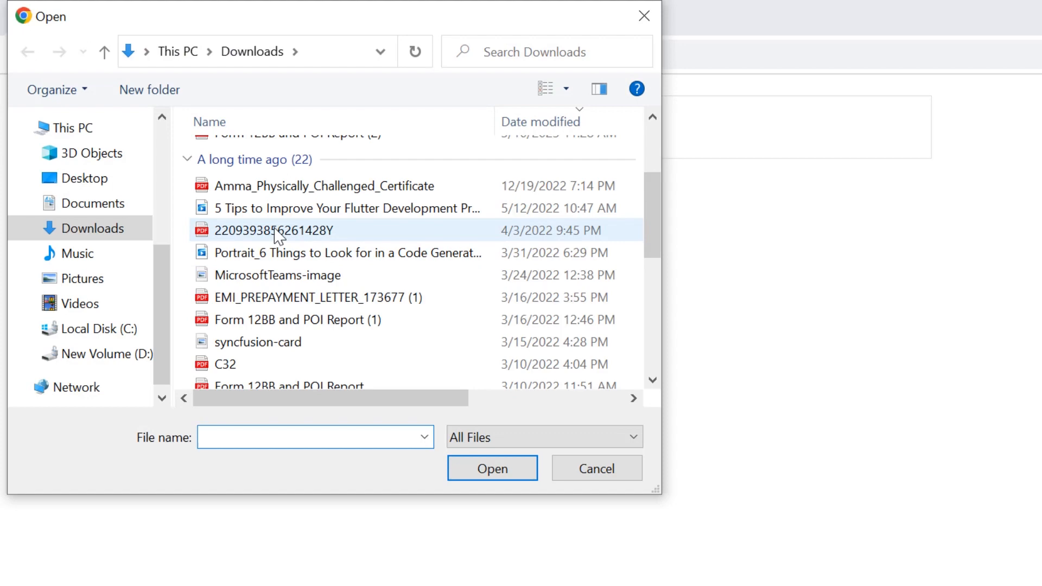
{"action": "left_click", "coordinate": [345, 209]}
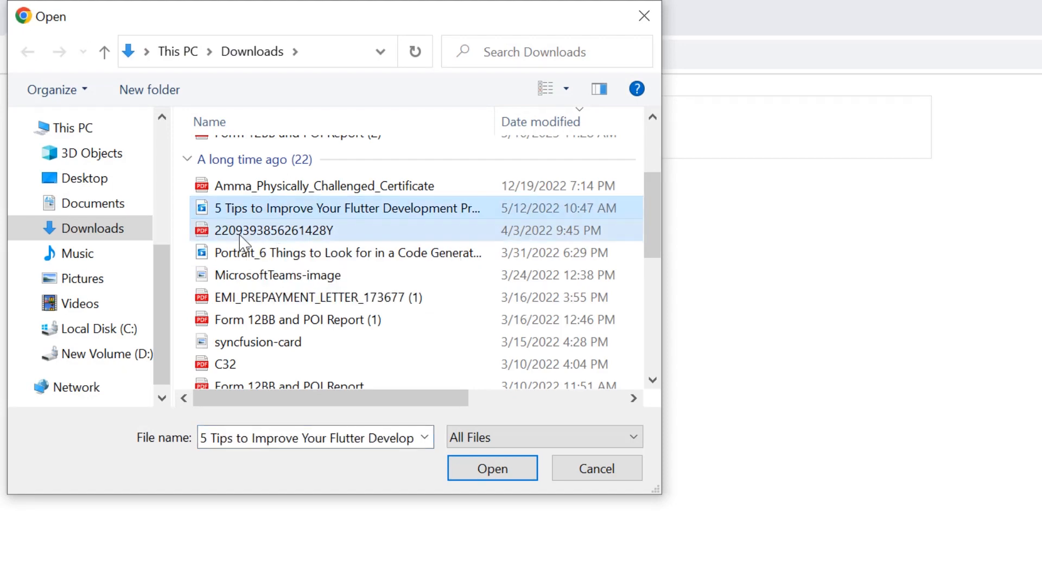
{"action": "left_click", "coordinate": [491, 468]}
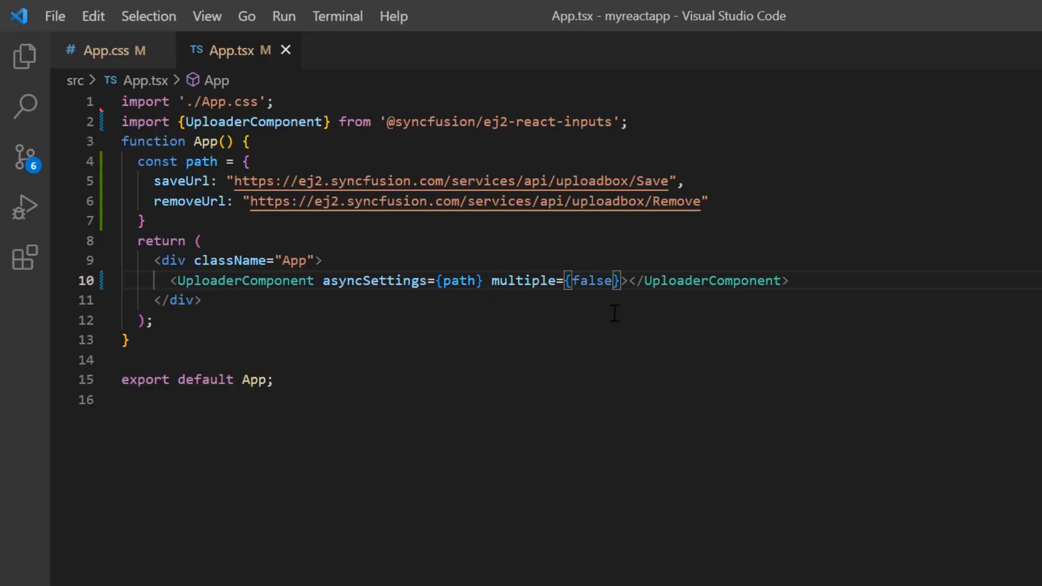
- Switch multiple back to {true} and start an autoUpload prop on its own line
{"action": "type", "text": "true}"}
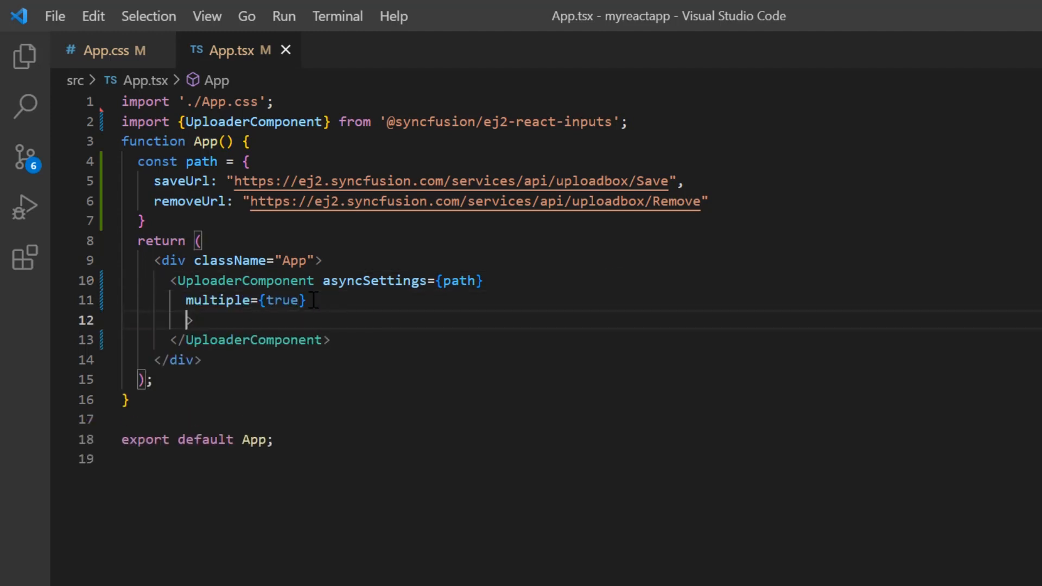
{"action": "type", "text": "autoUpload=>"}
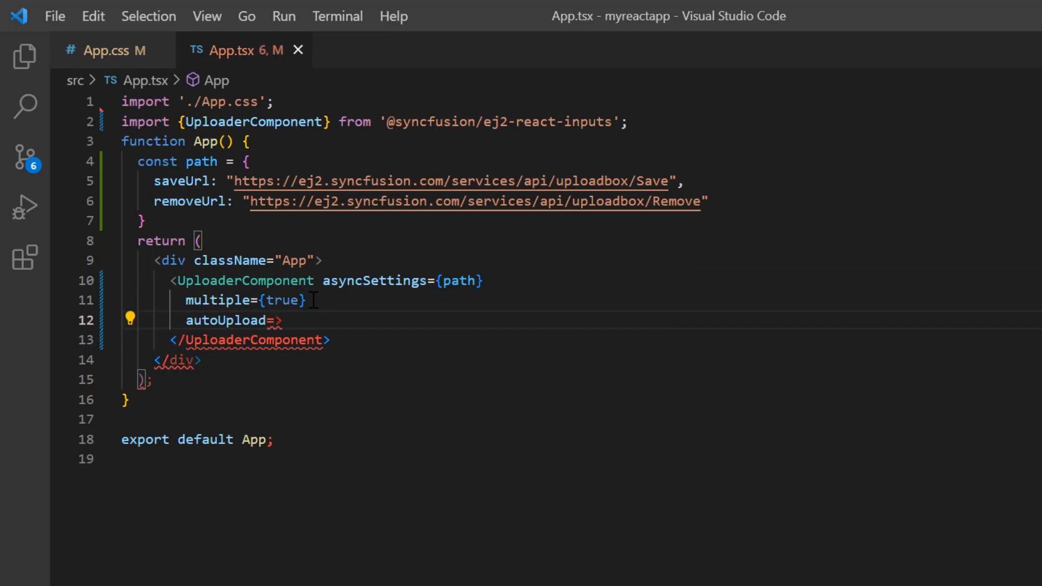
- Set autoUpload={false}, queue three files as ready and start their upload manually with UPLOAD
{"action": "type", "text": "{fal"}
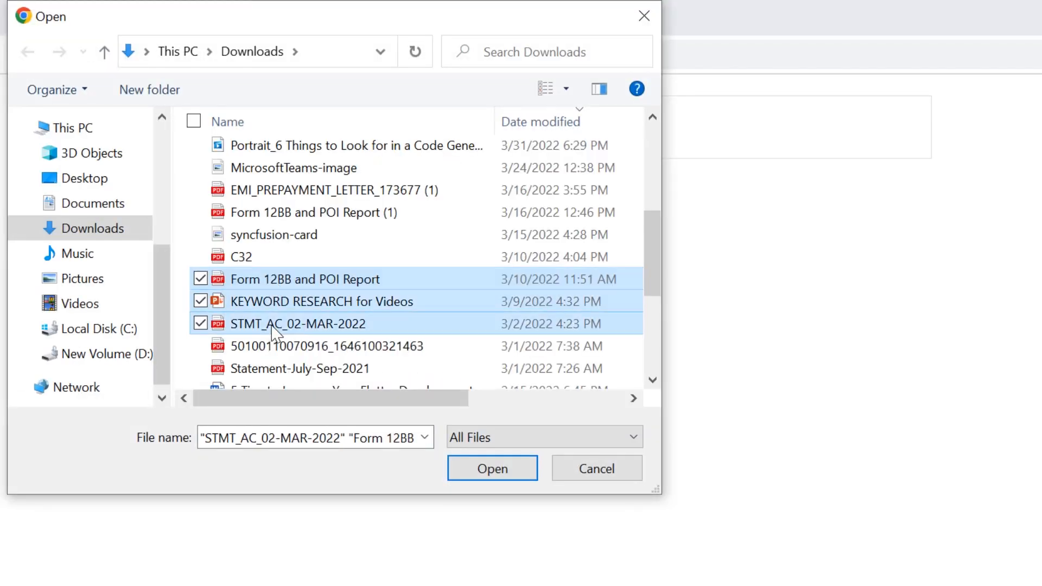
{"action": "left_click", "coordinate": [491, 469]}
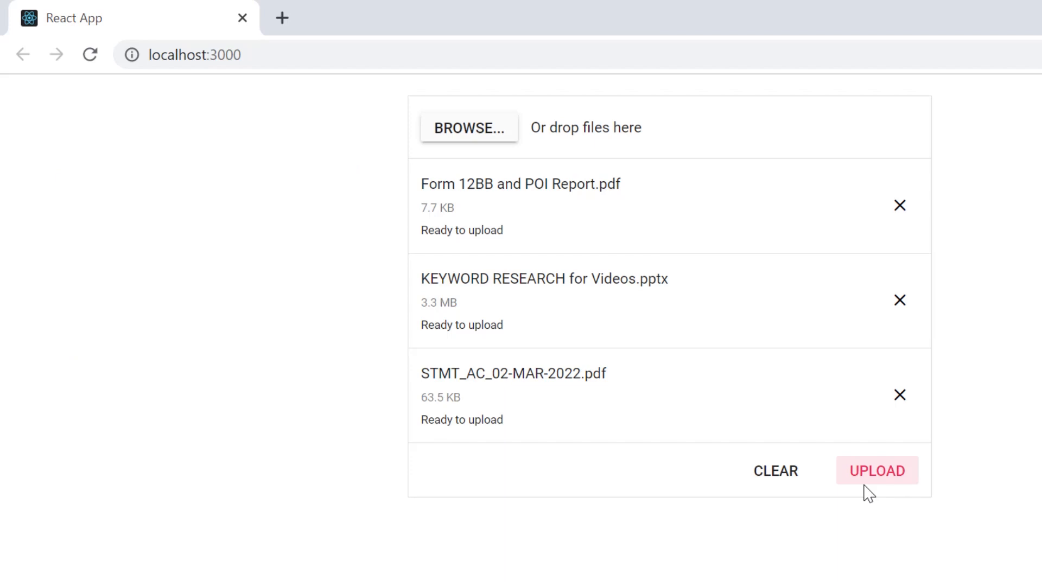
{"action": "mouse_move", "coordinate": [887, 495]}
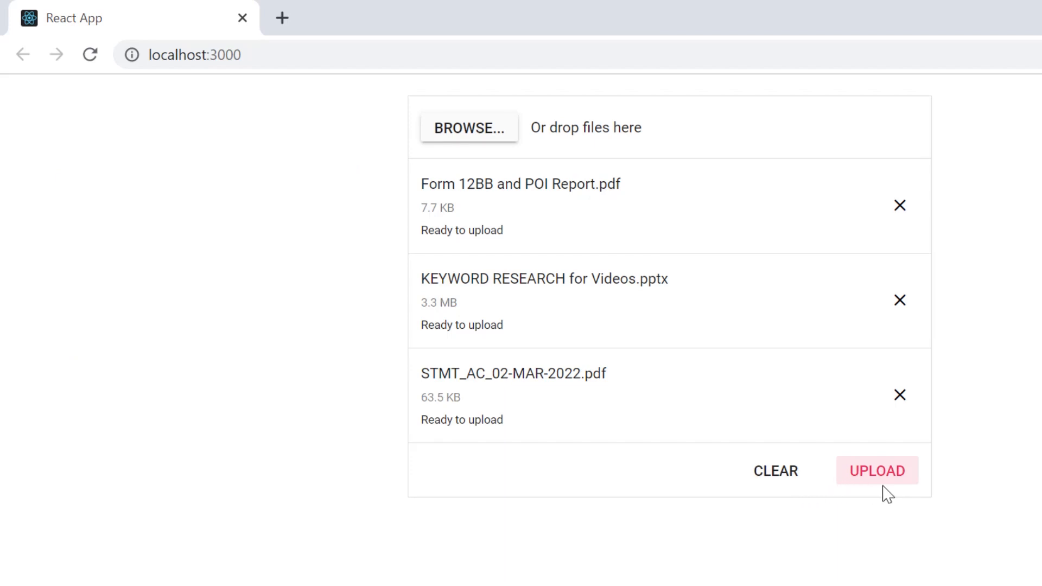
{"action": "mouse_move", "coordinate": [898, 557]}
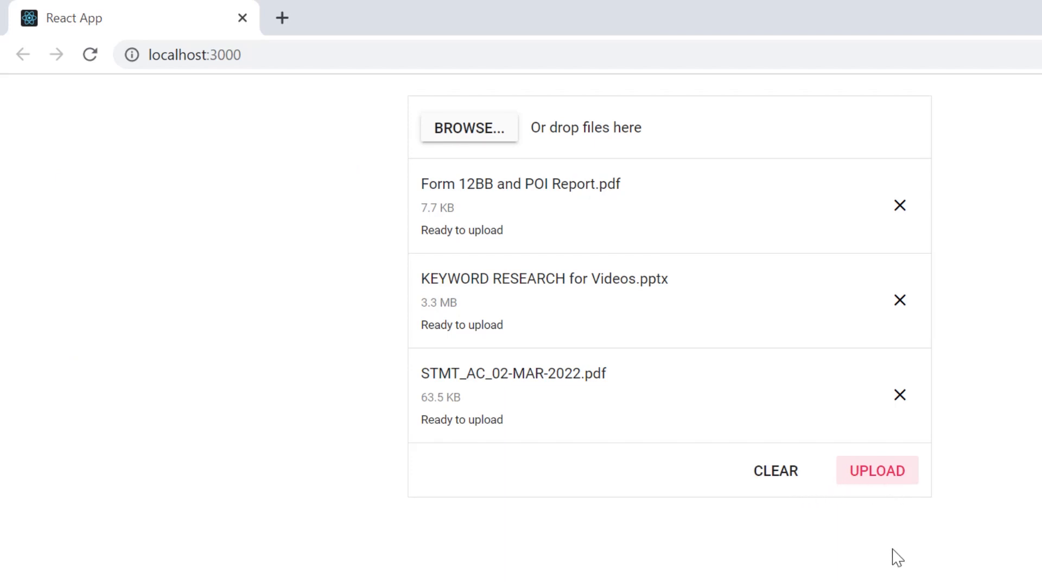
{"action": "mouse_move", "coordinate": [876, 488]}
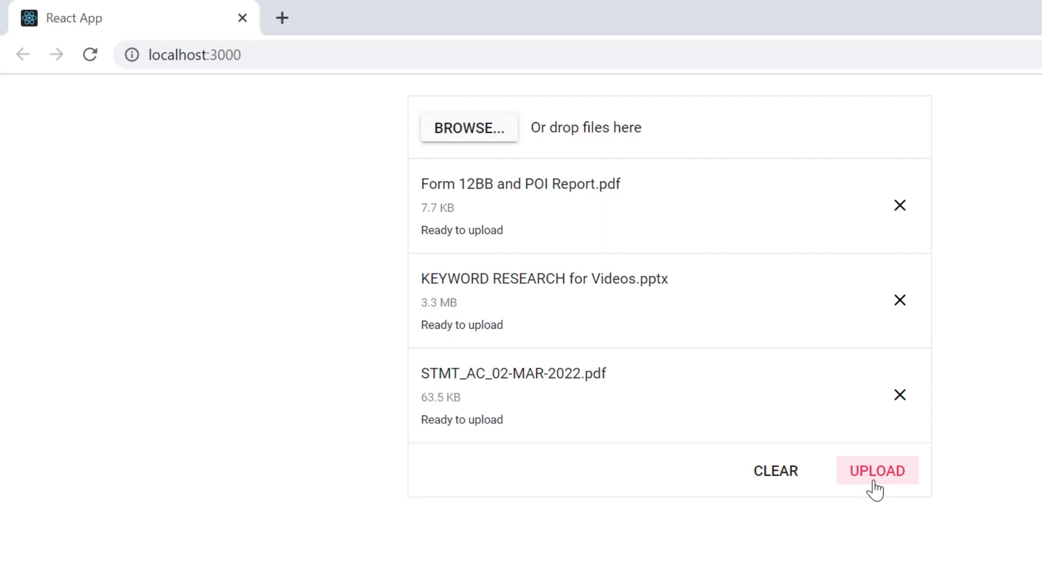
{"action": "left_click", "coordinate": [877, 470]}
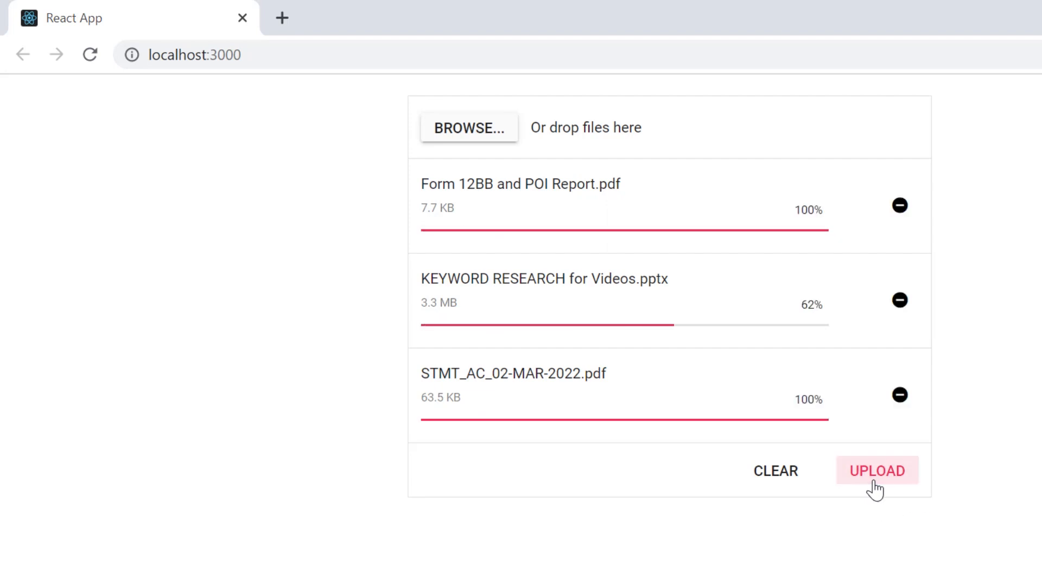
{"action": "left_click", "coordinate": [878, 470]}
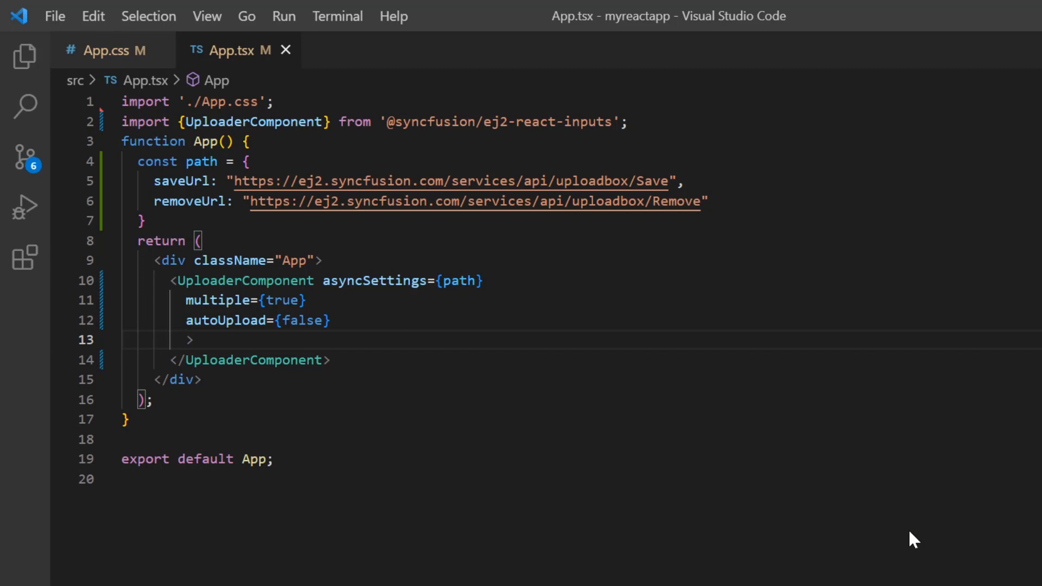
- Add sequentialUpload={true} to the UploaderComponent and save App.tsx
{"action": "type", "text": "sequentialUpload={"}
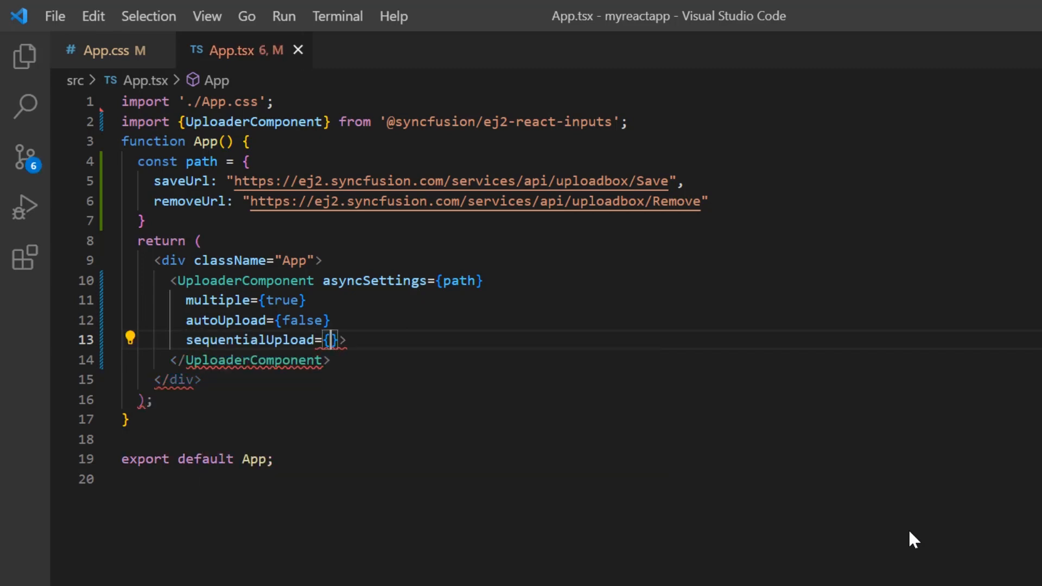
{"action": "type", "text": "true"}
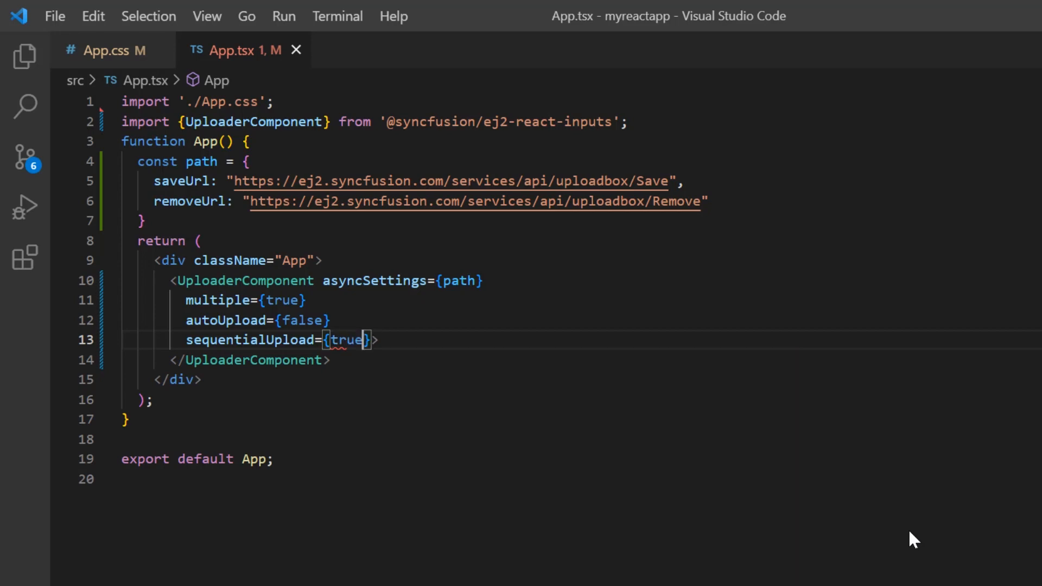
{"action": "type", "text": "t"}
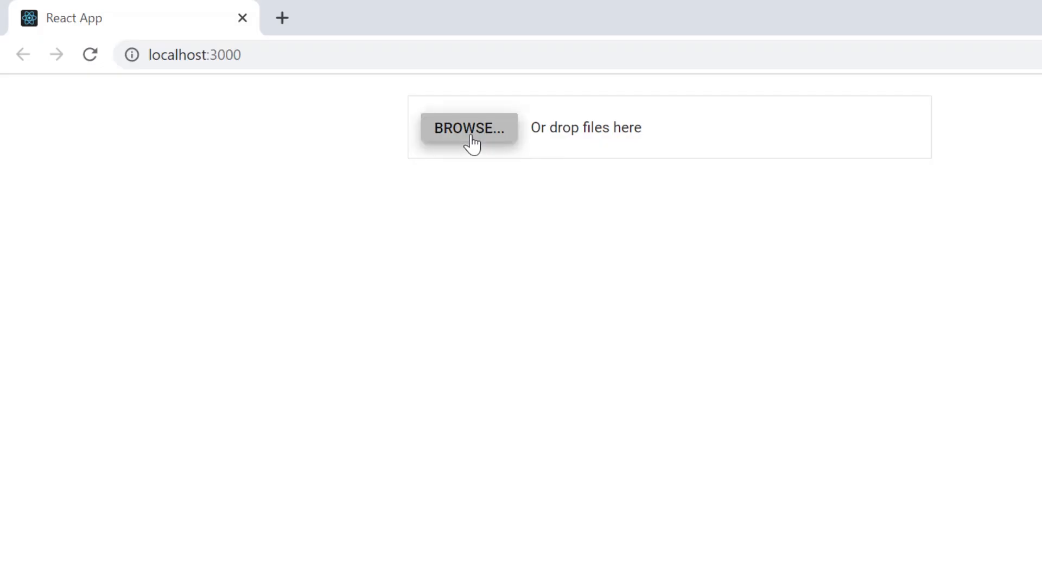
{"action": "left_click", "coordinate": [468, 128]}
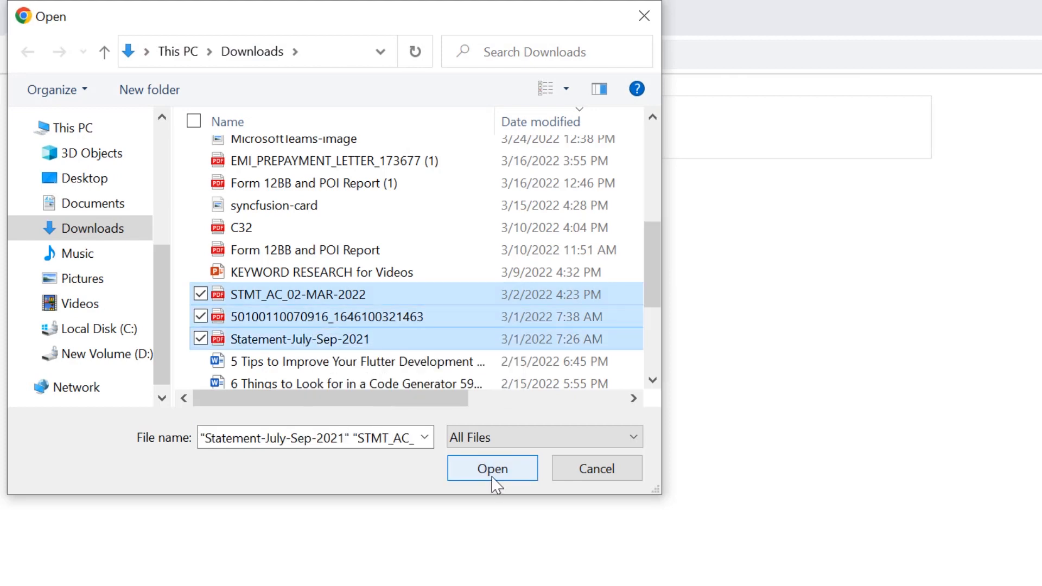
{"action": "left_click", "coordinate": [492, 469]}
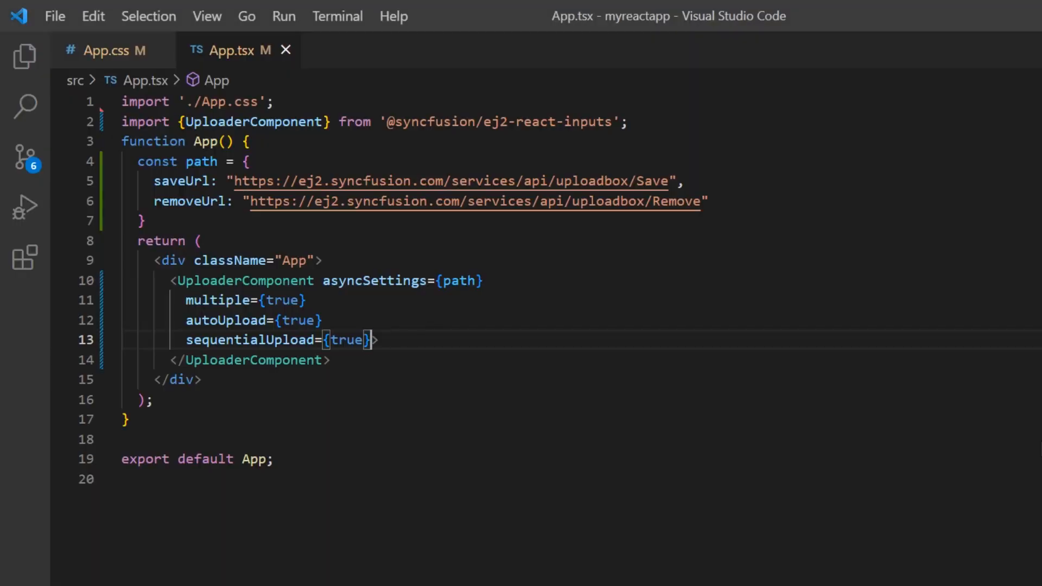
{"action": "mouse_move", "coordinate": [715, 161]}
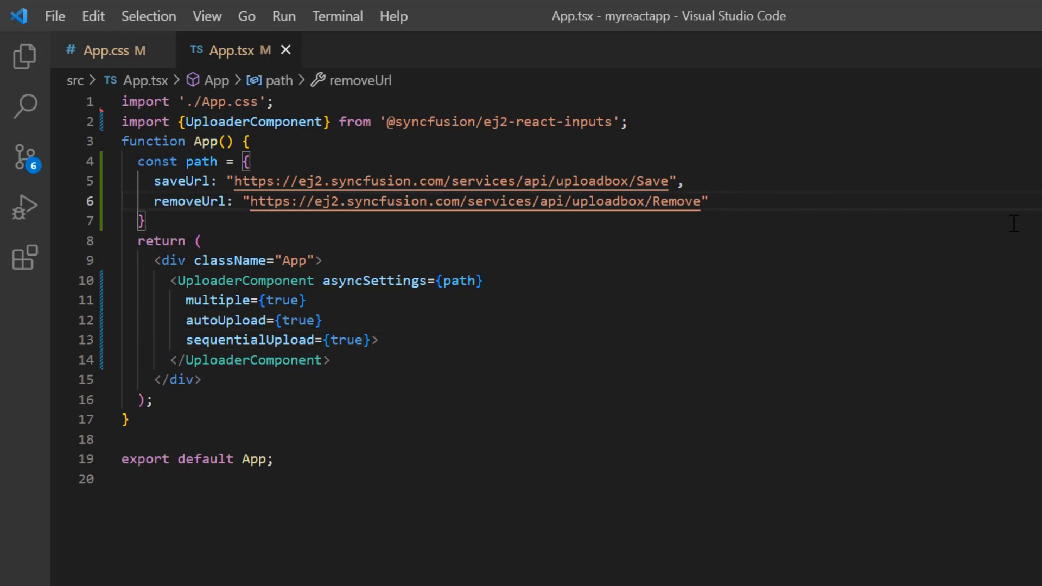
- Add chunkSize: 102400 after removeUrl in the uploader's path object
{"action": "key", "text": "Enter"}
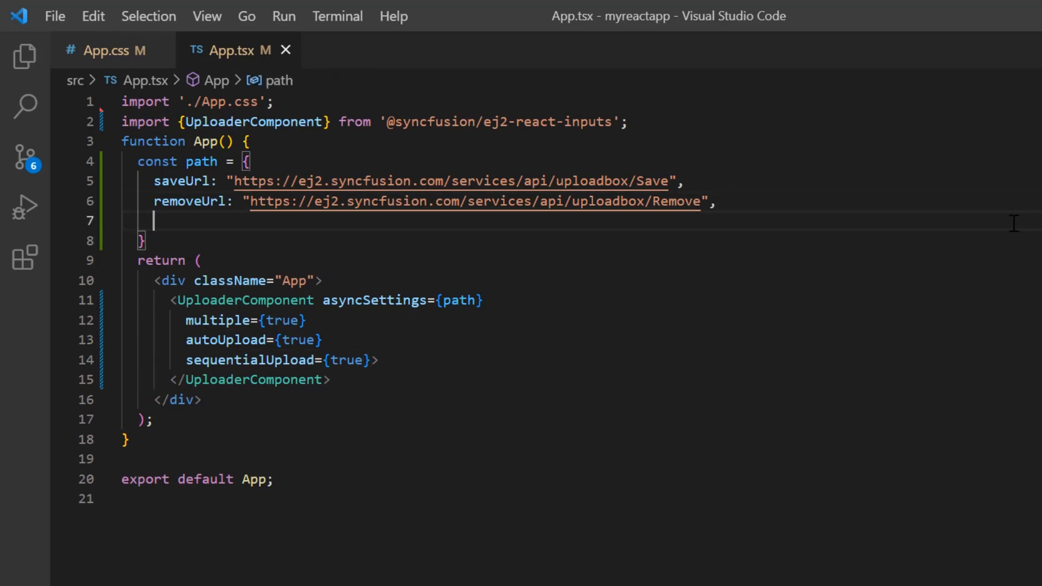
{"action": "type", "text": "chun"}
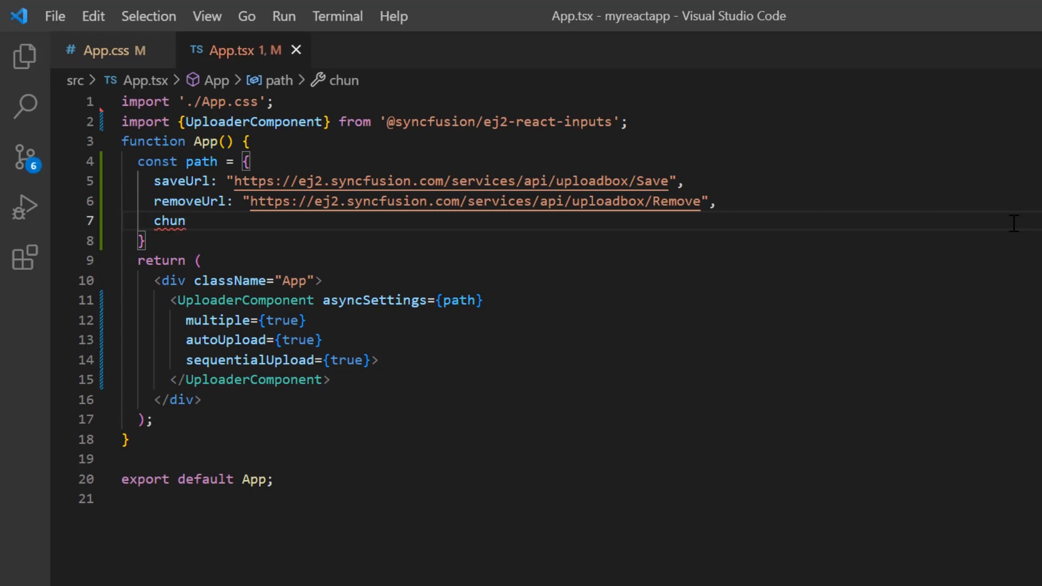
{"action": "type", "text": "kSize"}
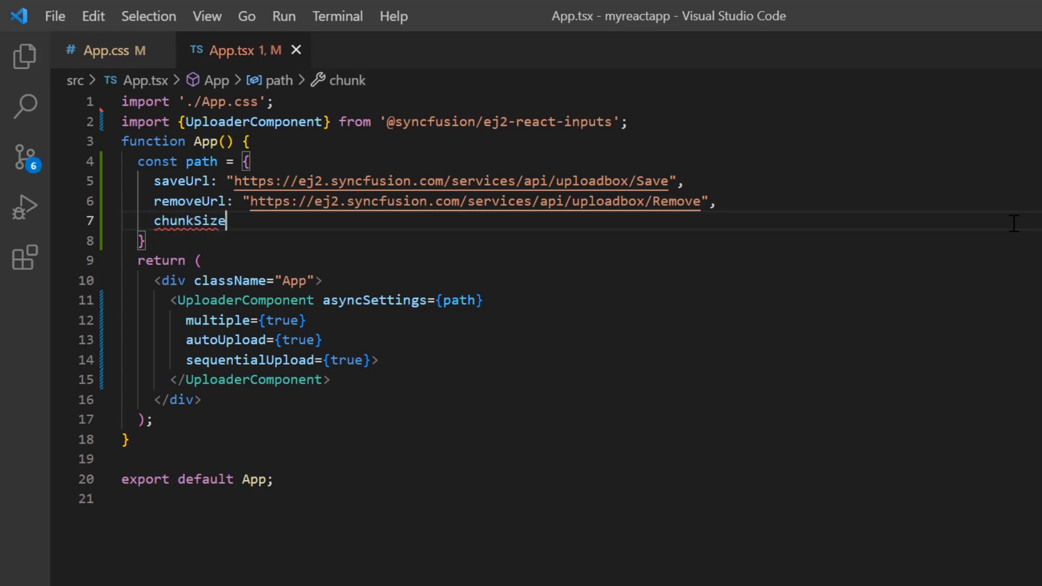
{"action": "type", "text": ": 1"}
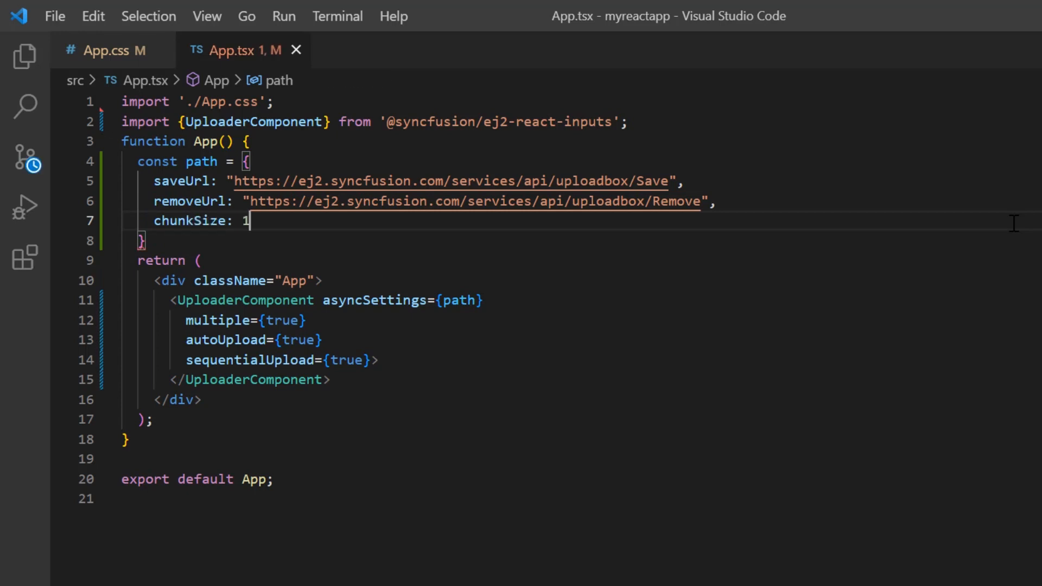
{"action": "type", "text": "02400"}
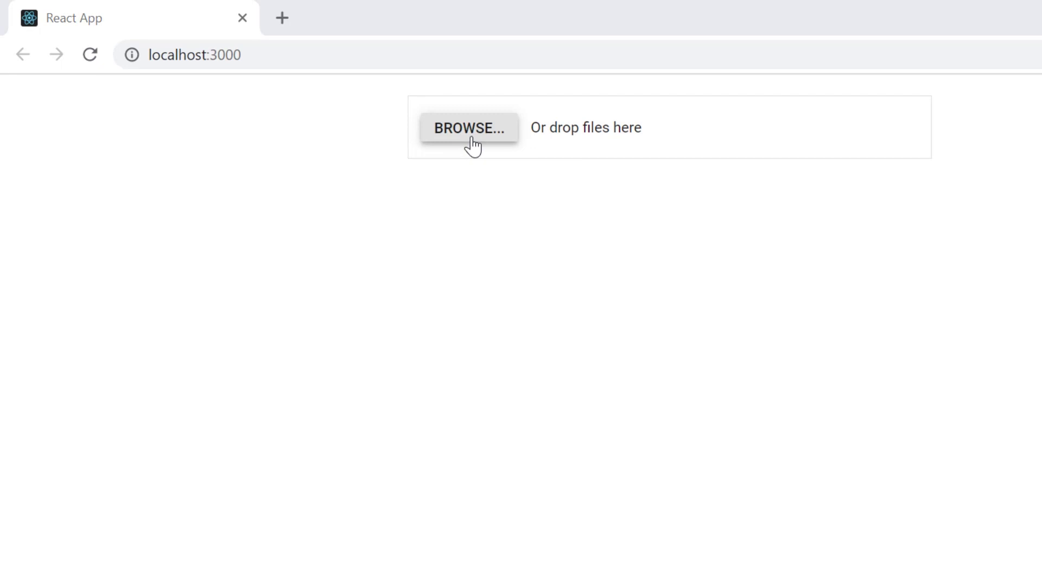
- Upload the 20.8 MB Flutter mp4 in chunks, abort it partway and clear it from the list
{"action": "left_click", "coordinate": [469, 128]}
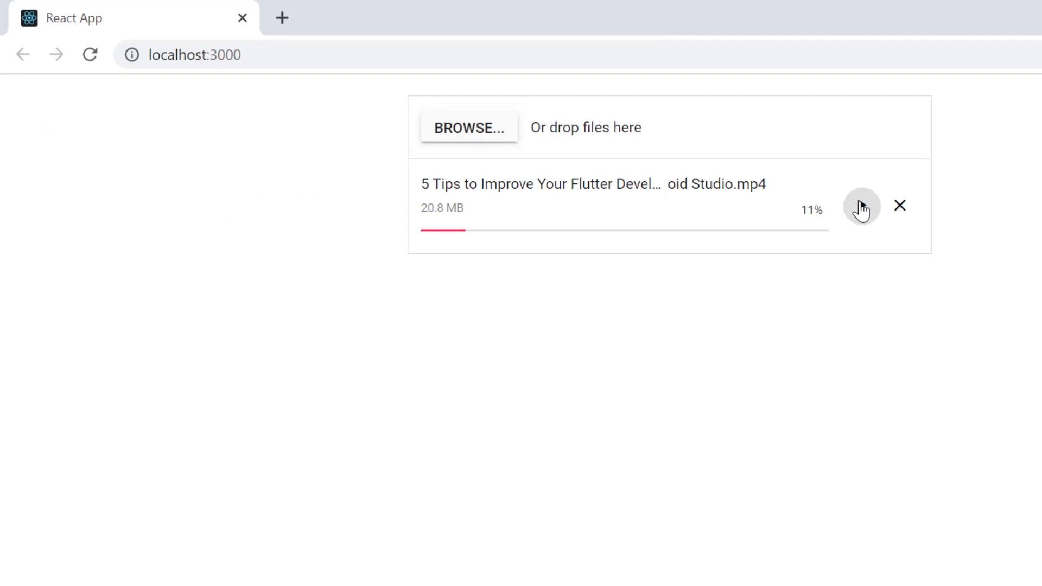
{"action": "left_click", "coordinate": [862, 205]}
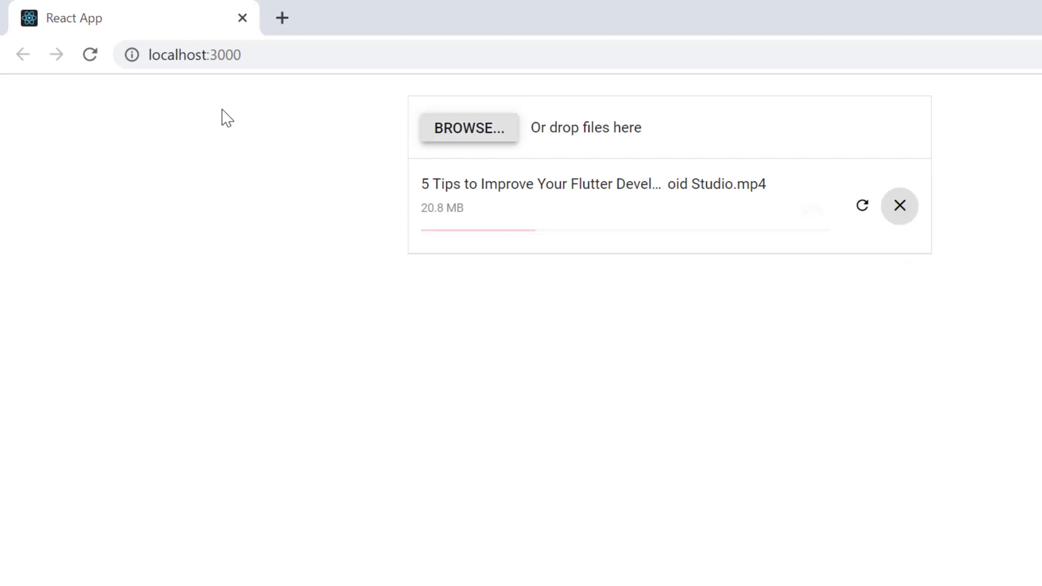
{"action": "left_click", "coordinate": [899, 205]}
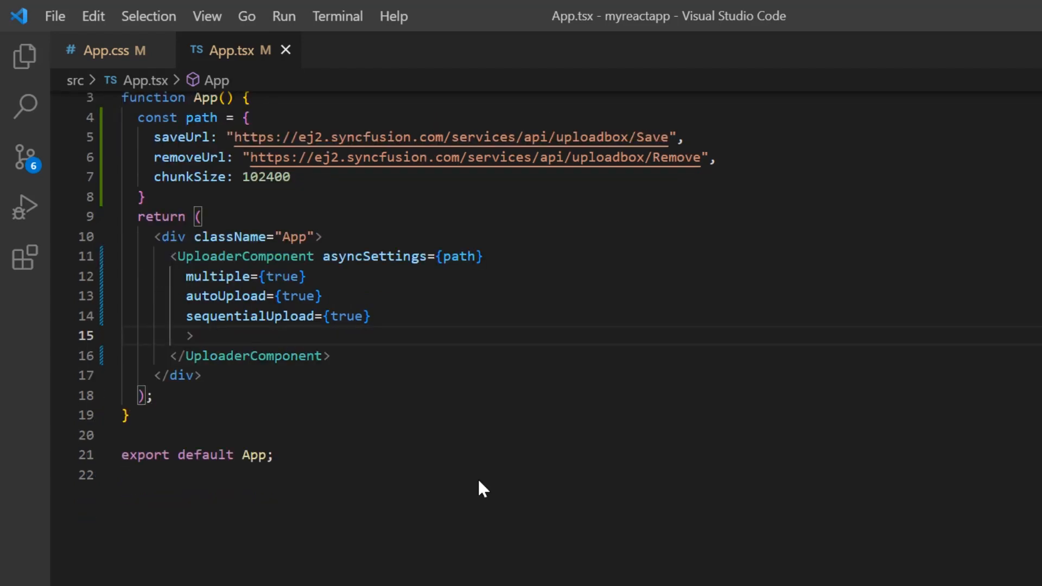
- Add directoryUpload={true} to the UploaderComponent
{"action": "type", "text": "directoryUpload={"}
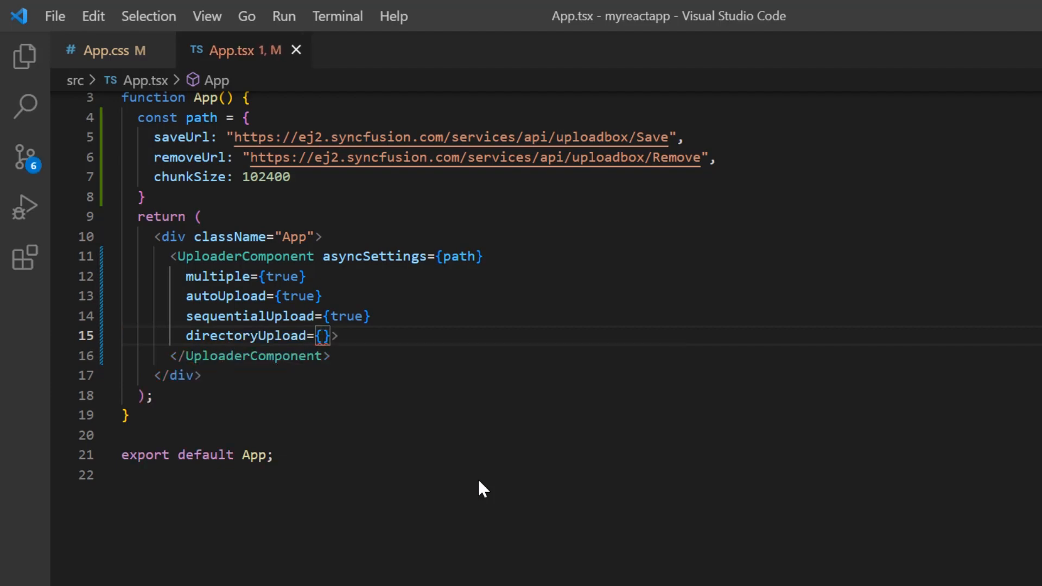
{"action": "type", "text": "true"}
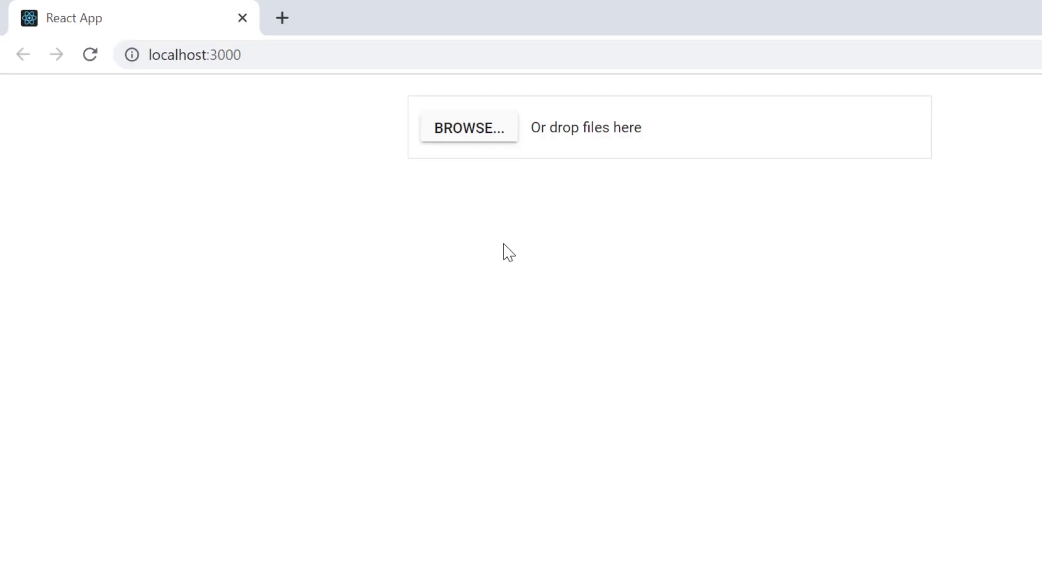
- Choose the Prepare thumbnail for React FAB folder and confirm uploading its 2 files
{"action": "left_click", "coordinate": [469, 128]}
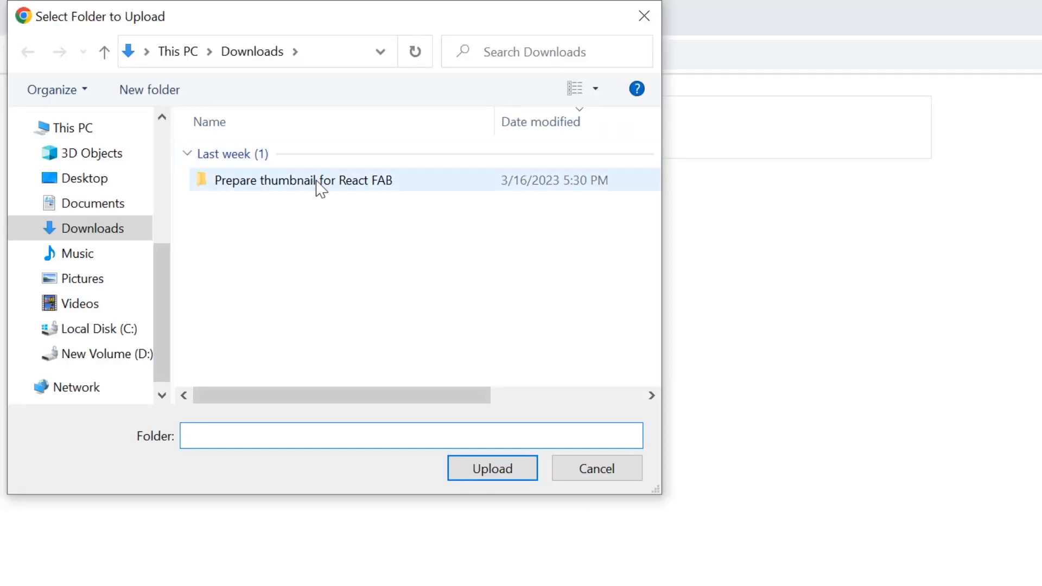
{"action": "left_click", "coordinate": [301, 180]}
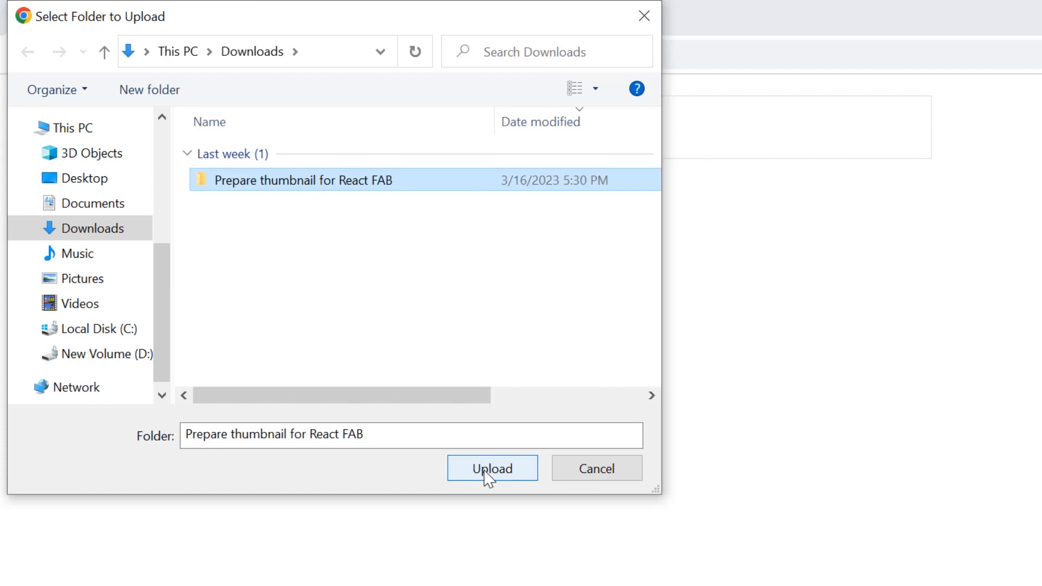
{"action": "left_click", "coordinate": [492, 468]}
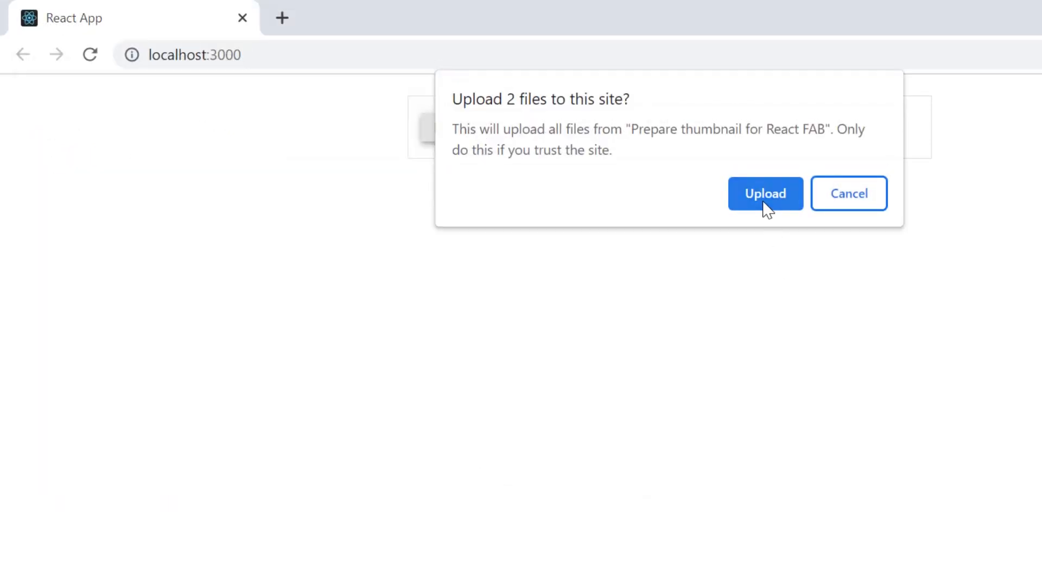
{"action": "left_click", "coordinate": [765, 193]}
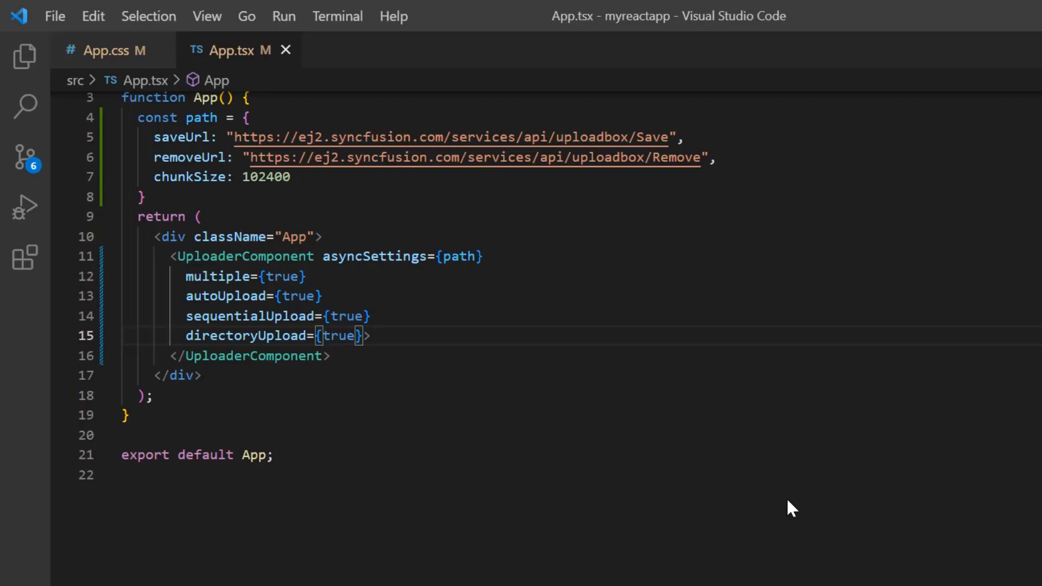
- Add allowedExtensions=".pdf" to the UploaderComponent and set directoryUpload to false
{"action": "type", "text": "a>"}
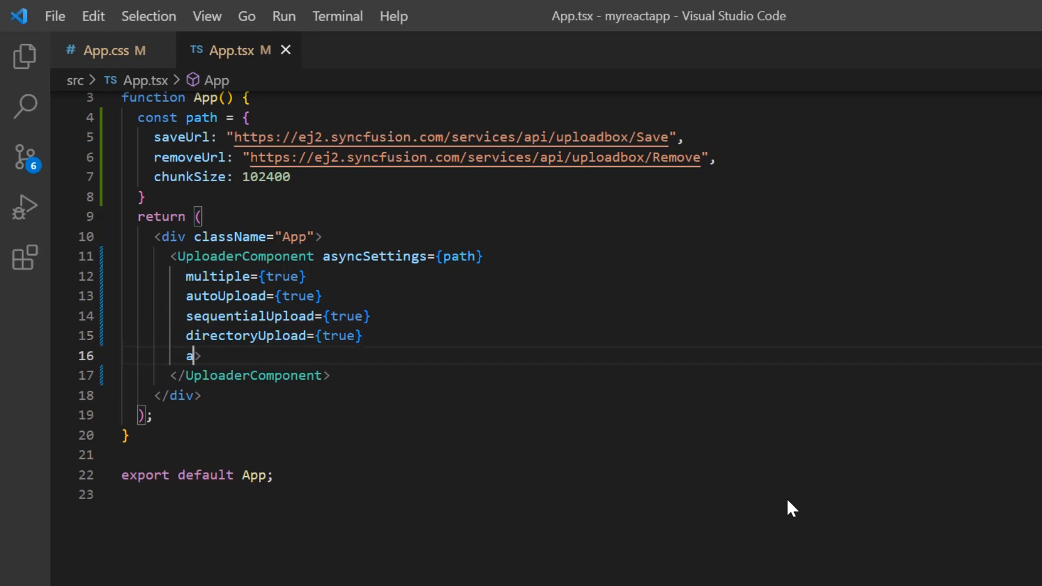
{"action": "type", "text": "llowedExtensions="}
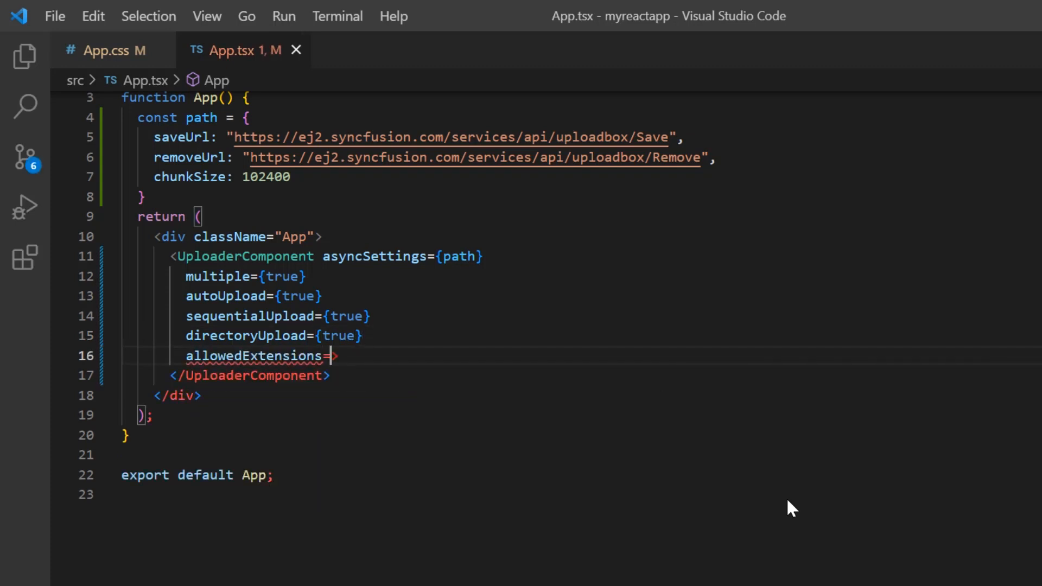
{"action": "type", "text": "\"."}
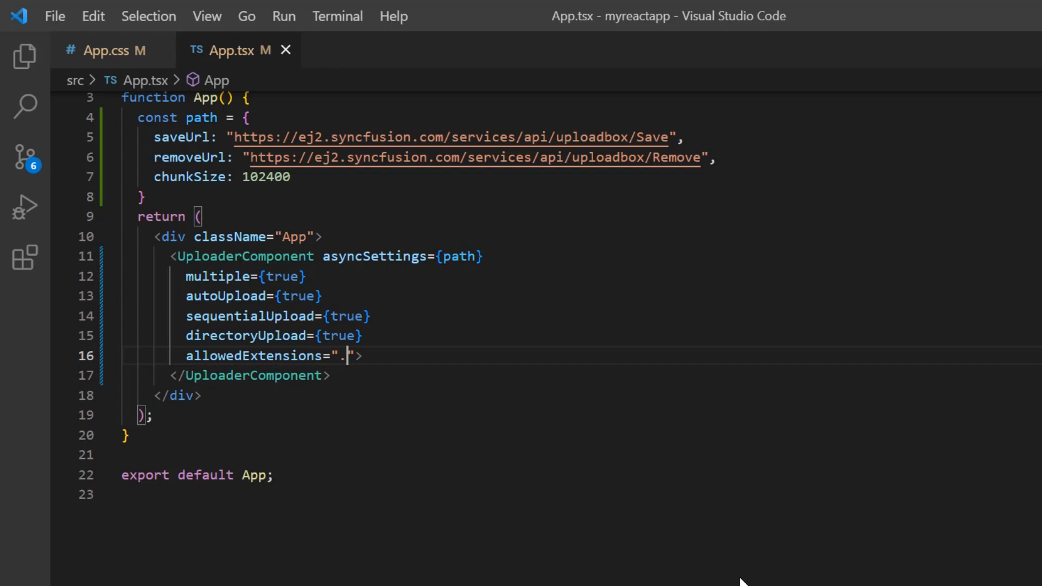
{"action": "type", "text": "pdf"}
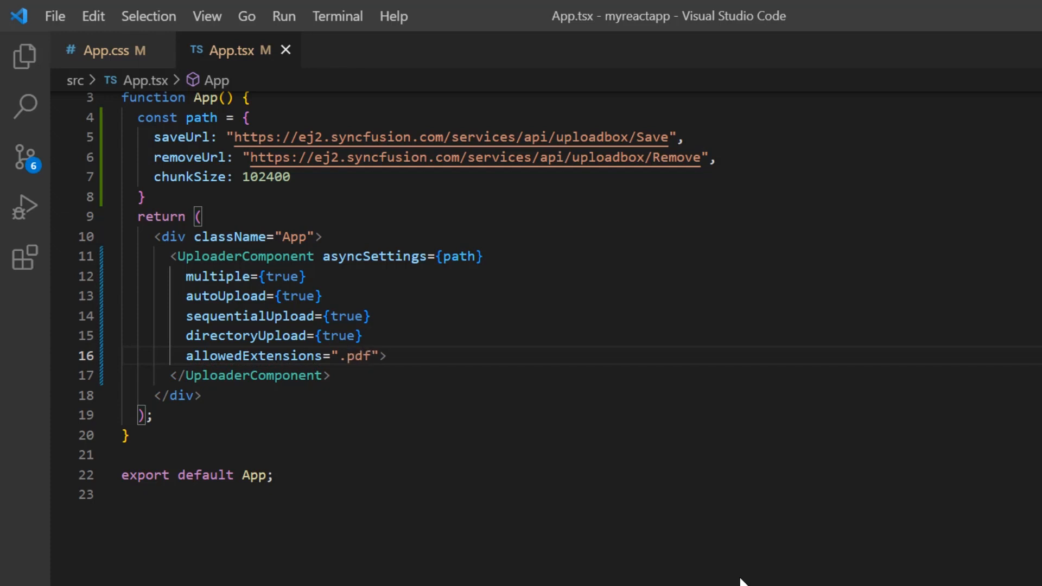
{"action": "double_click", "coordinate": [338, 336]}
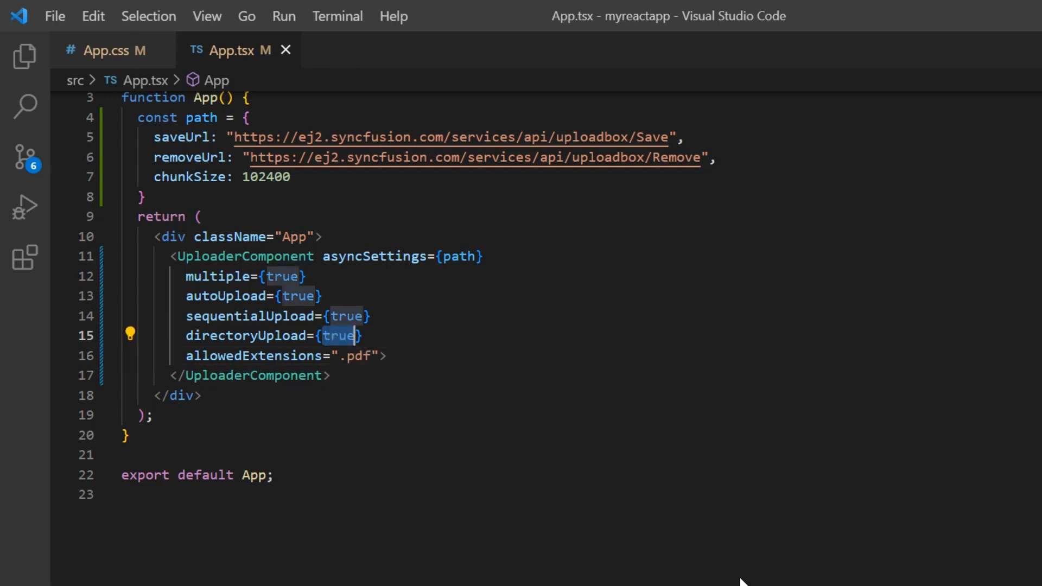
{"action": "type", "text": "false"}
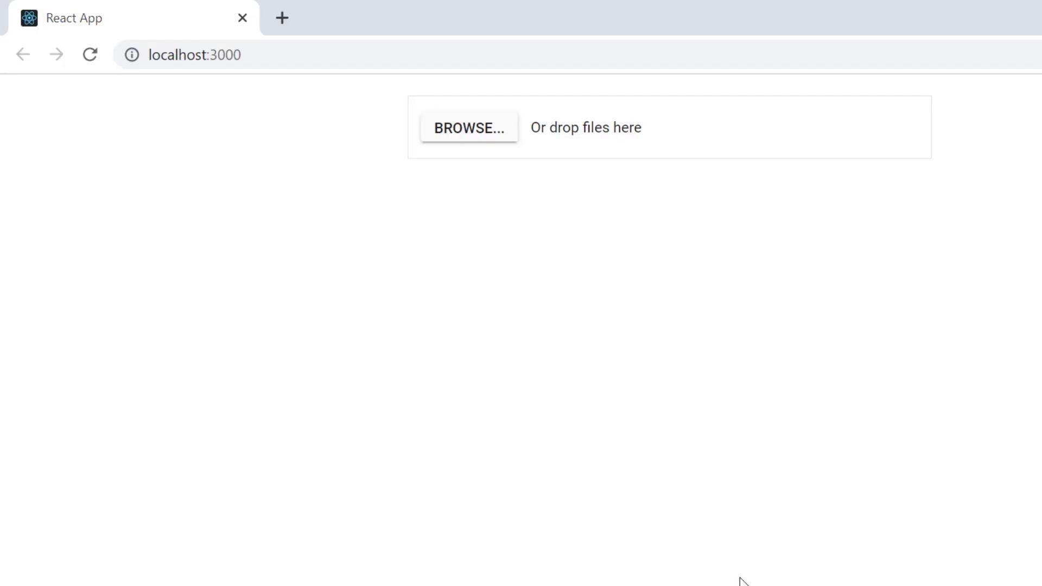
{"action": "mouse_move", "coordinate": [468, 128]}
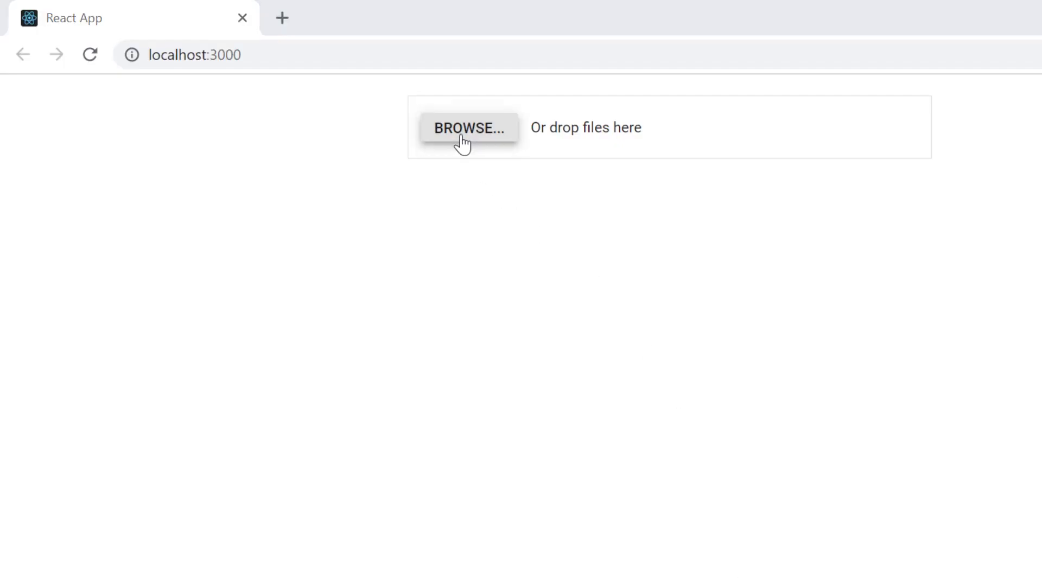
- Browse and upload the three PDF statements, confirming the .xlsx is rejected, then return to the editor
{"action": "left_click", "coordinate": [469, 128]}
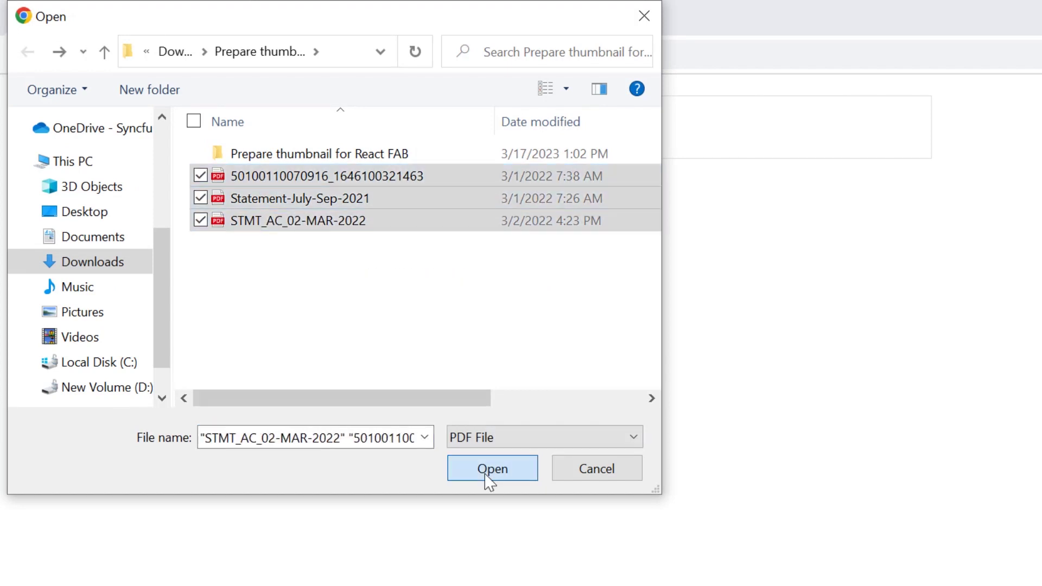
{"action": "left_click", "coordinate": [492, 468]}
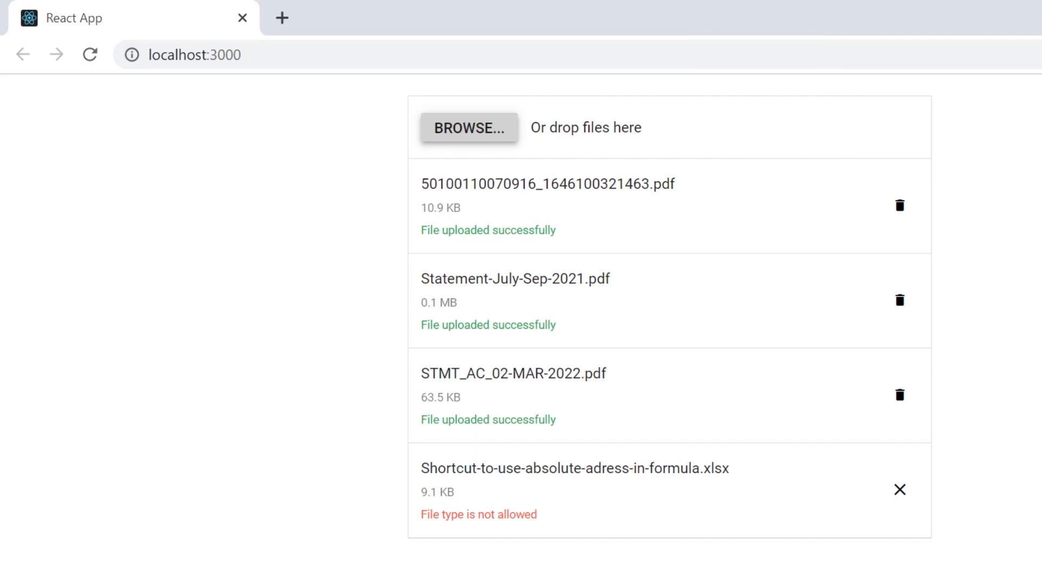
{"action": "mouse_move", "coordinate": [769, 131]}
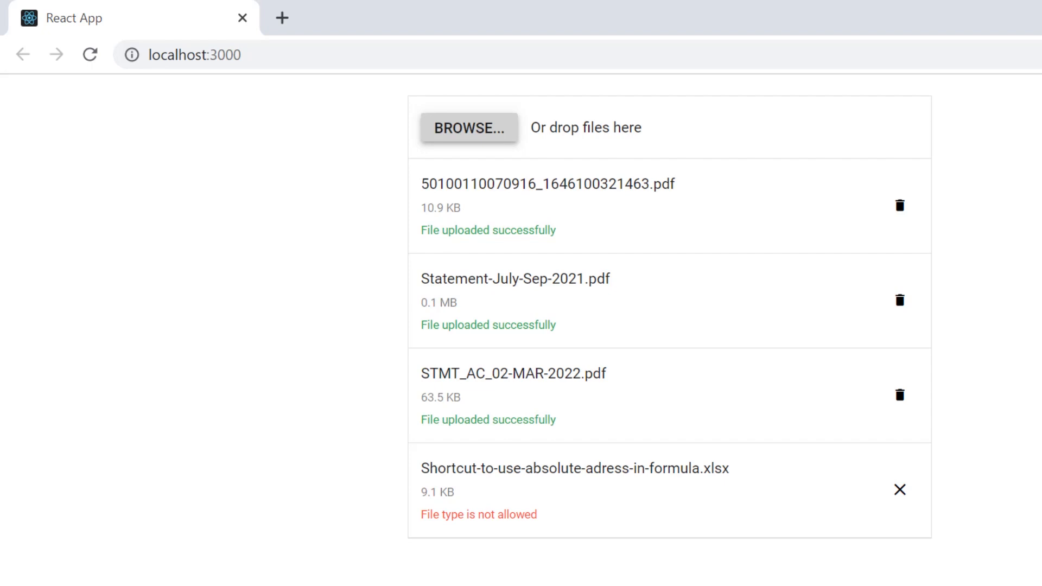
{"action": "mouse_move", "coordinate": [942, 169]}
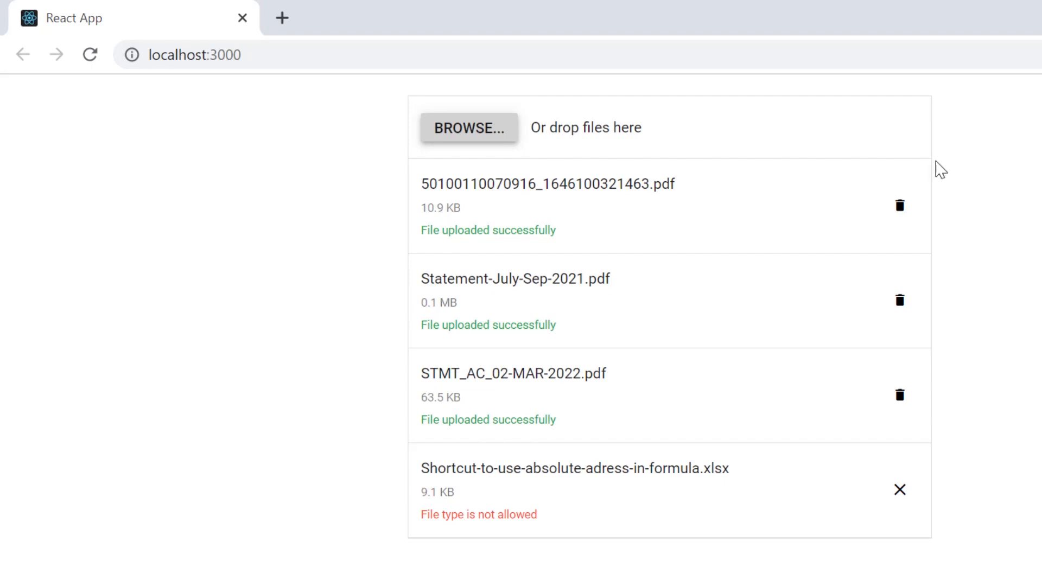
{"action": "key", "text": "alt+tab"}
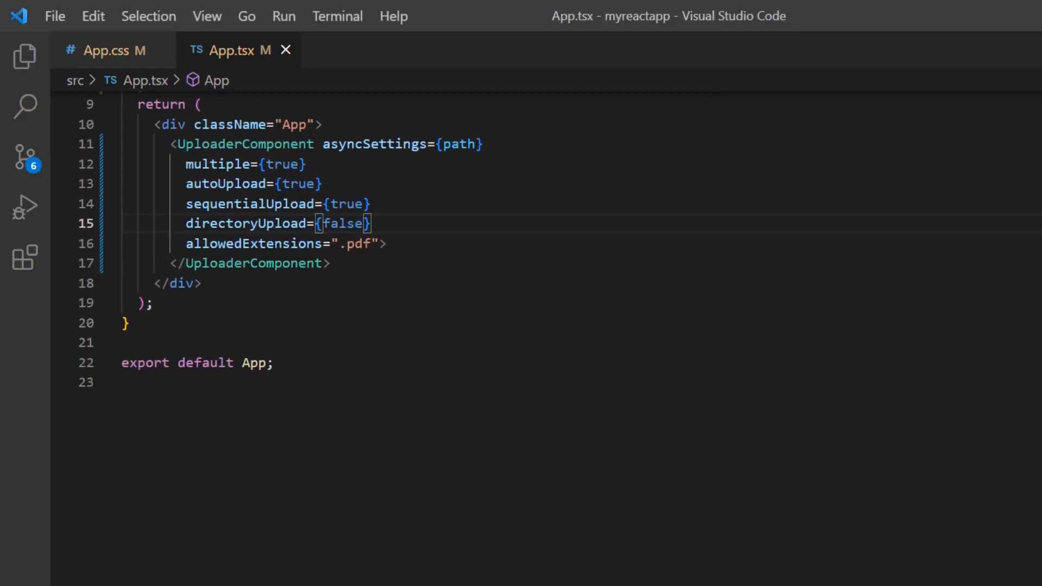
- Add minFileSize={10000} and maxFileSize={100000} to the UploaderComponent
{"action": "key", "text": "enter"}
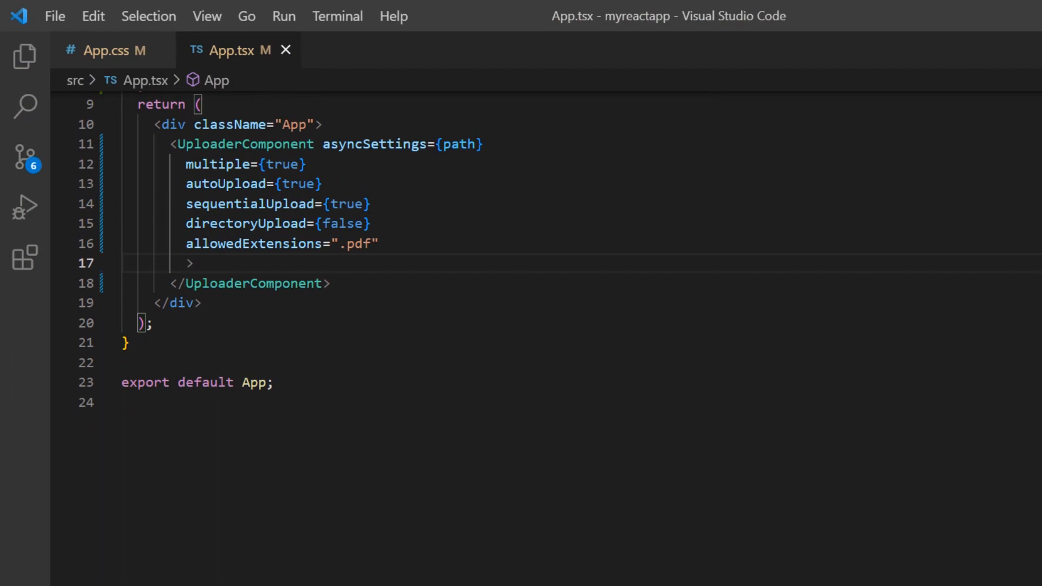
{"action": "type", "text": "minFileSize={10"}
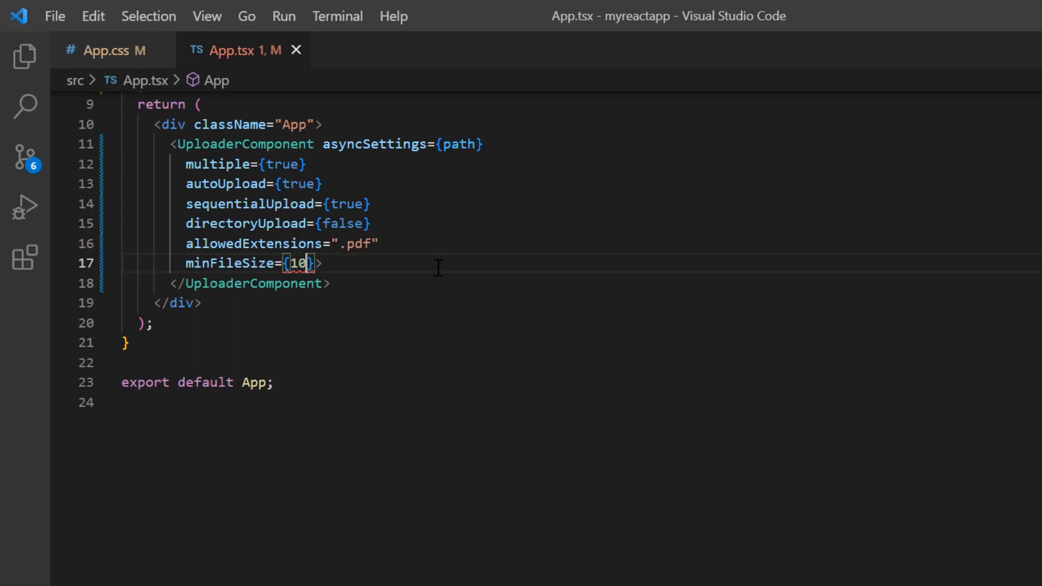
{"action": "type", "text": "000"}
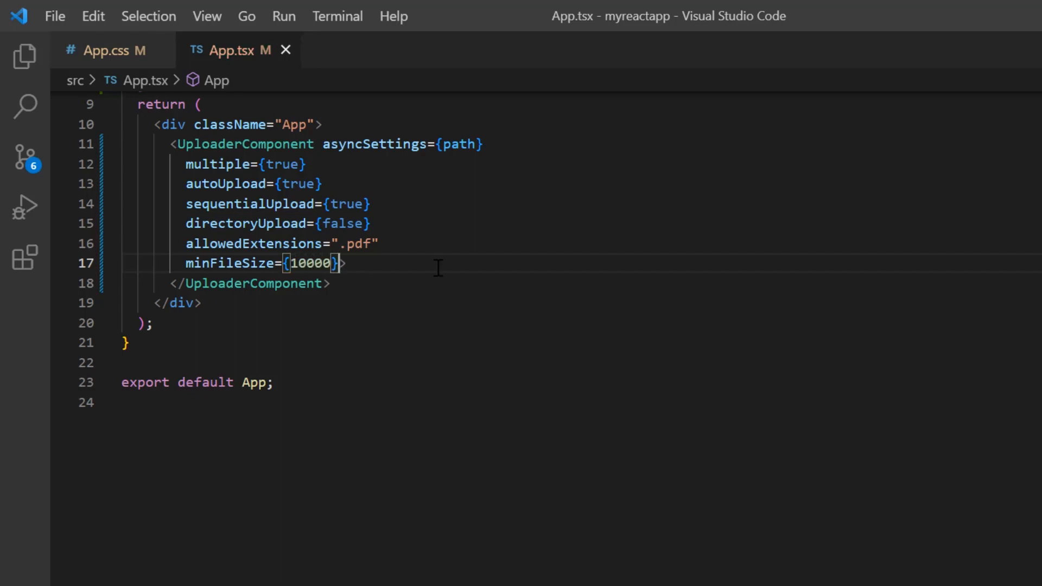
{"action": "type", "text": "maxFileSize={}>"}
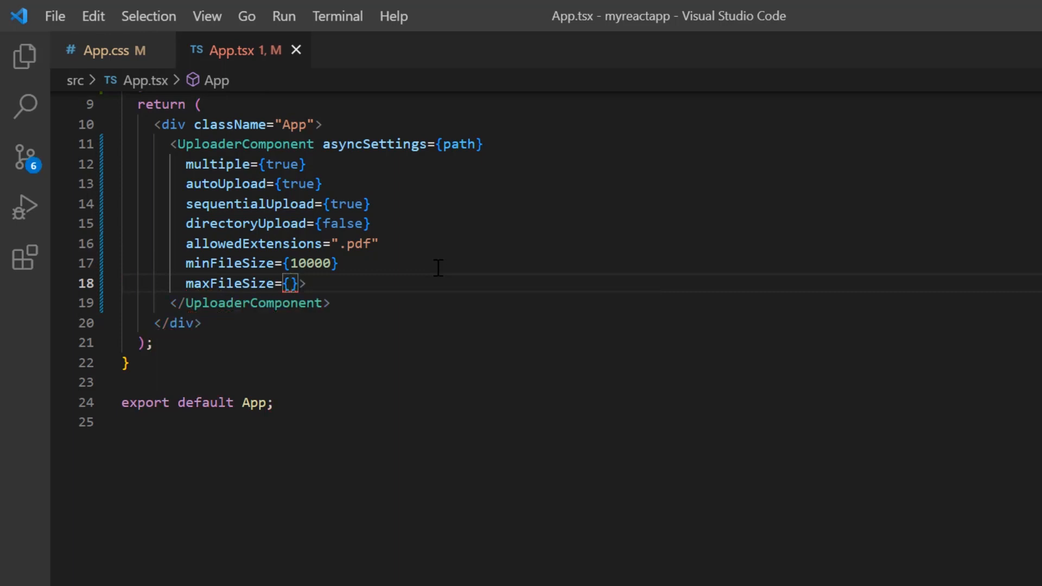
{"action": "type", "text": "100000"}
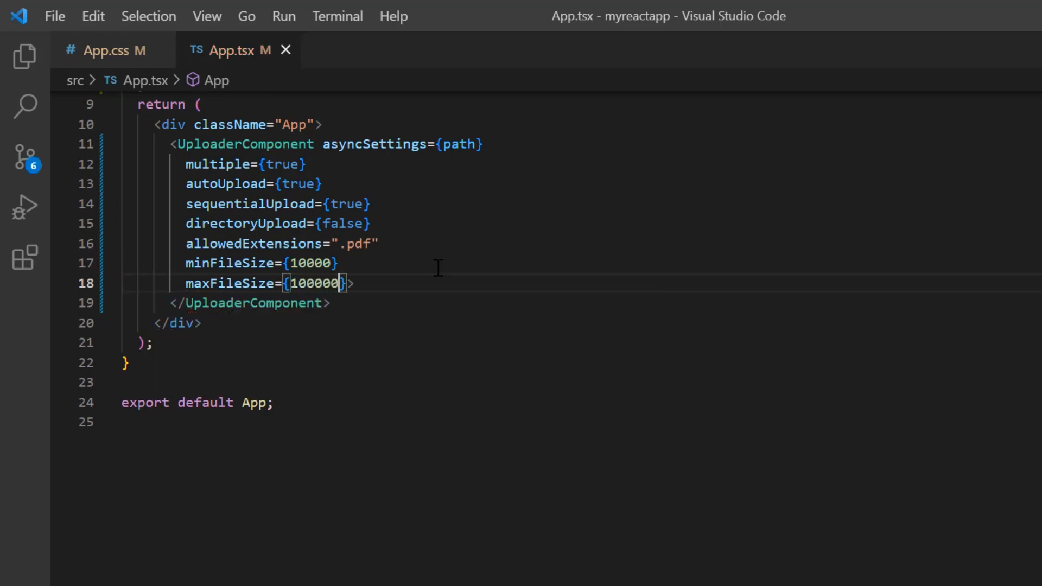